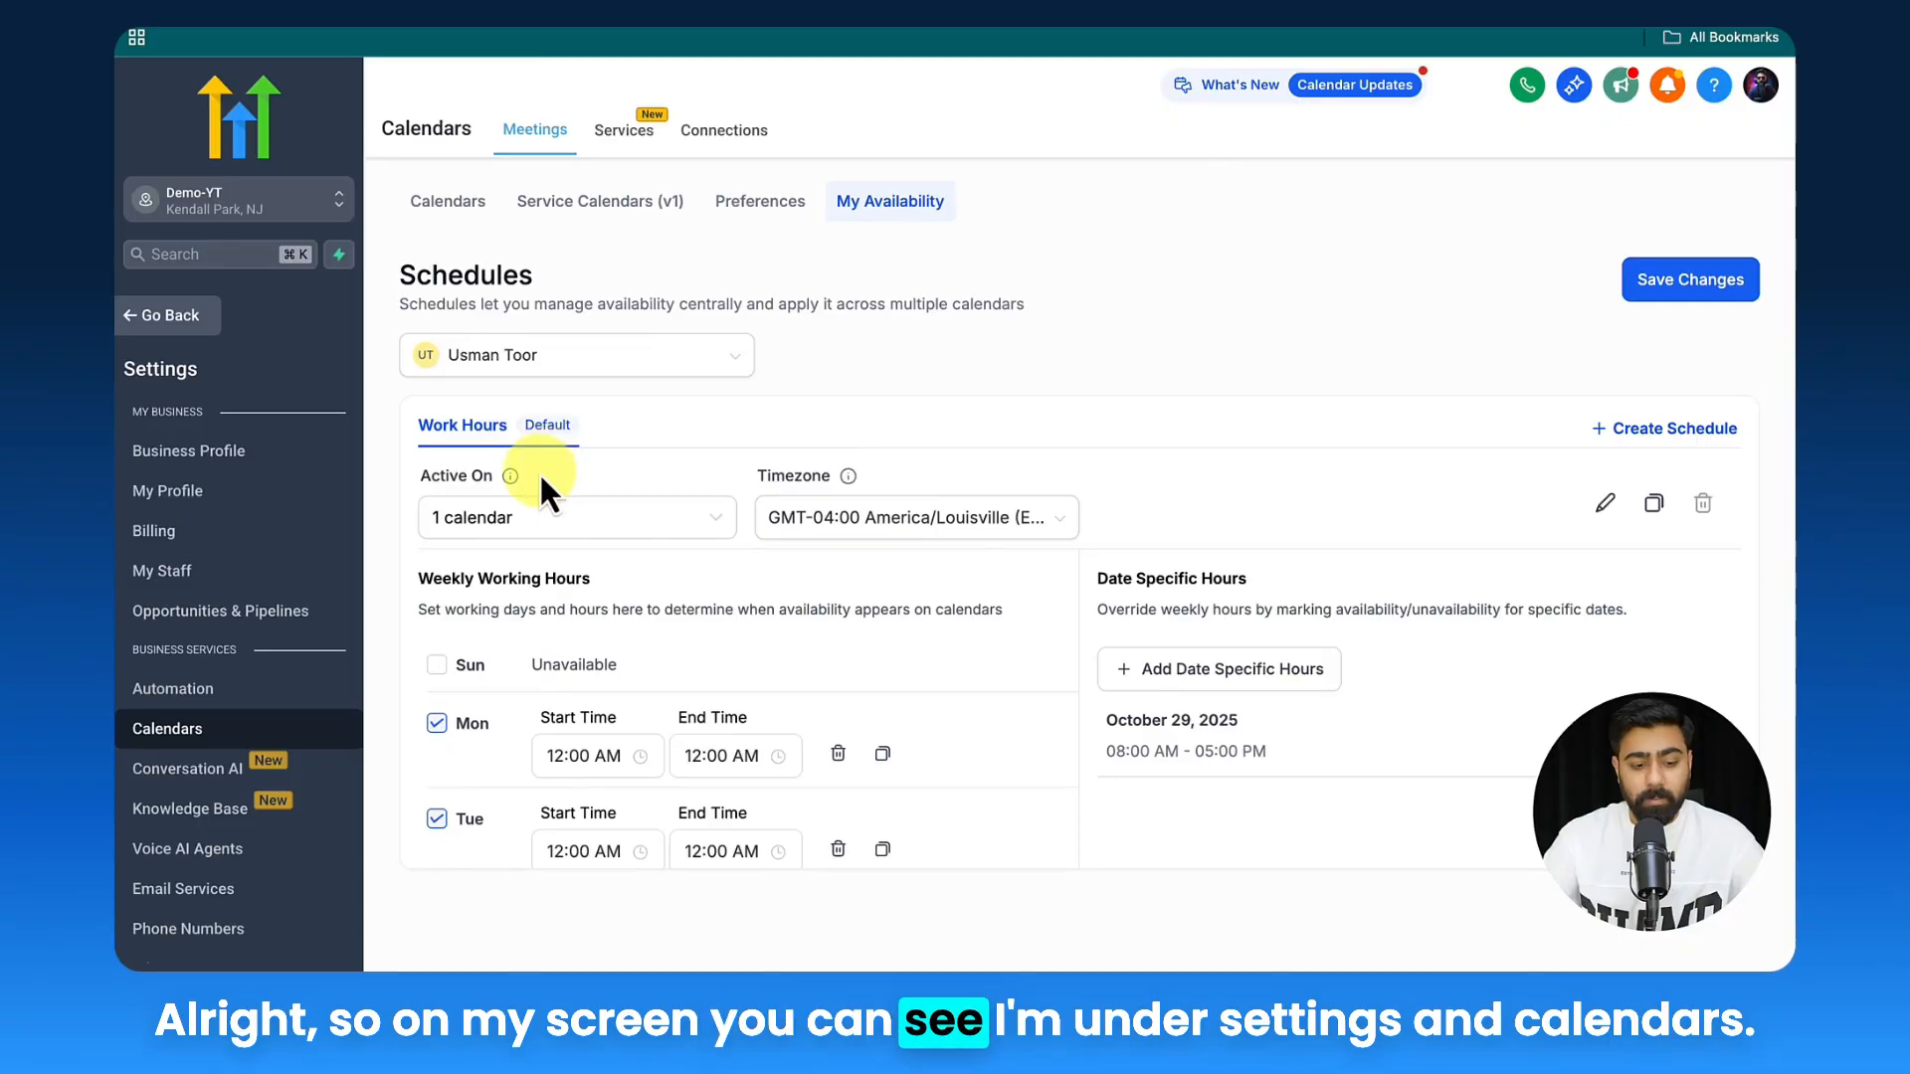
mouse_move(717, 362)
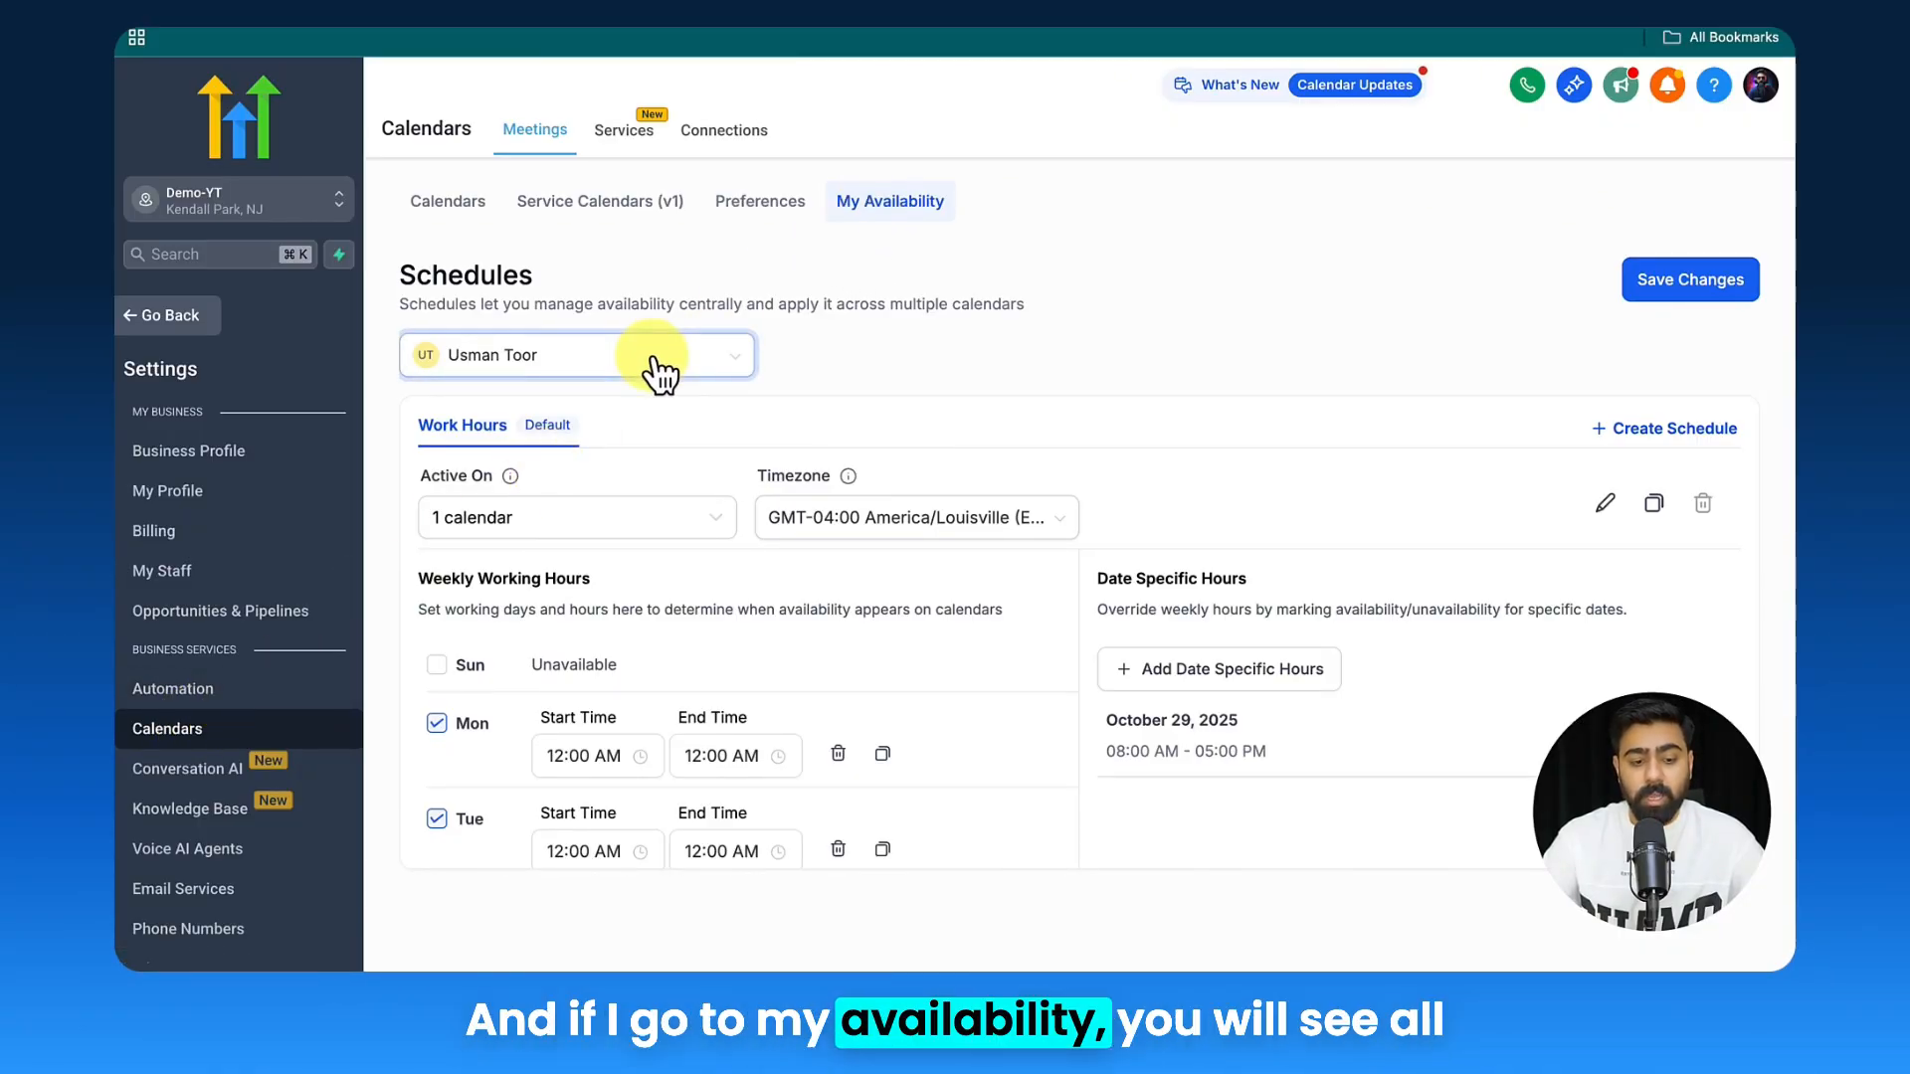
- Switch the My Availability staff dropdown to your own account (Me)
left_click(575, 355)
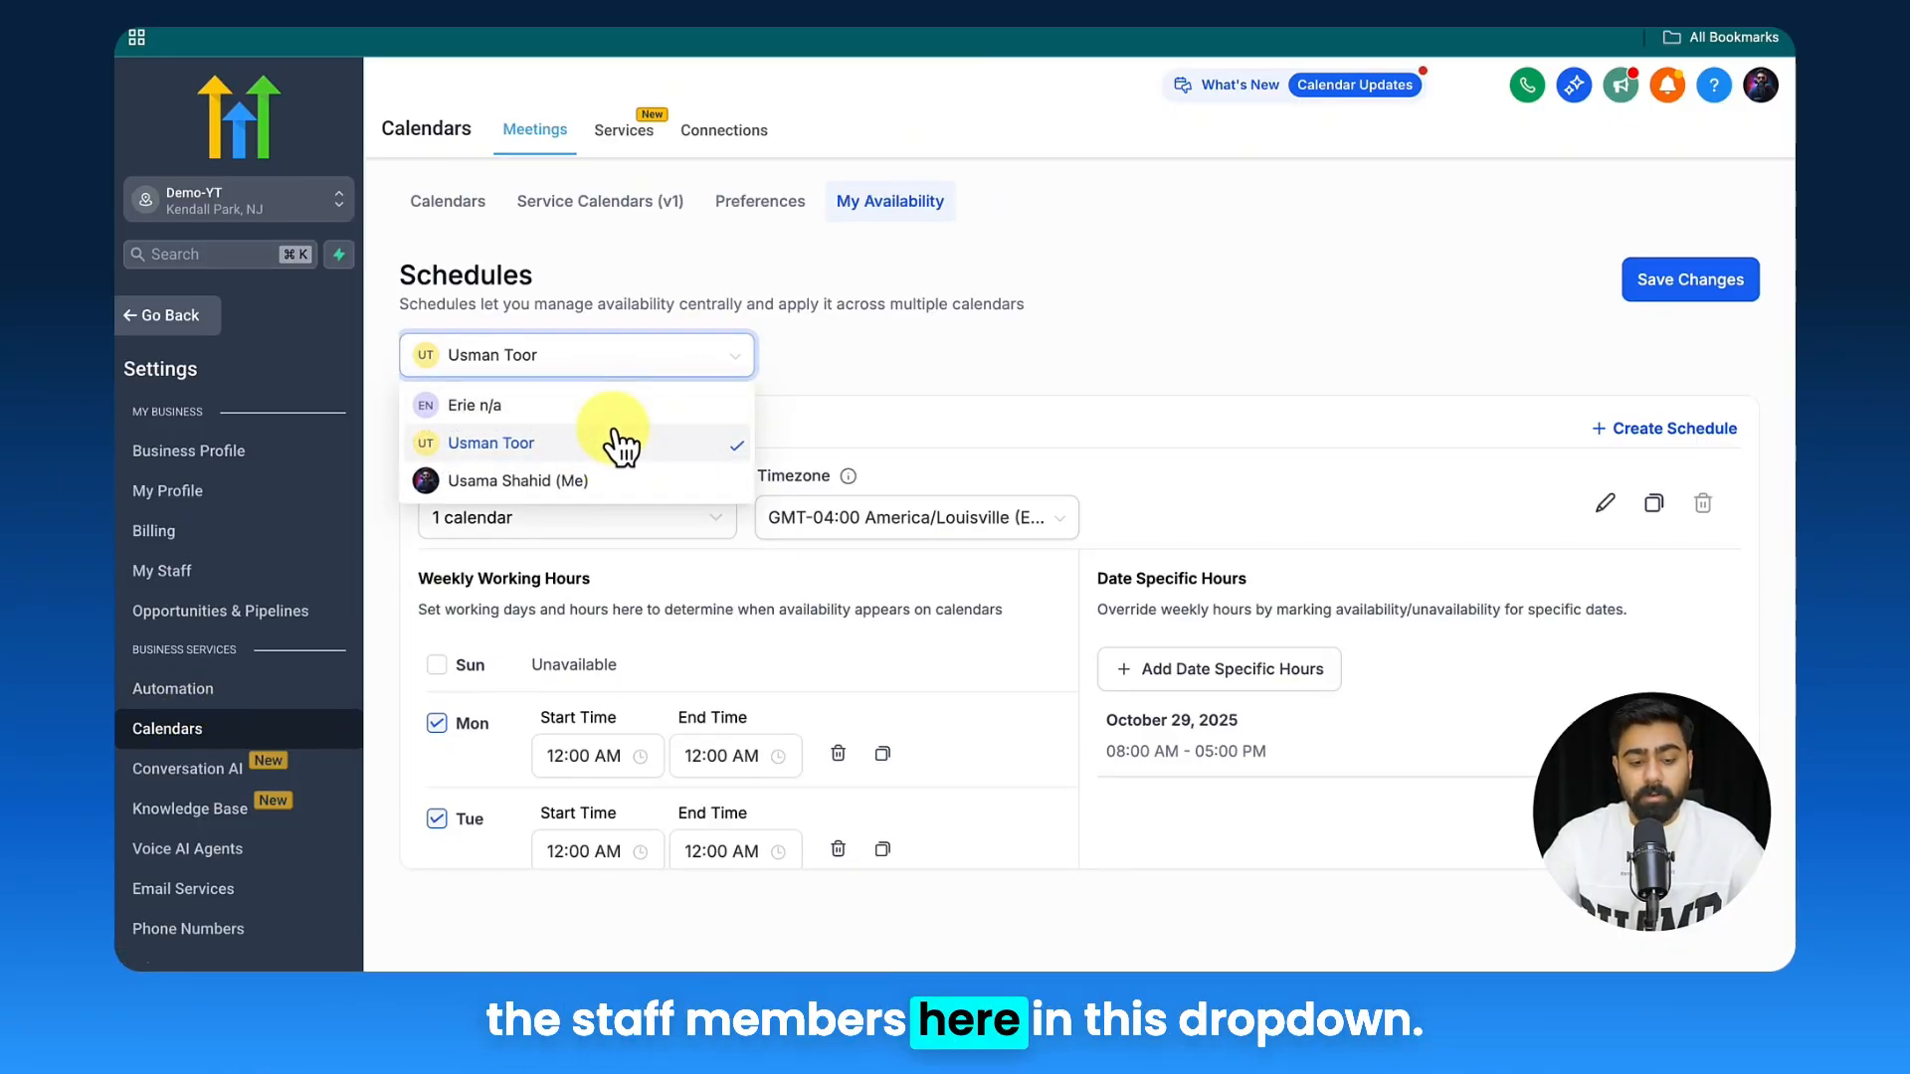
left_click(490, 442)
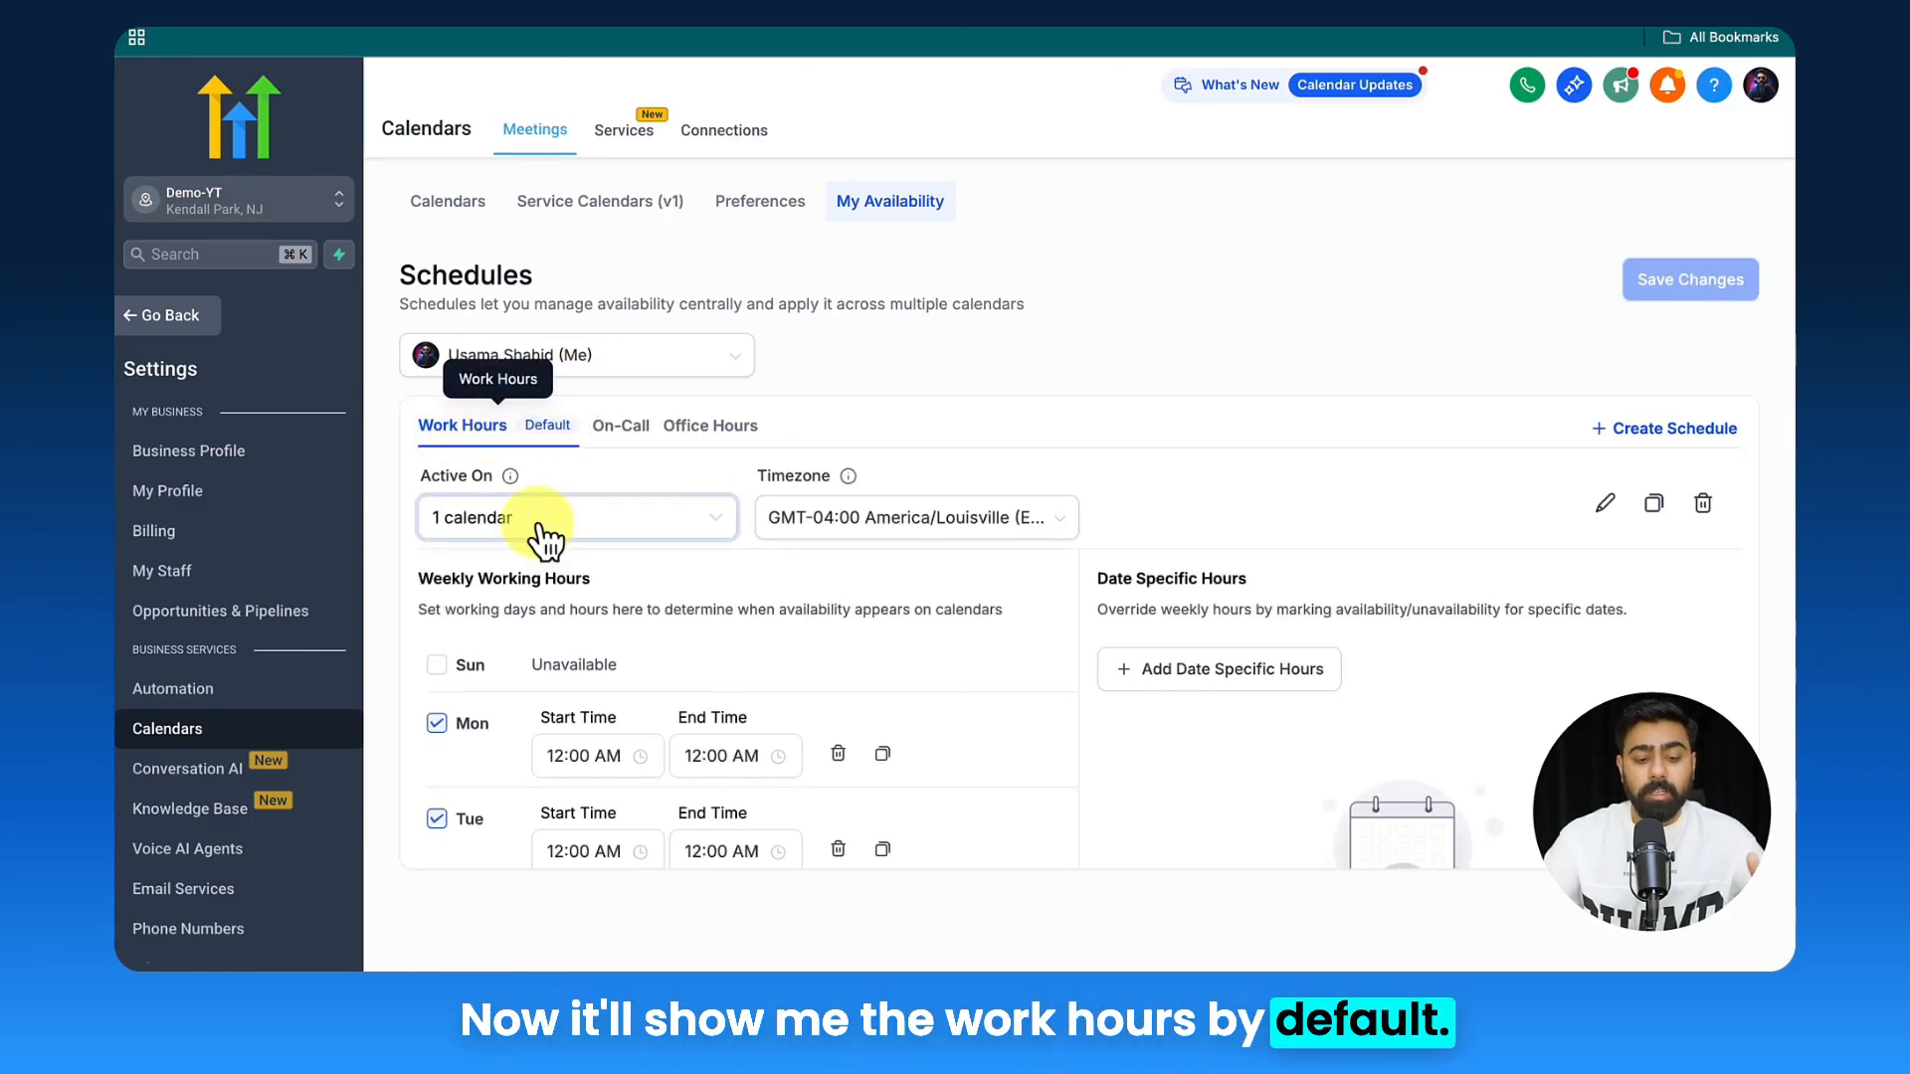
mouse_move(558, 573)
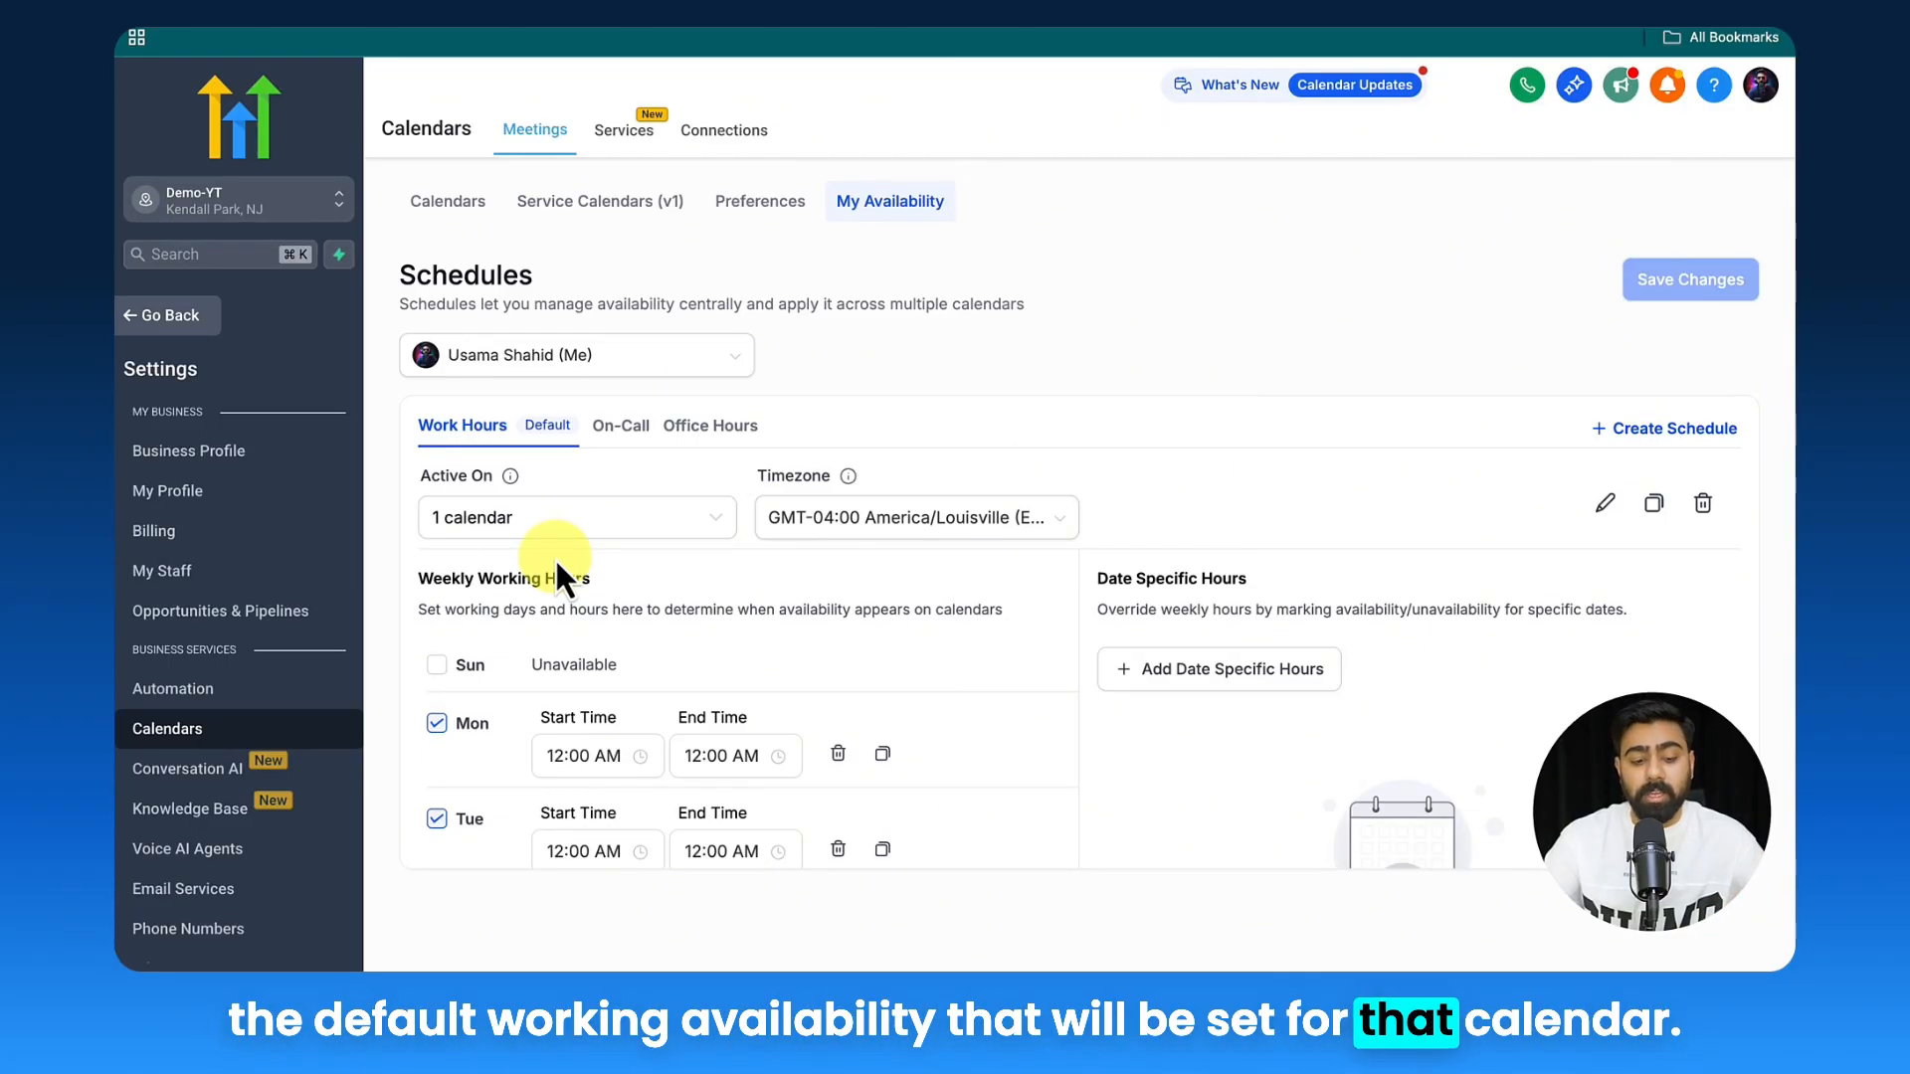
left_click(577, 517)
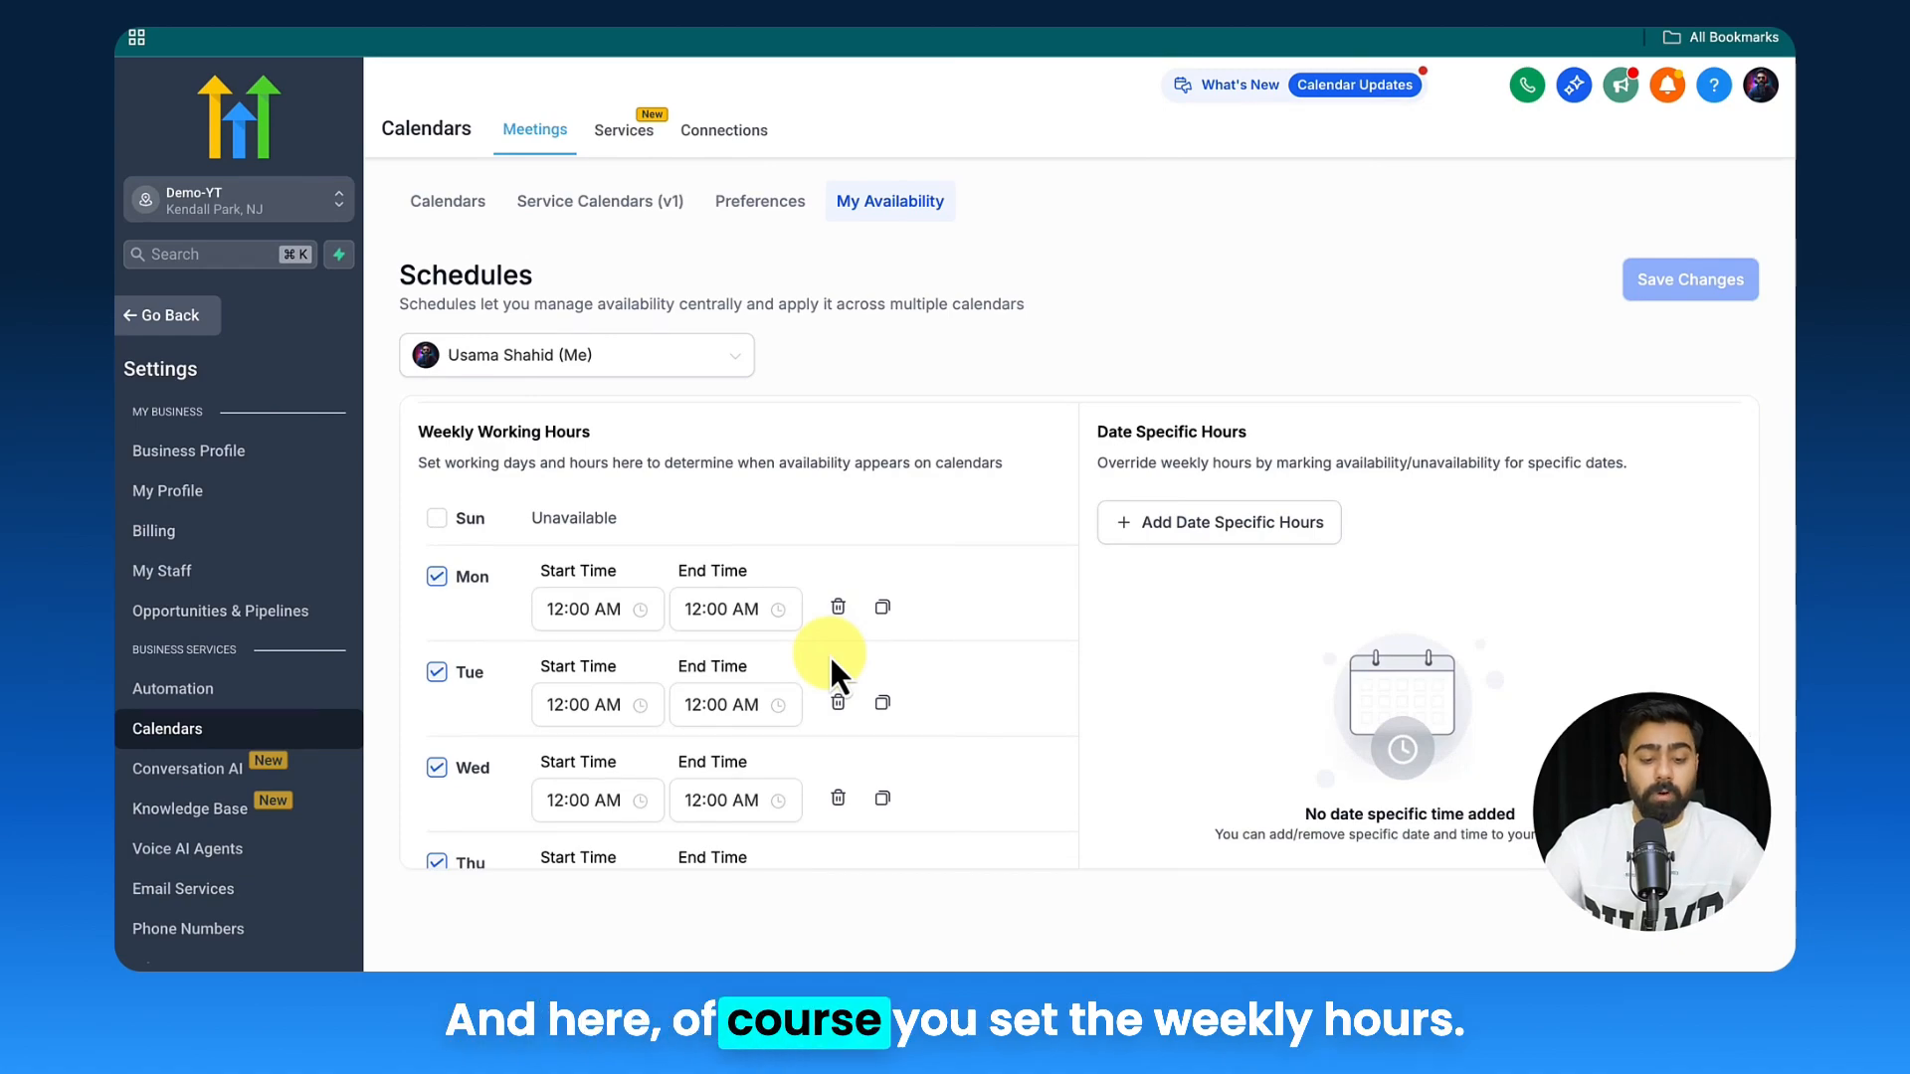
scroll("down", 3)
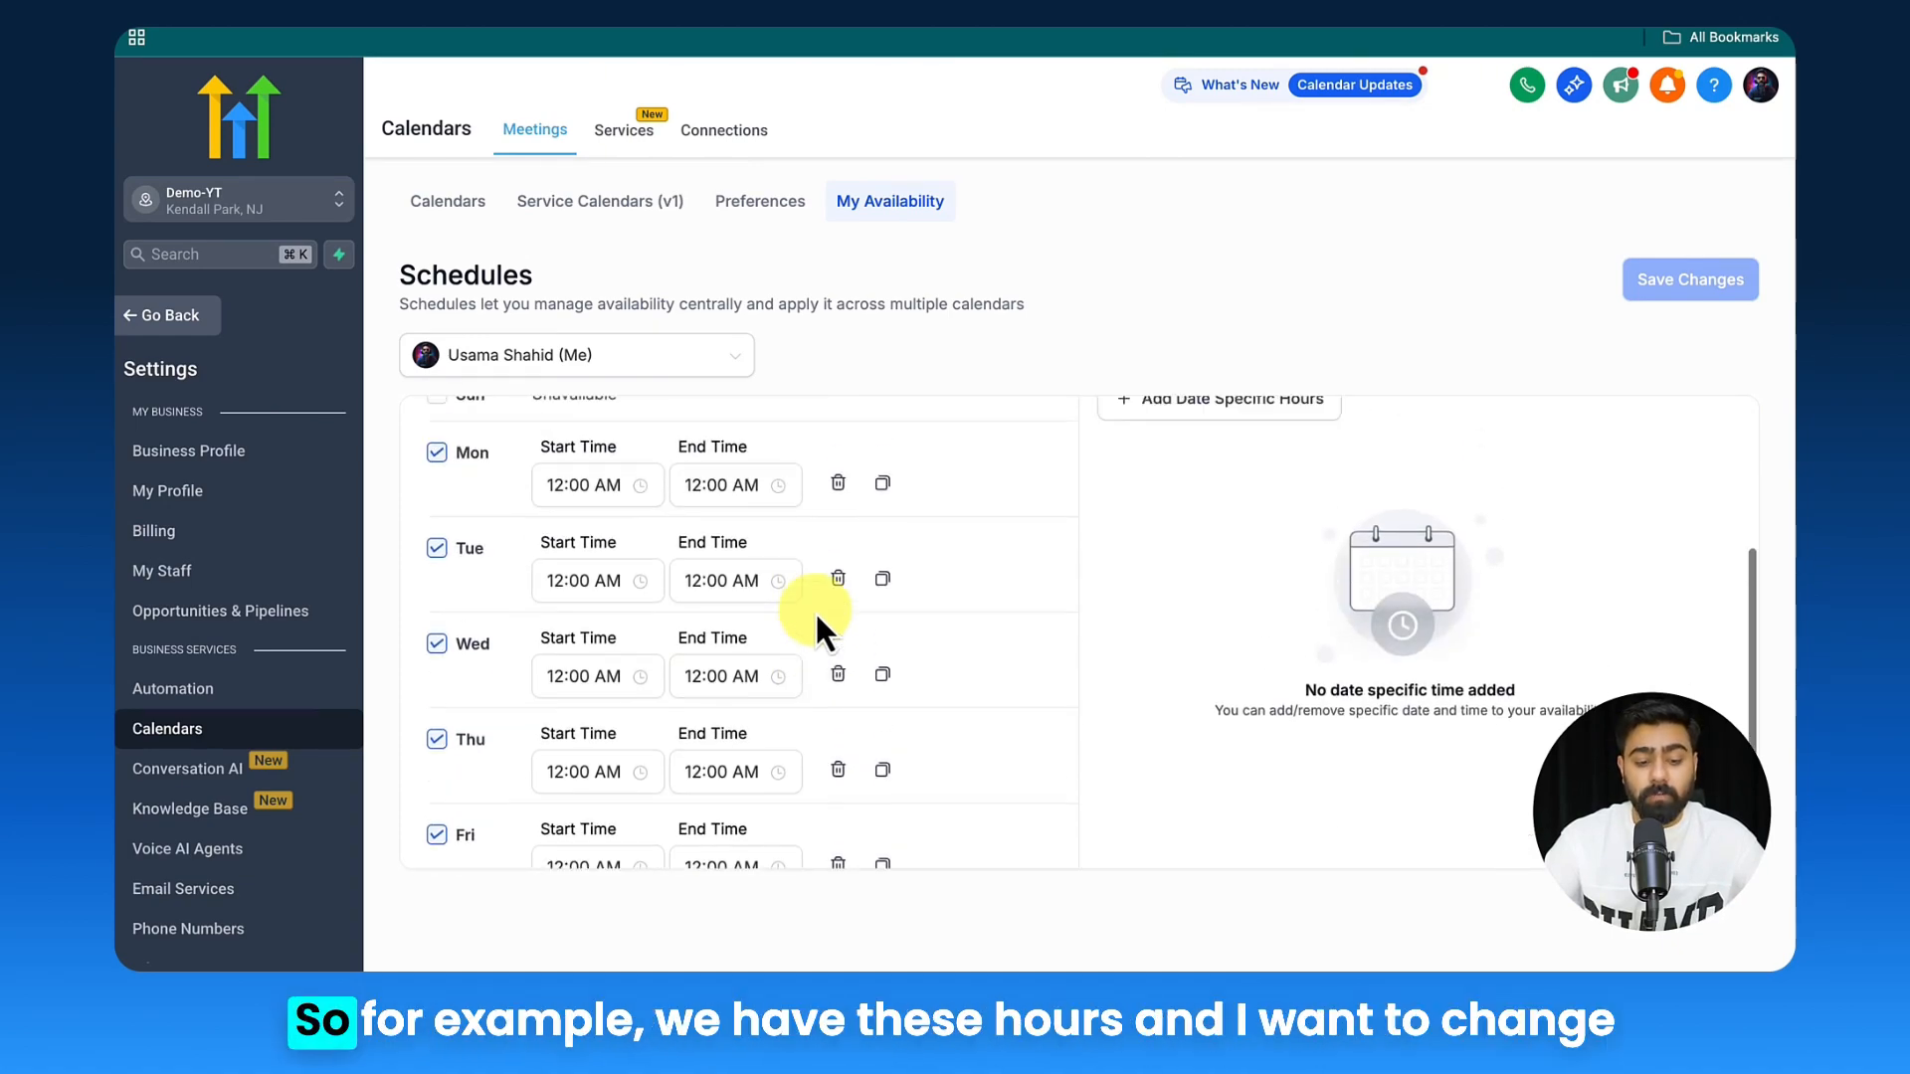
- Set Work Hours Monday to 09:00 AM–06:00 PM, copy to all days, and save
left_click(581, 521)
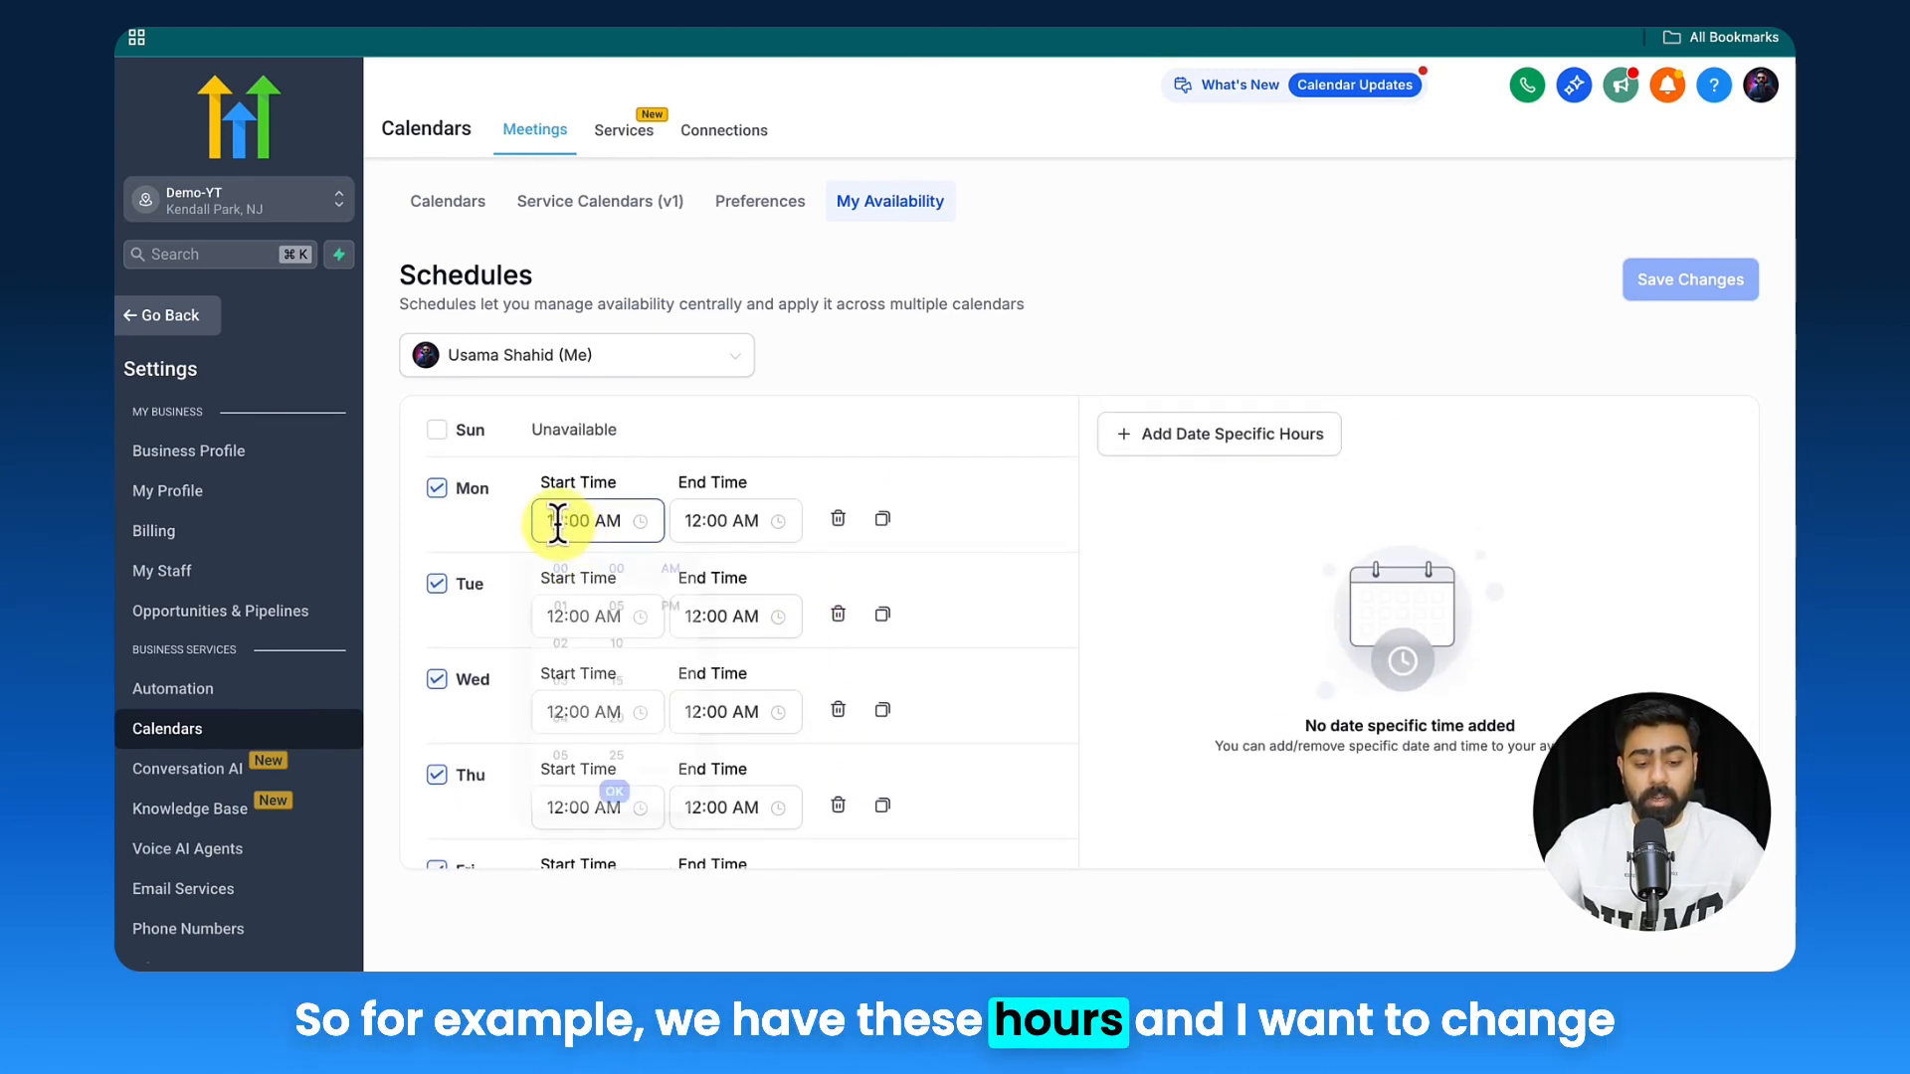
left_click(589, 522)
type("09")
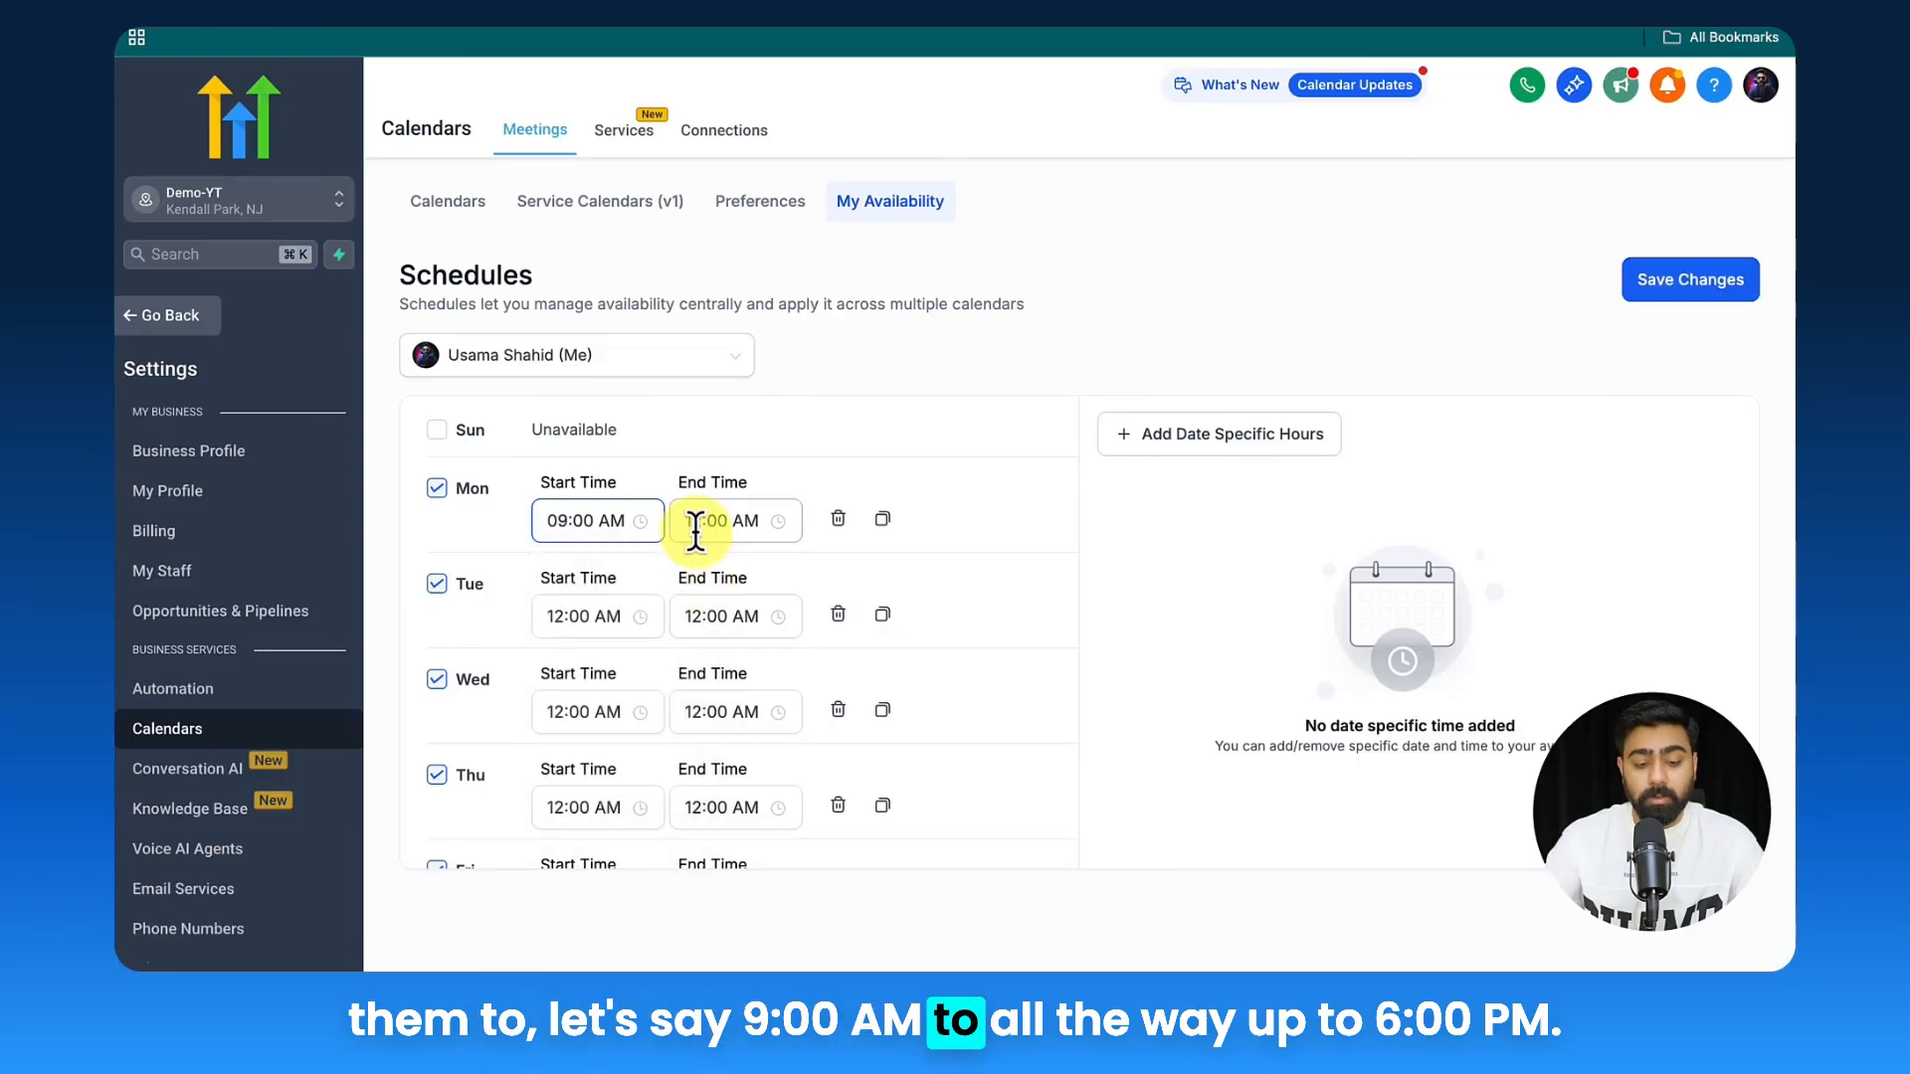
left_click(723, 522)
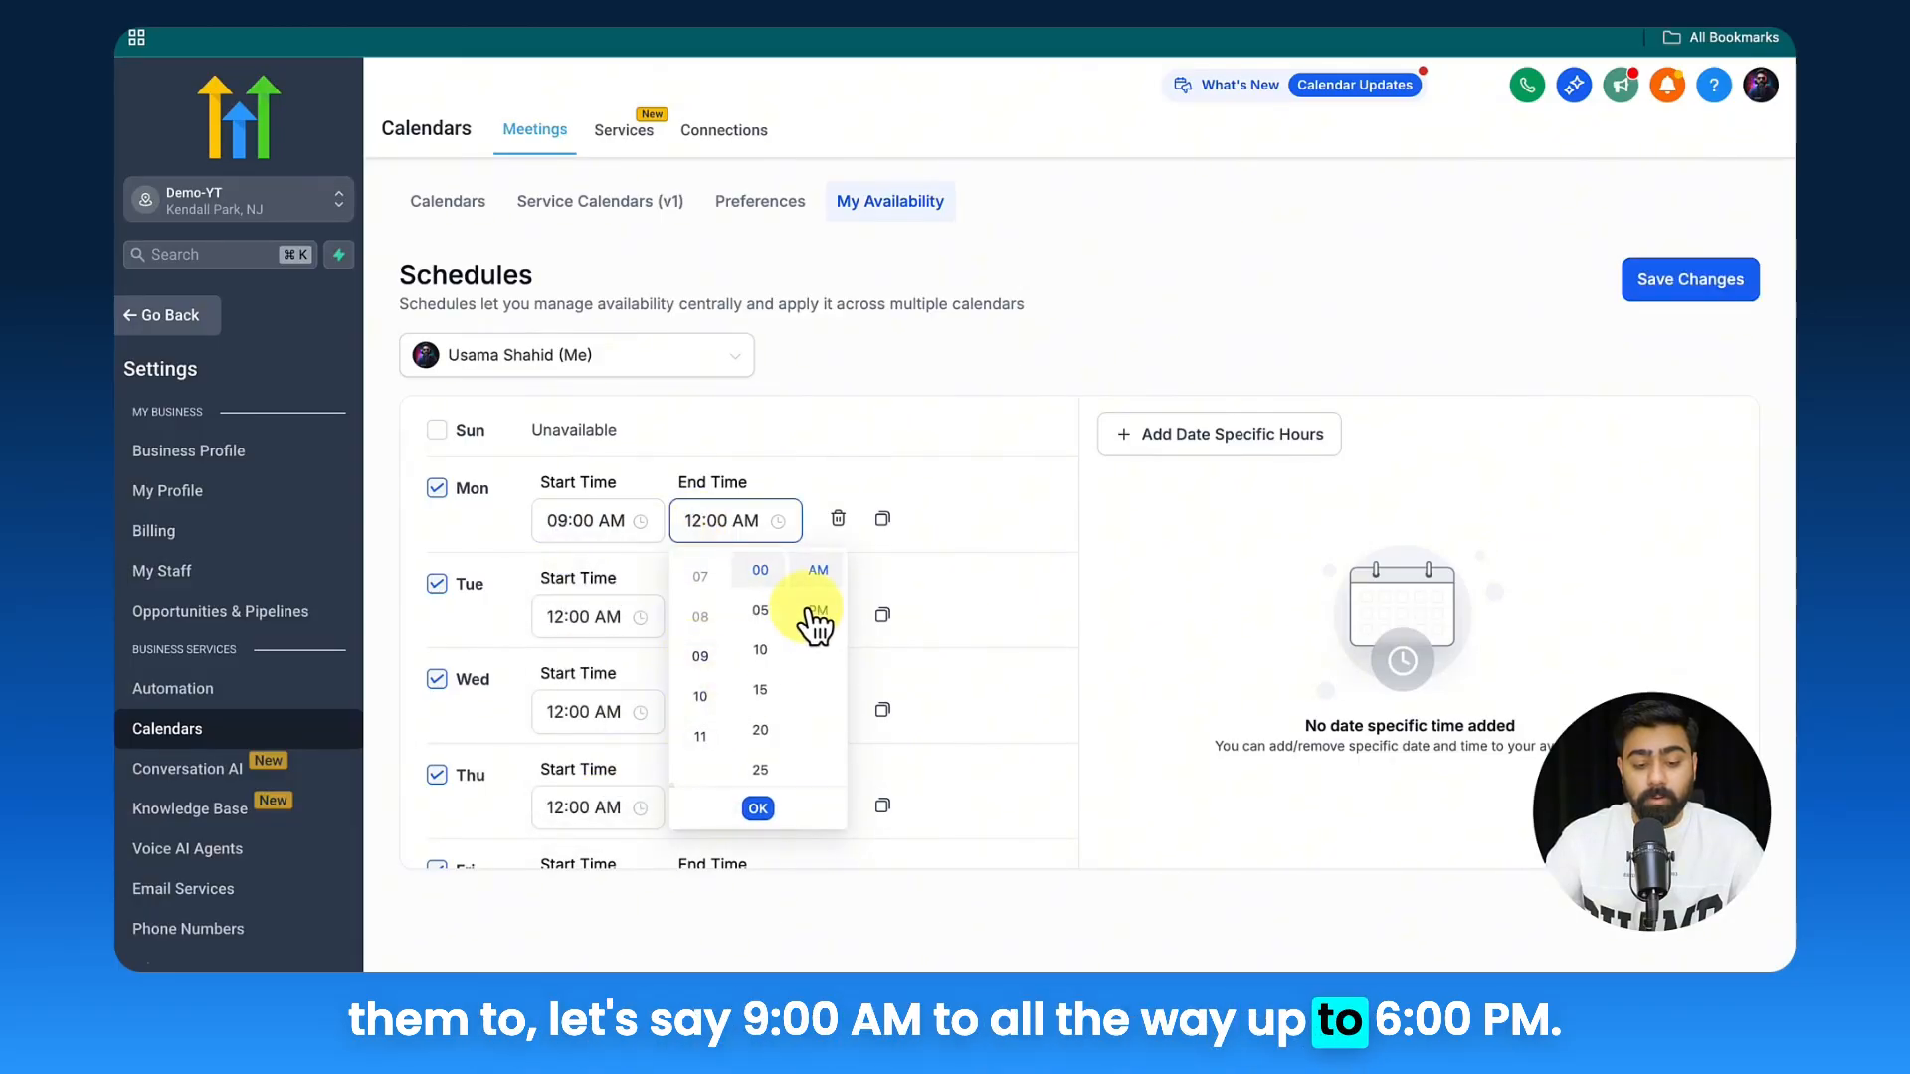
left_click(700, 569)
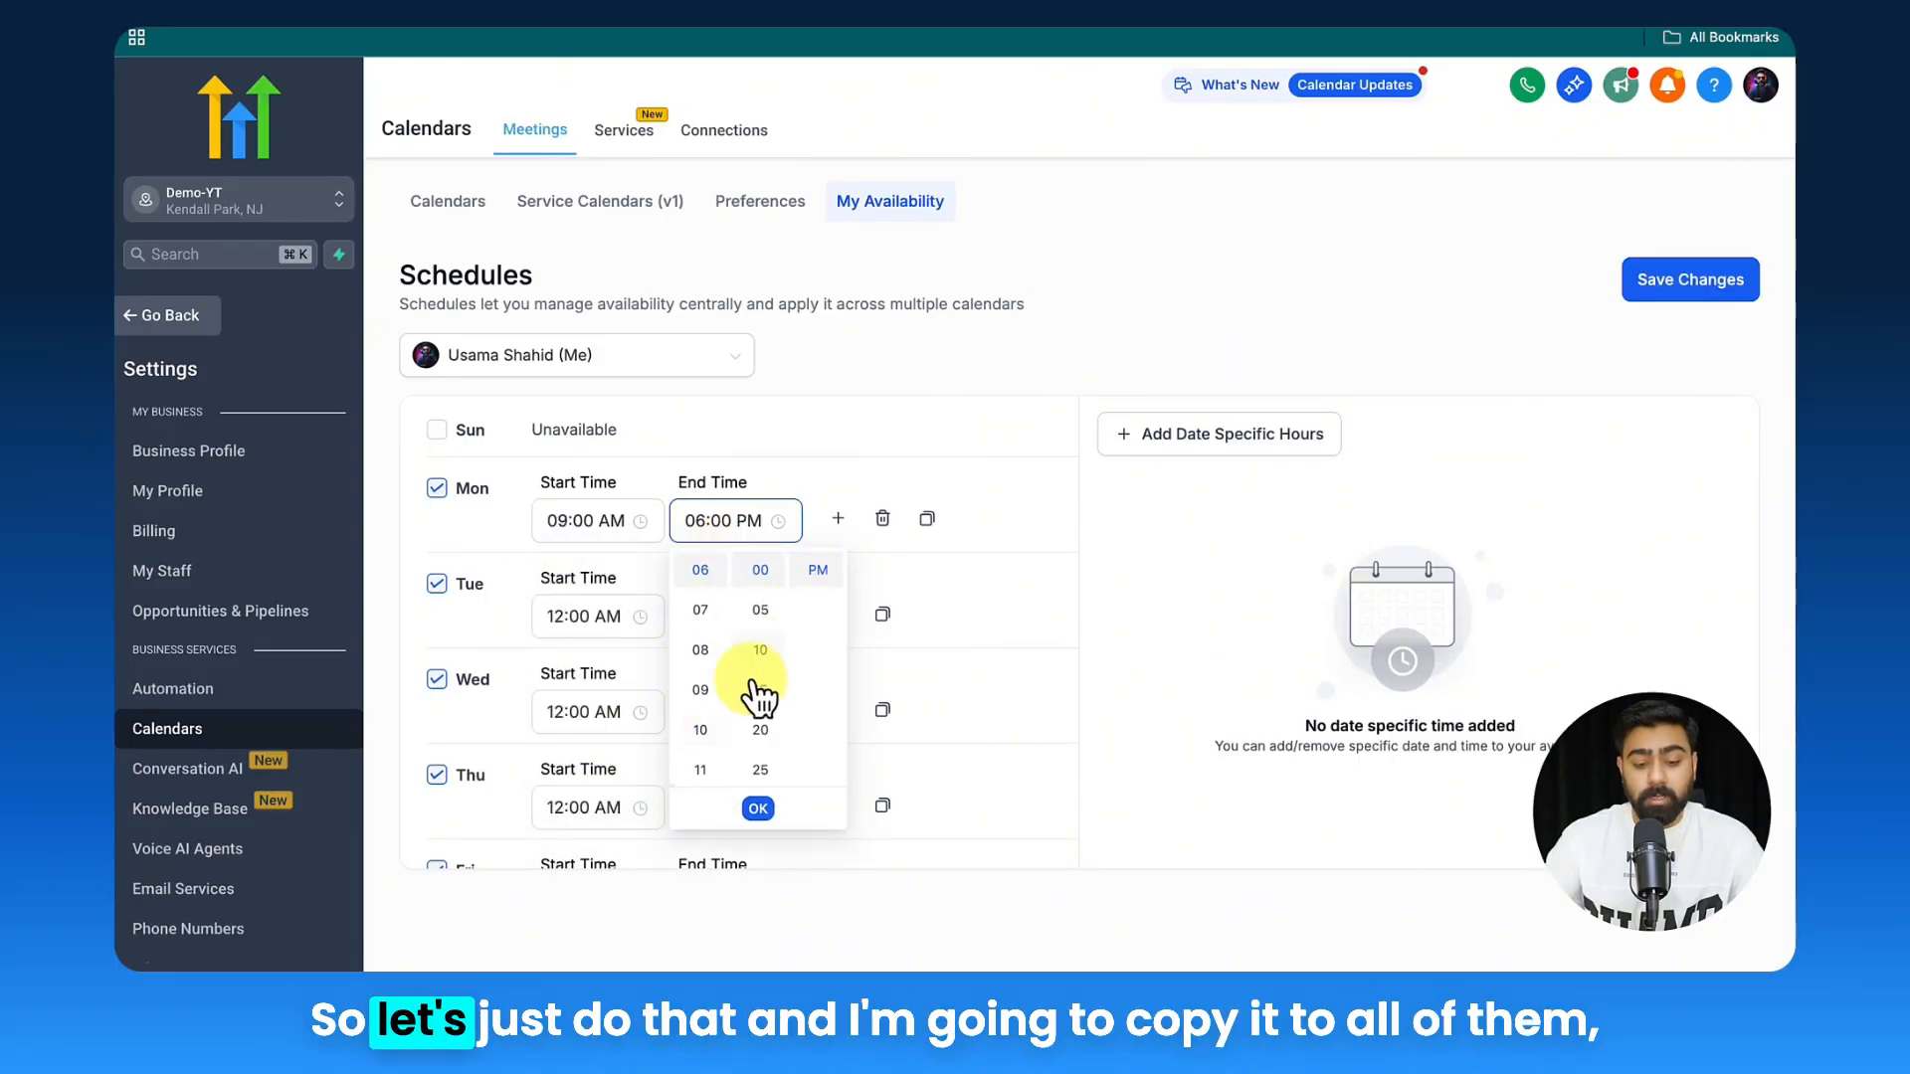
left_click(927, 518)
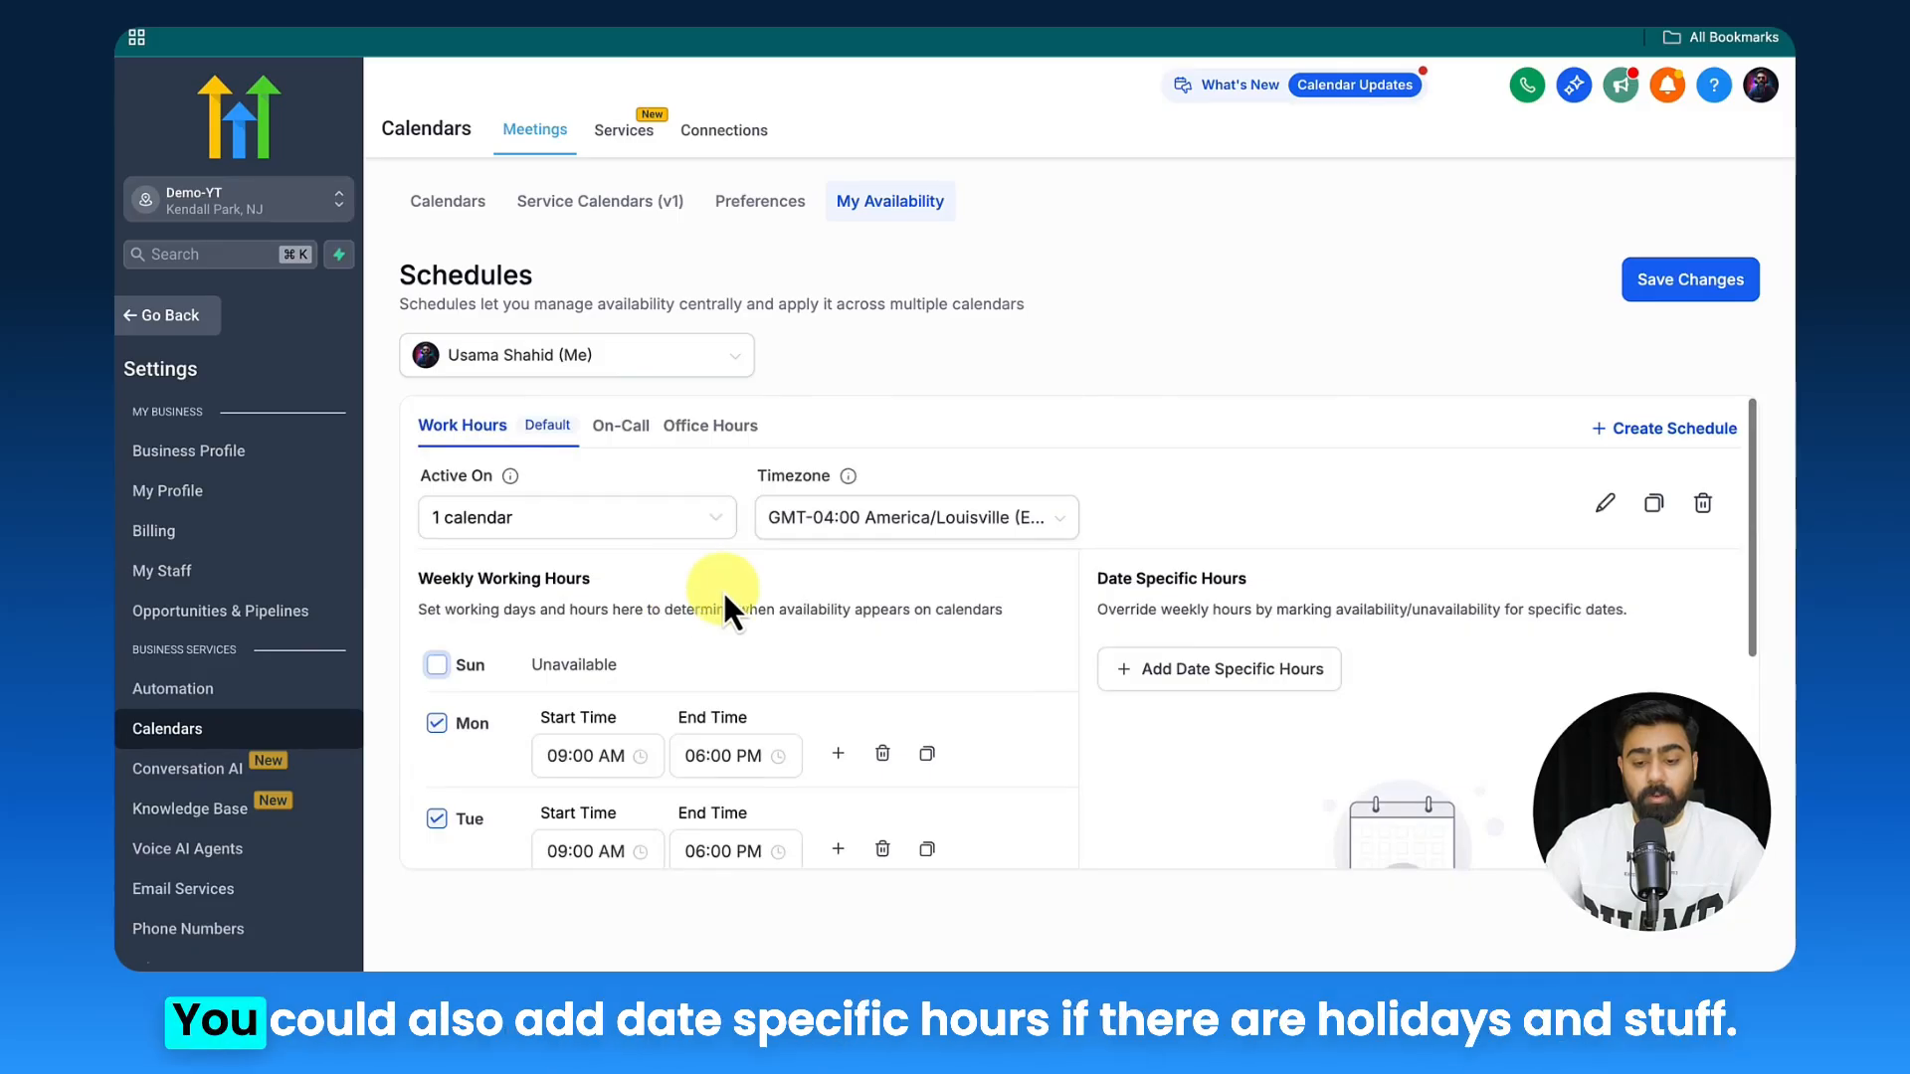
mouse_move(1146, 623)
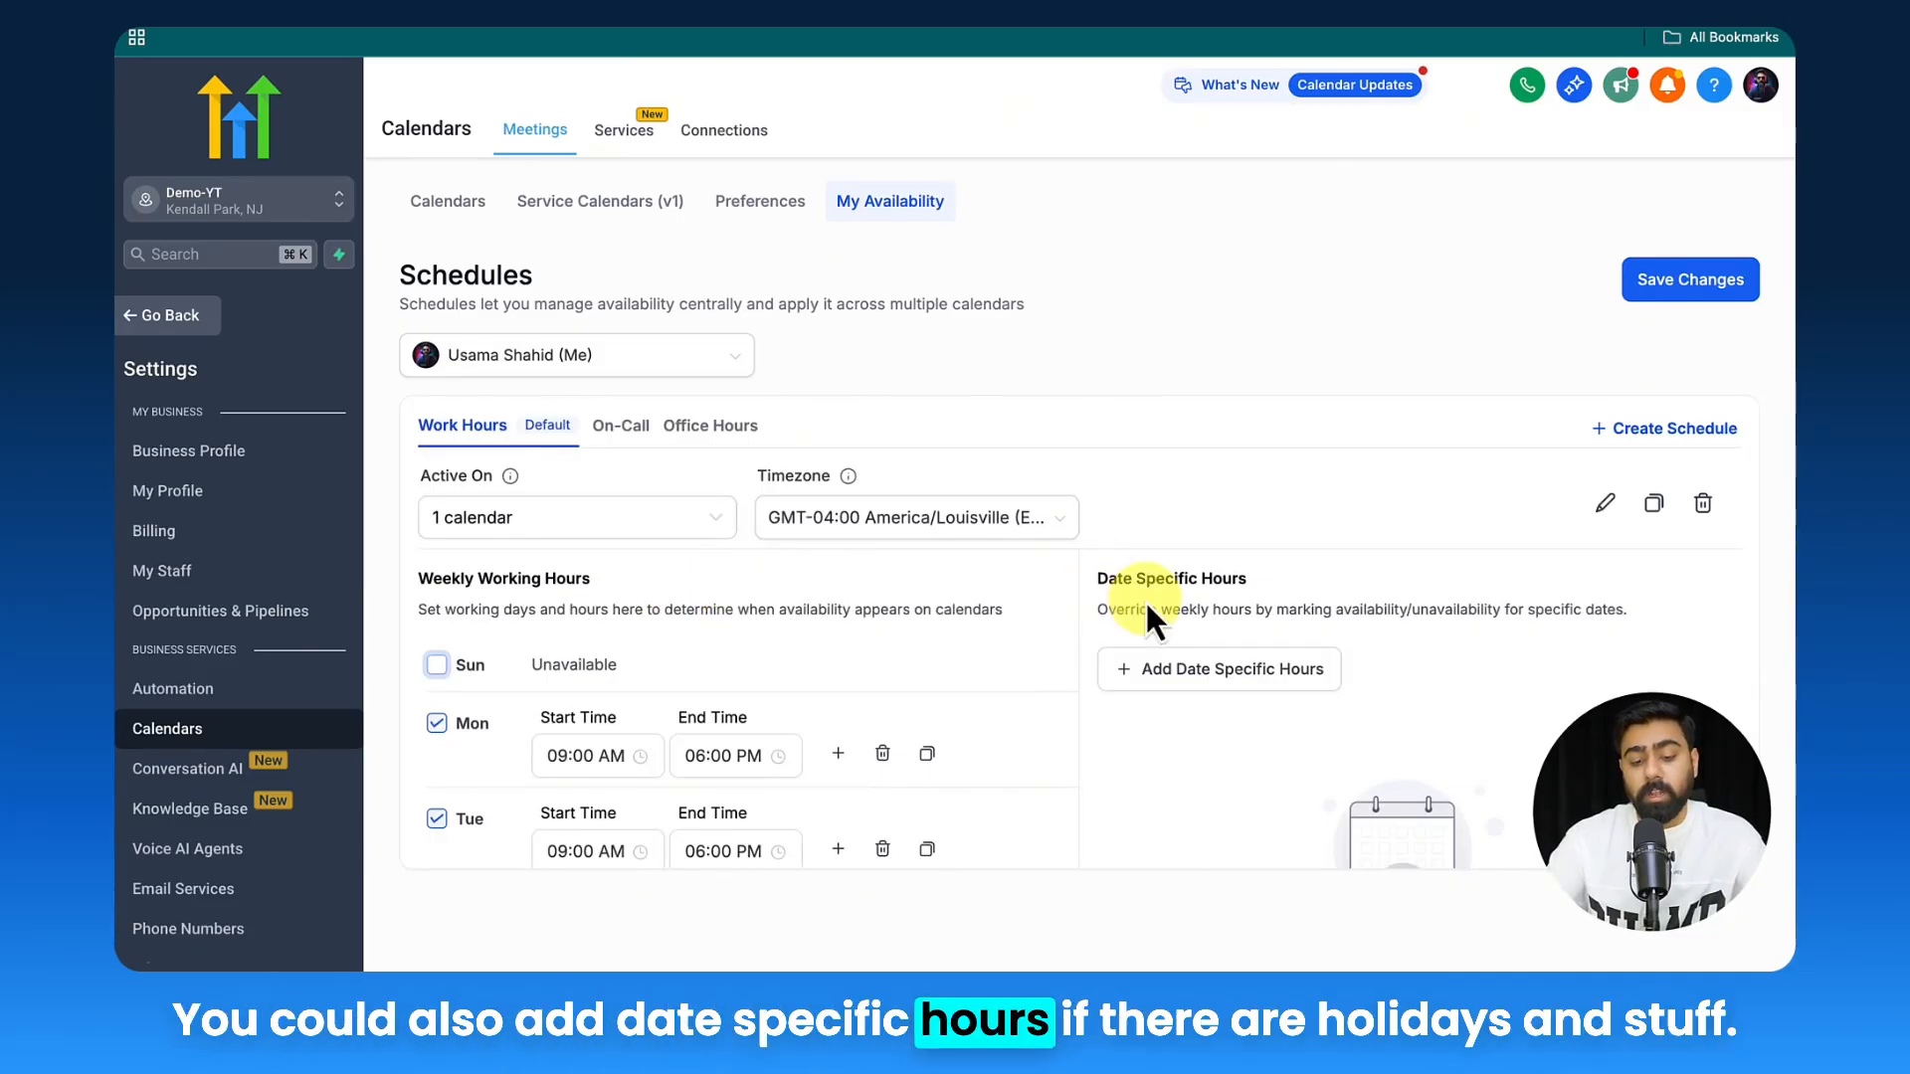
mouse_move(1265, 692)
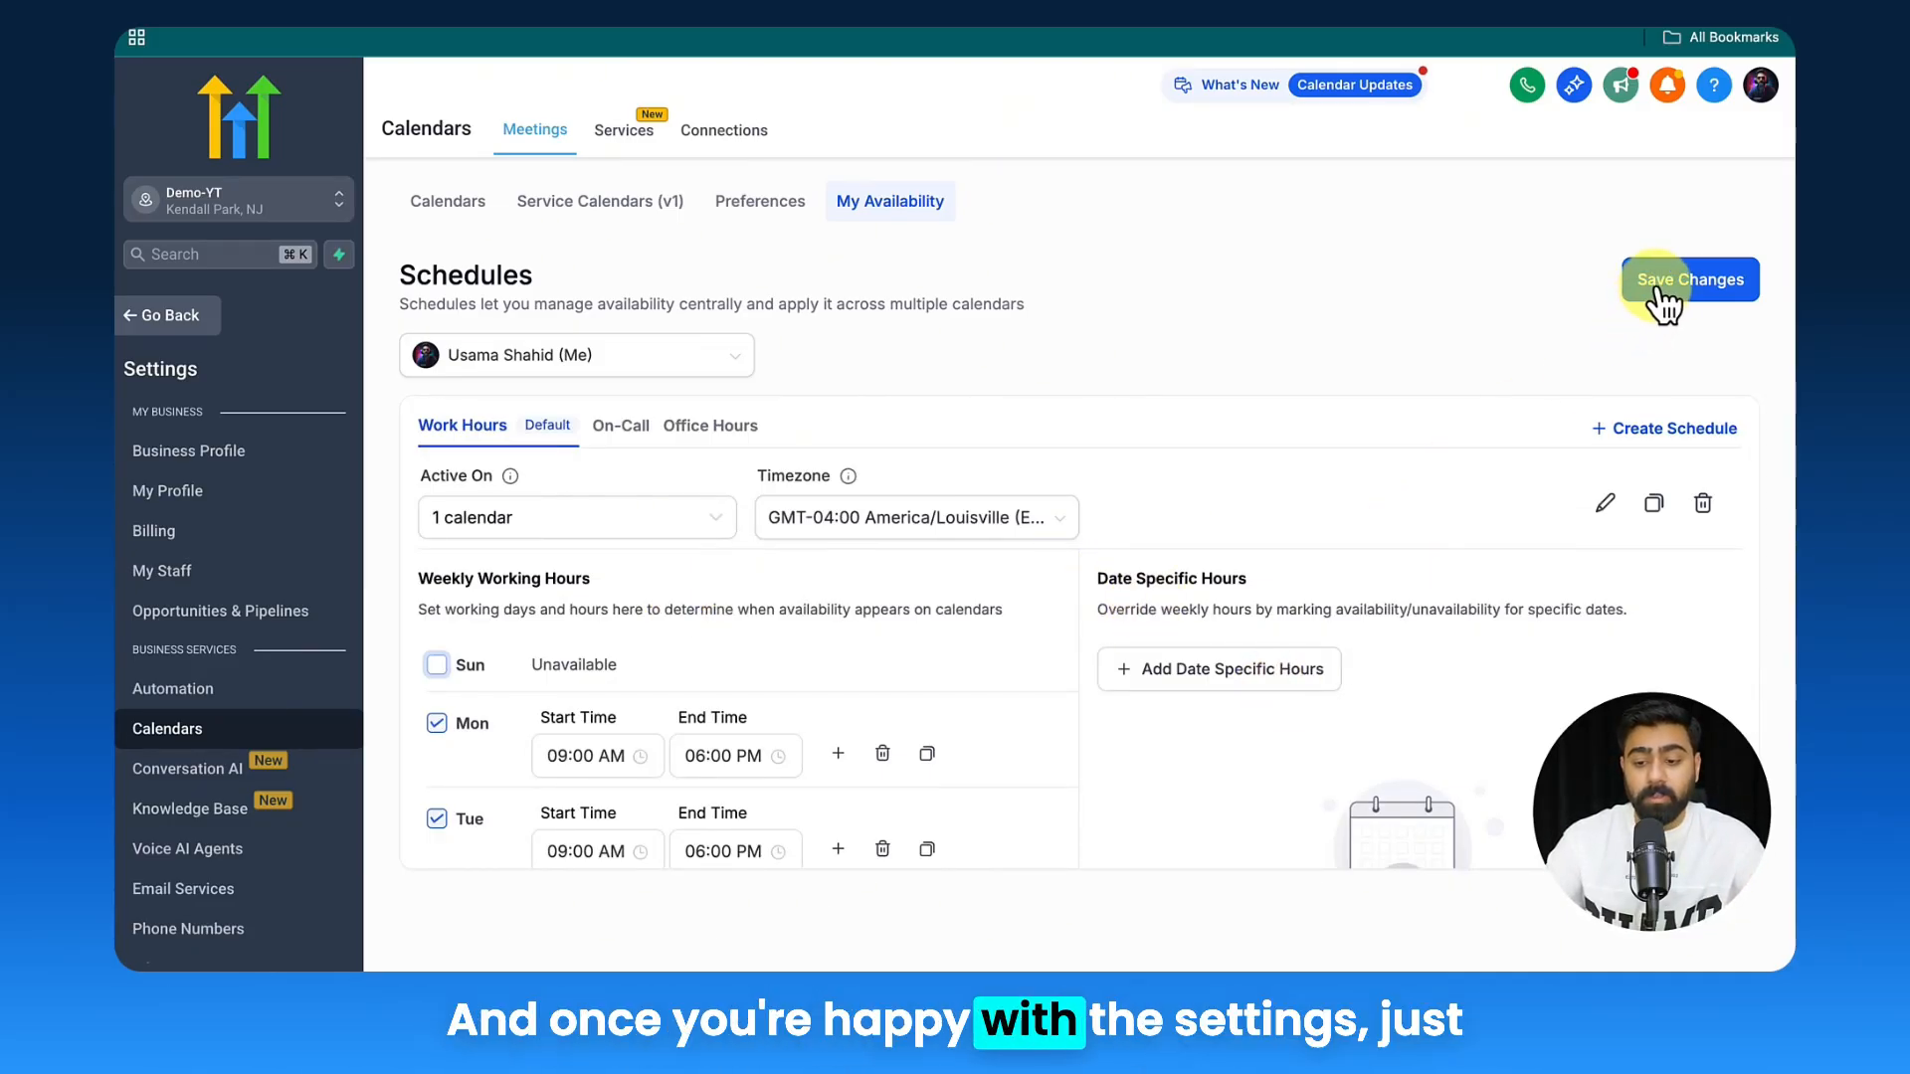
left_click(1691, 279)
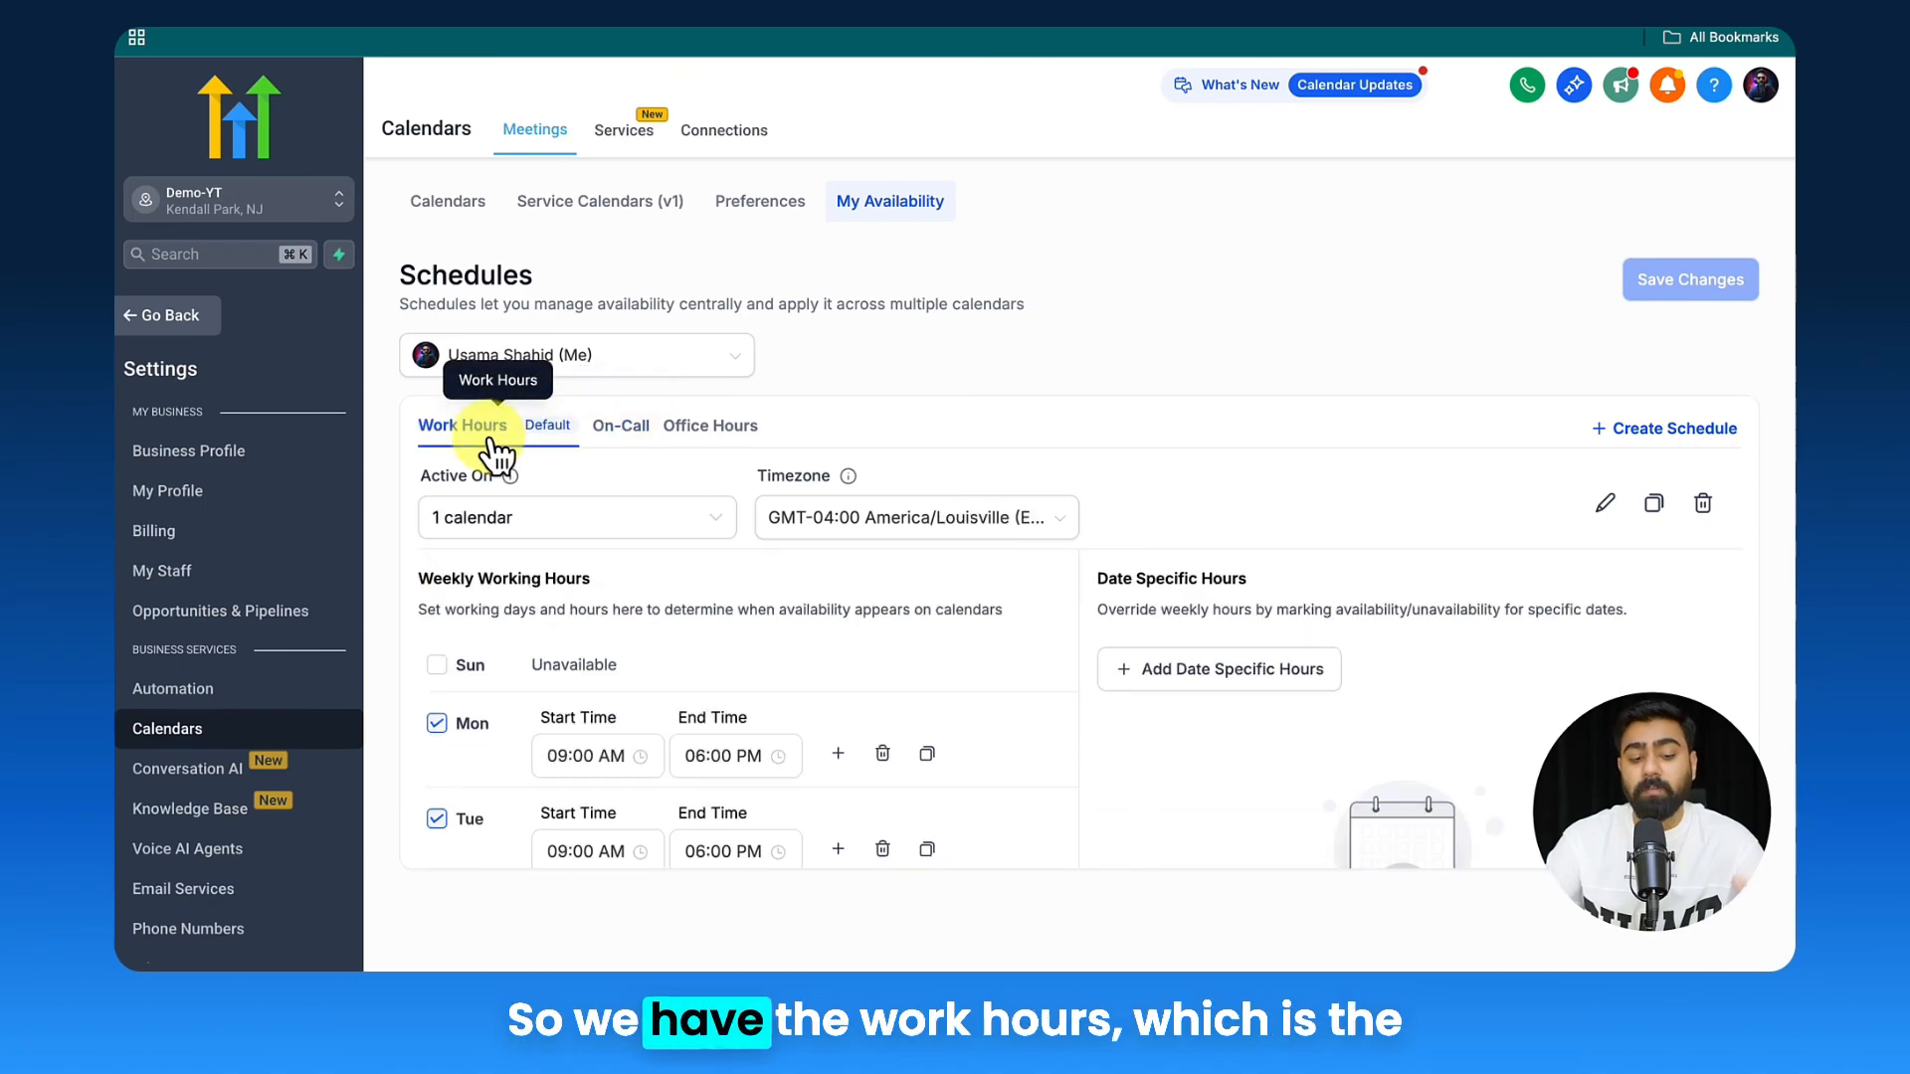
mouse_move(557, 440)
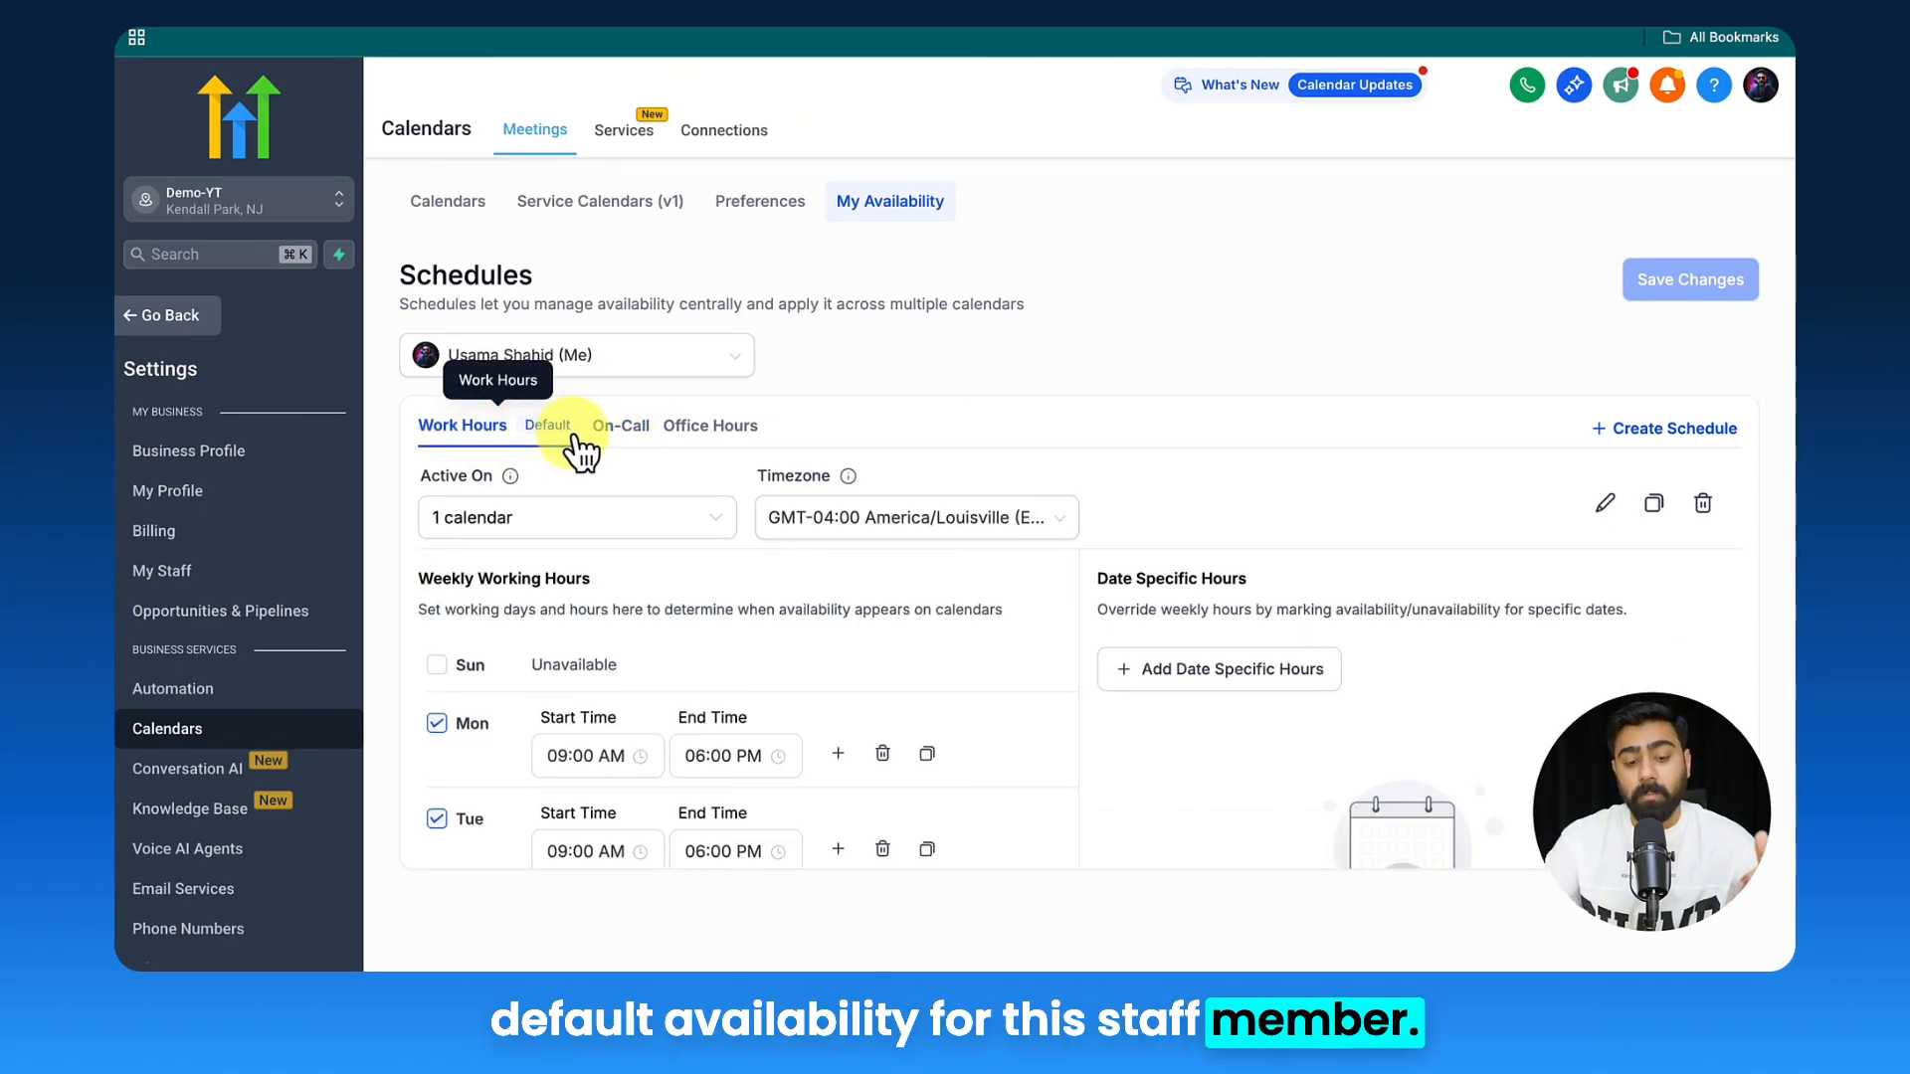
- Review the On-Call and Office Hours schedules (Office Hours Monday 08:00 AM–05:00 PM, 0 calendars)
left_click(708, 426)
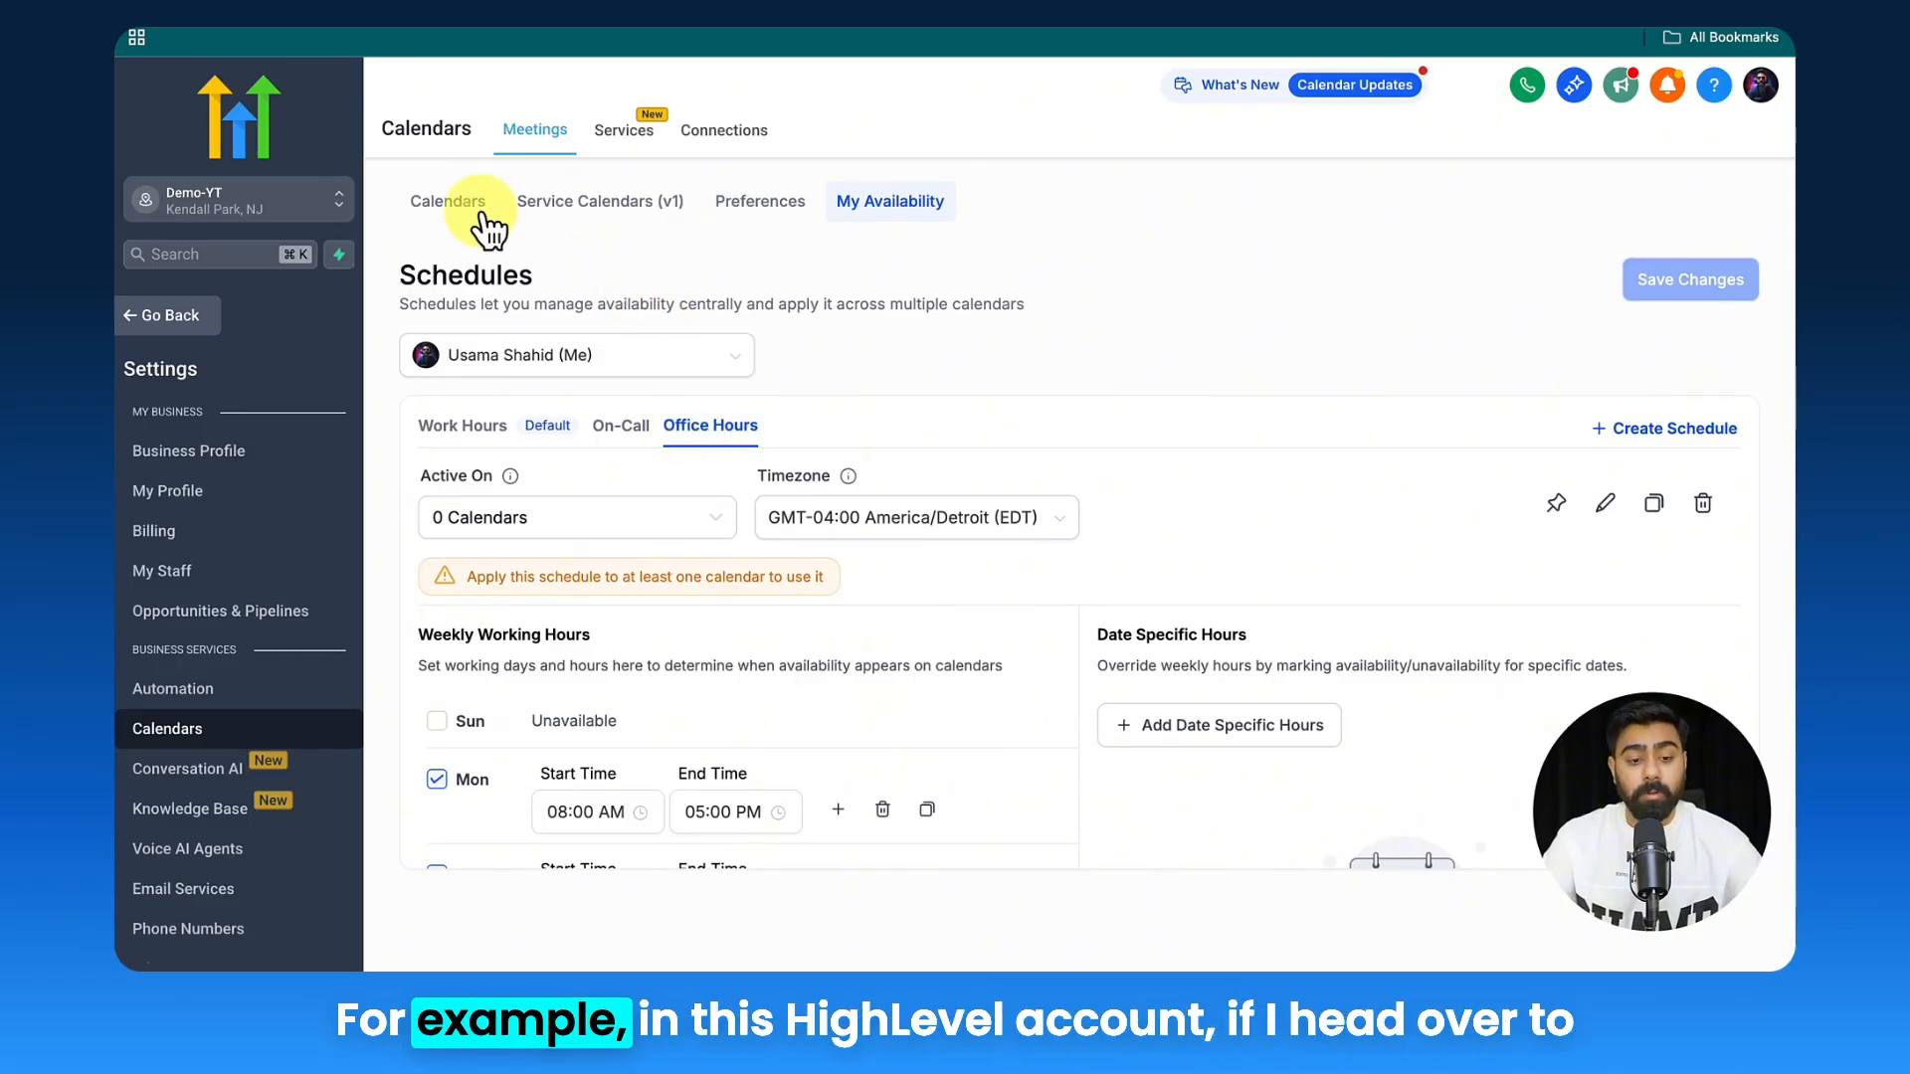
- Review the two calendars in the Calendars list, then return to My Availability
left_click(448, 201)
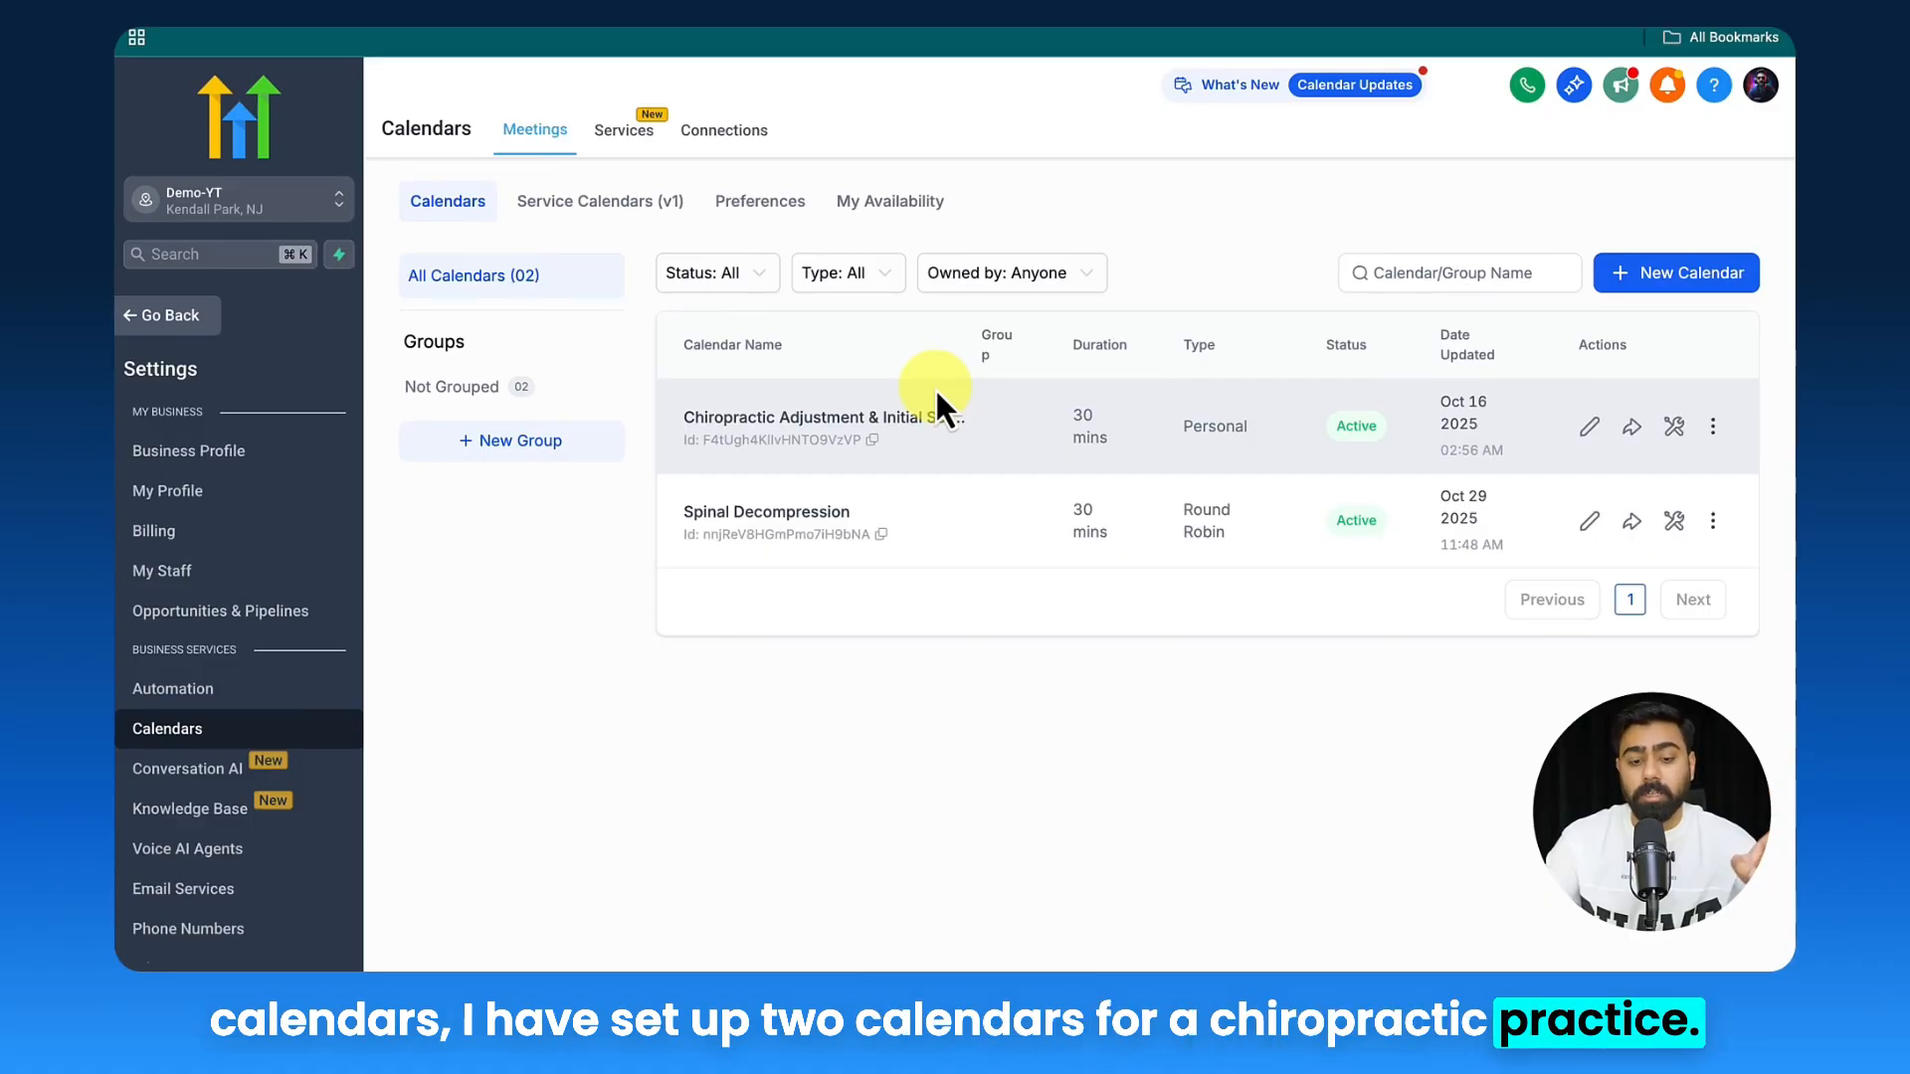
mouse_move(693, 422)
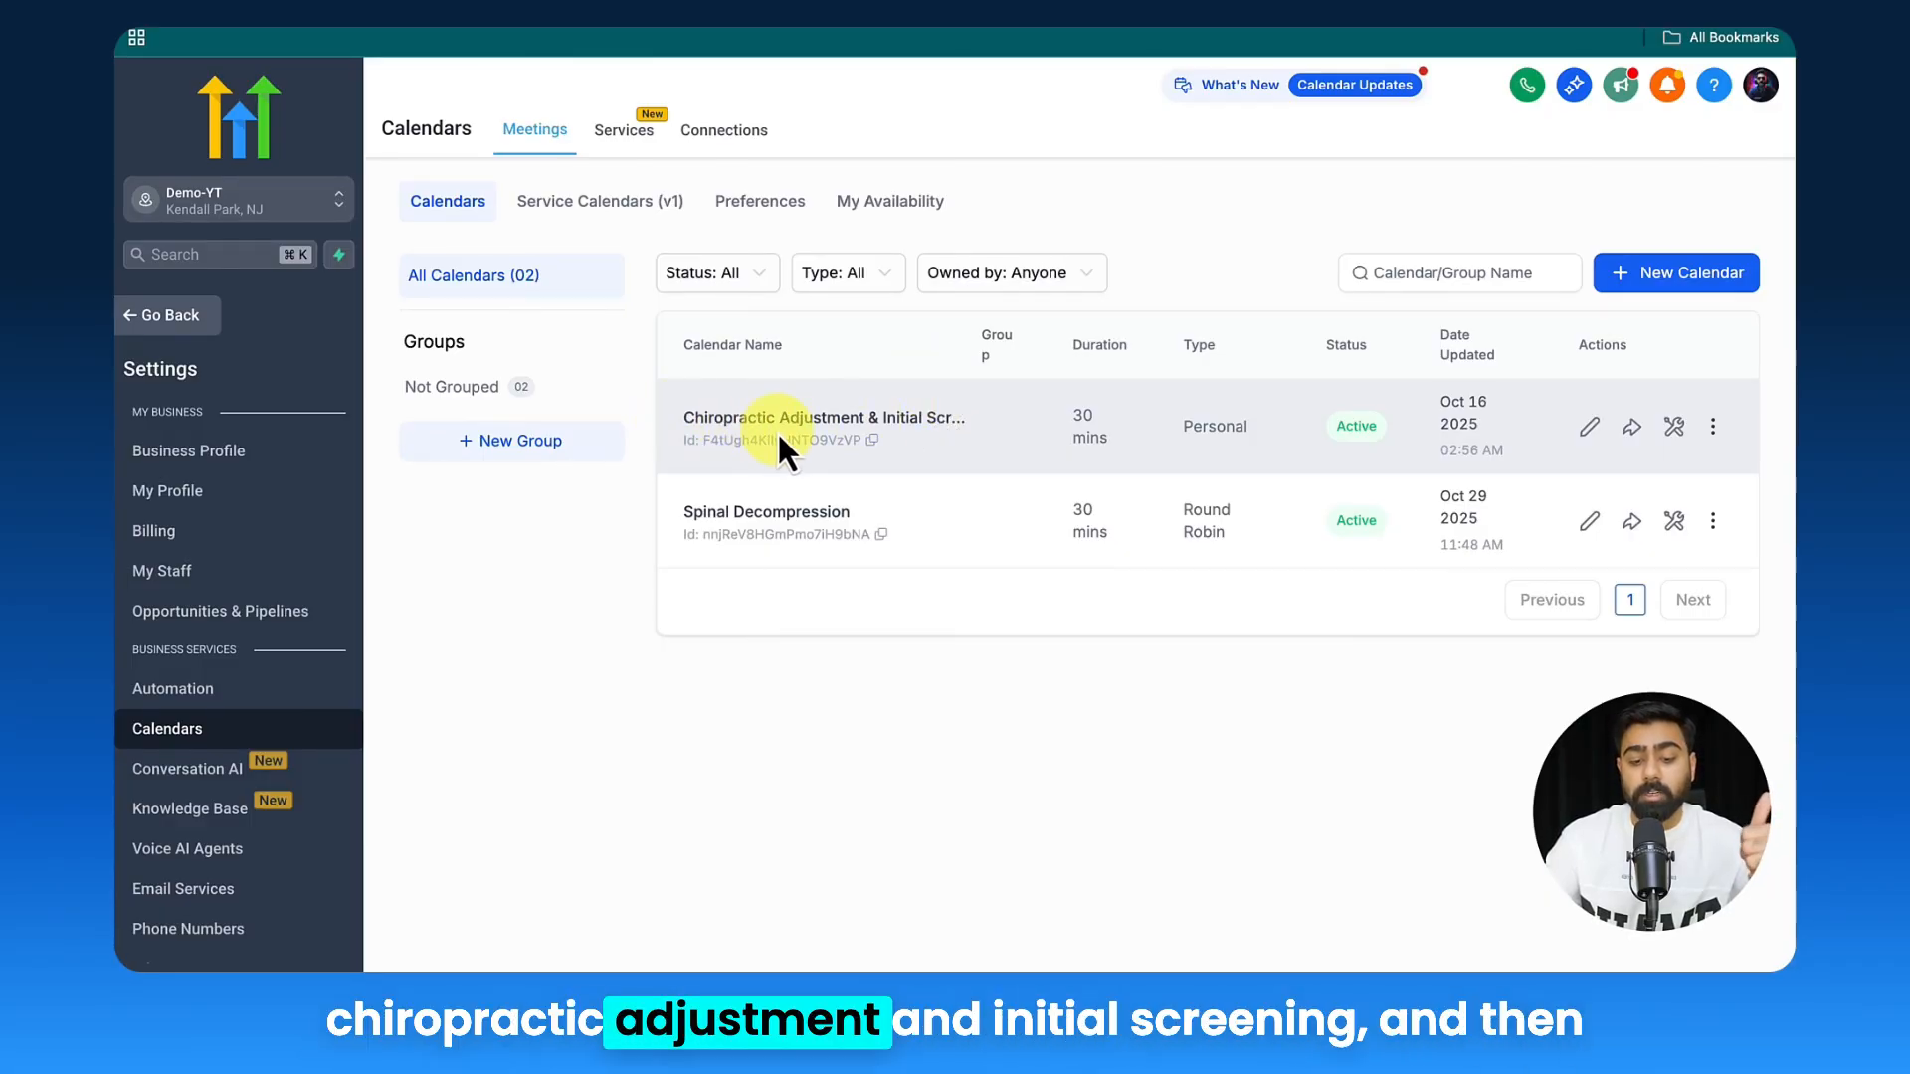
mouse_move(1021, 493)
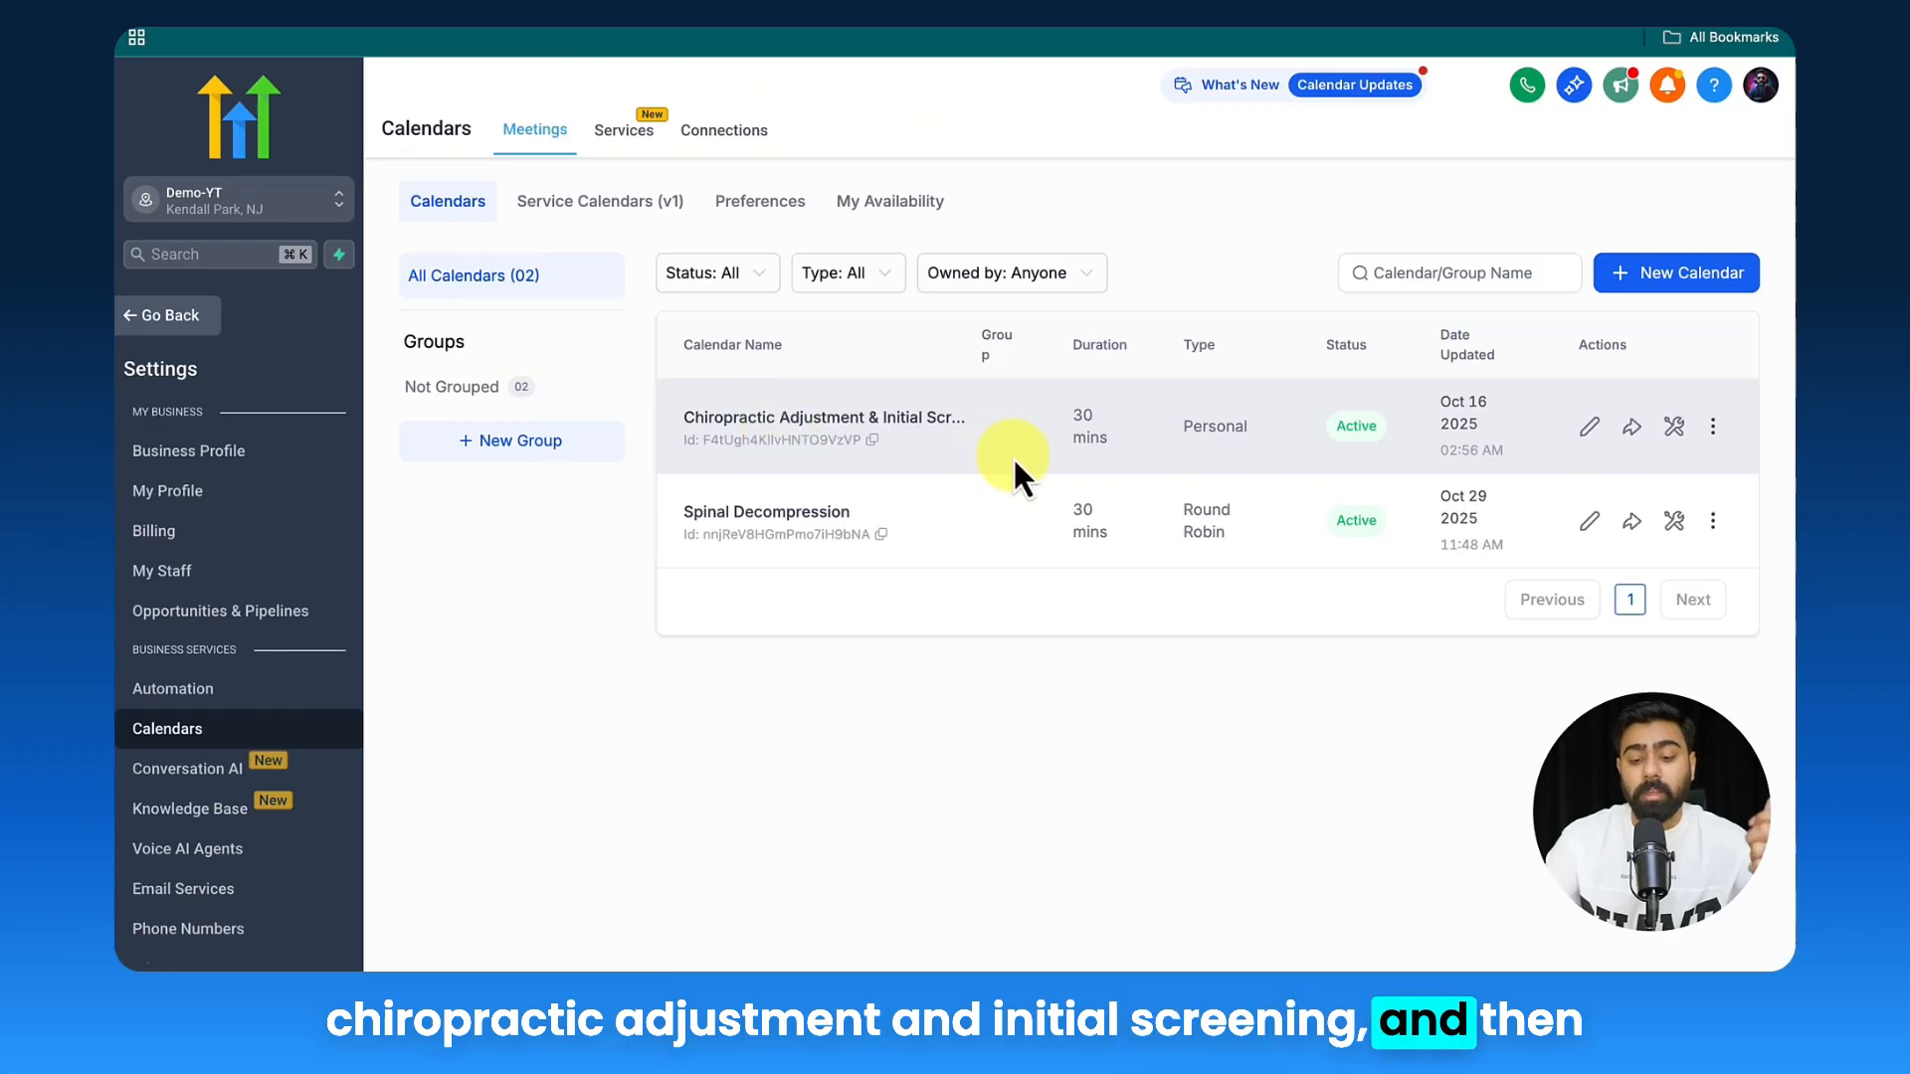
mouse_move(805, 519)
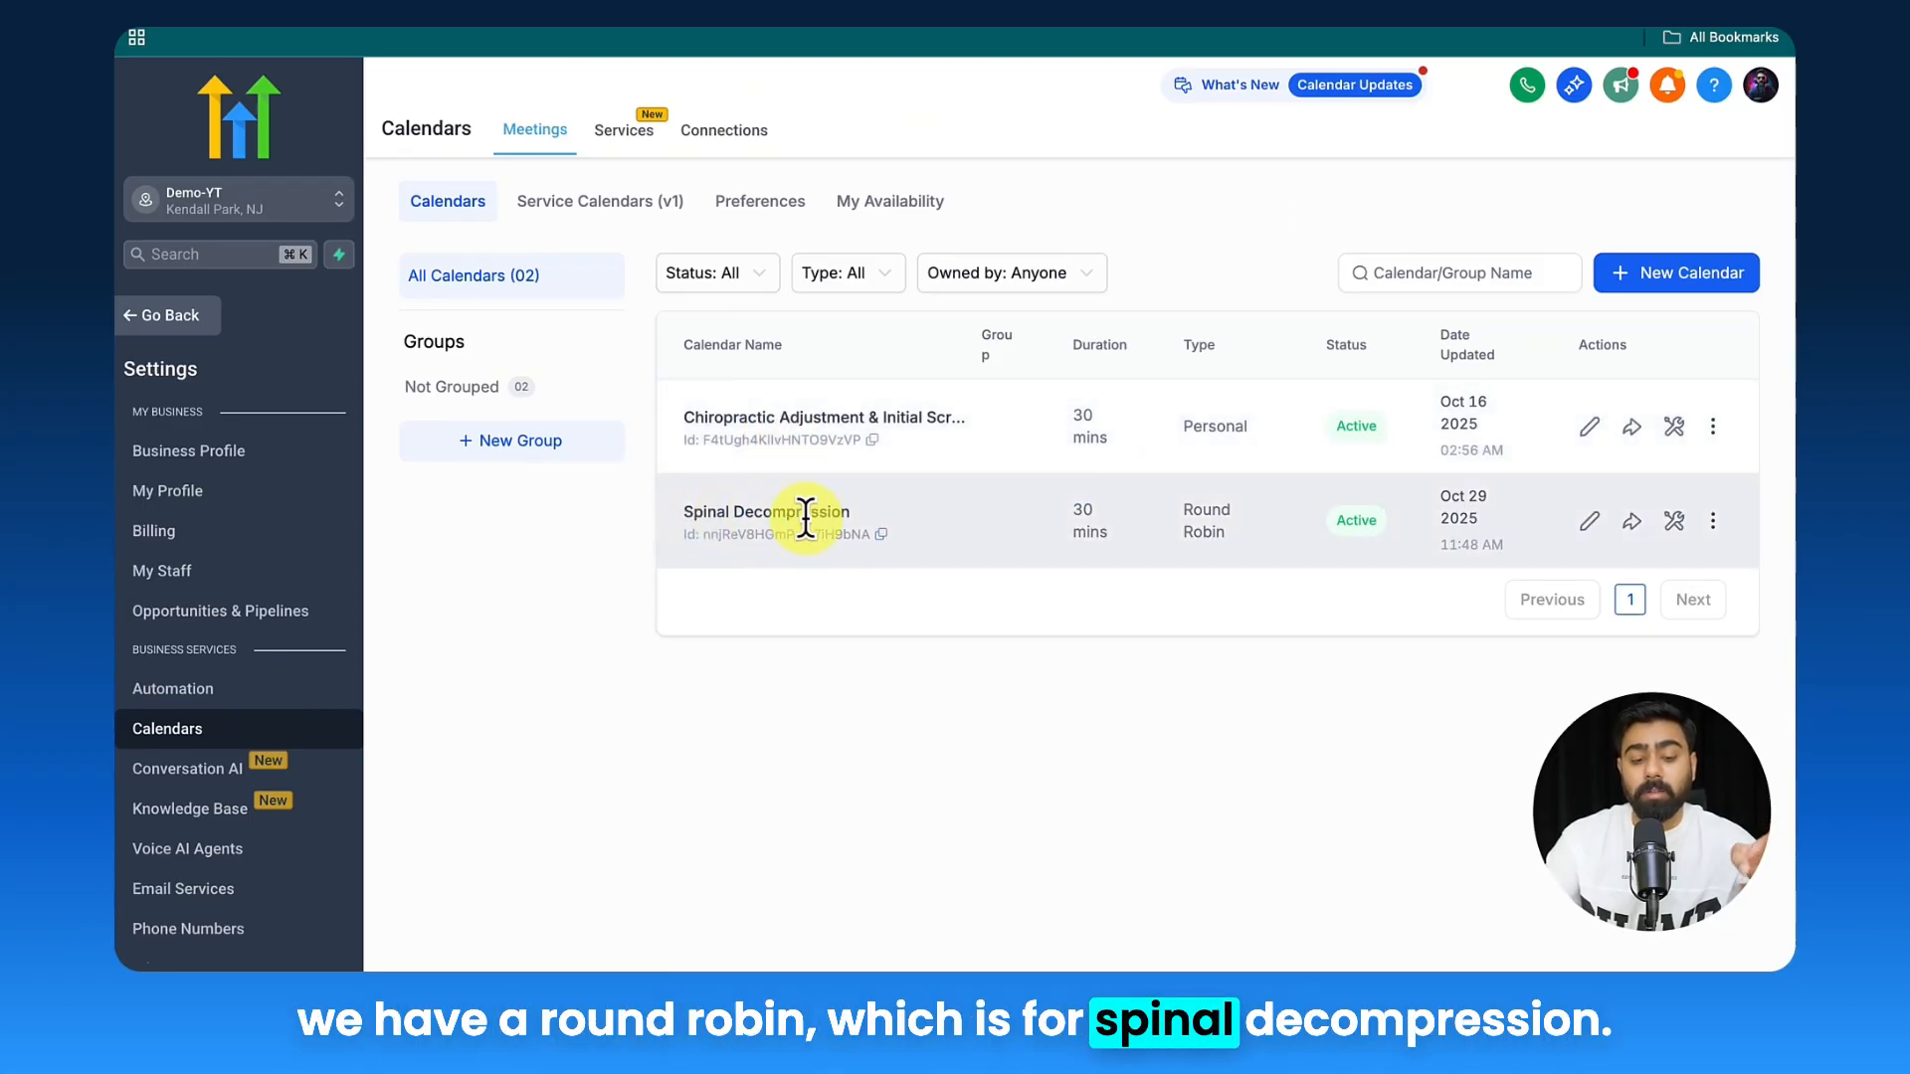
left_click(889, 201)
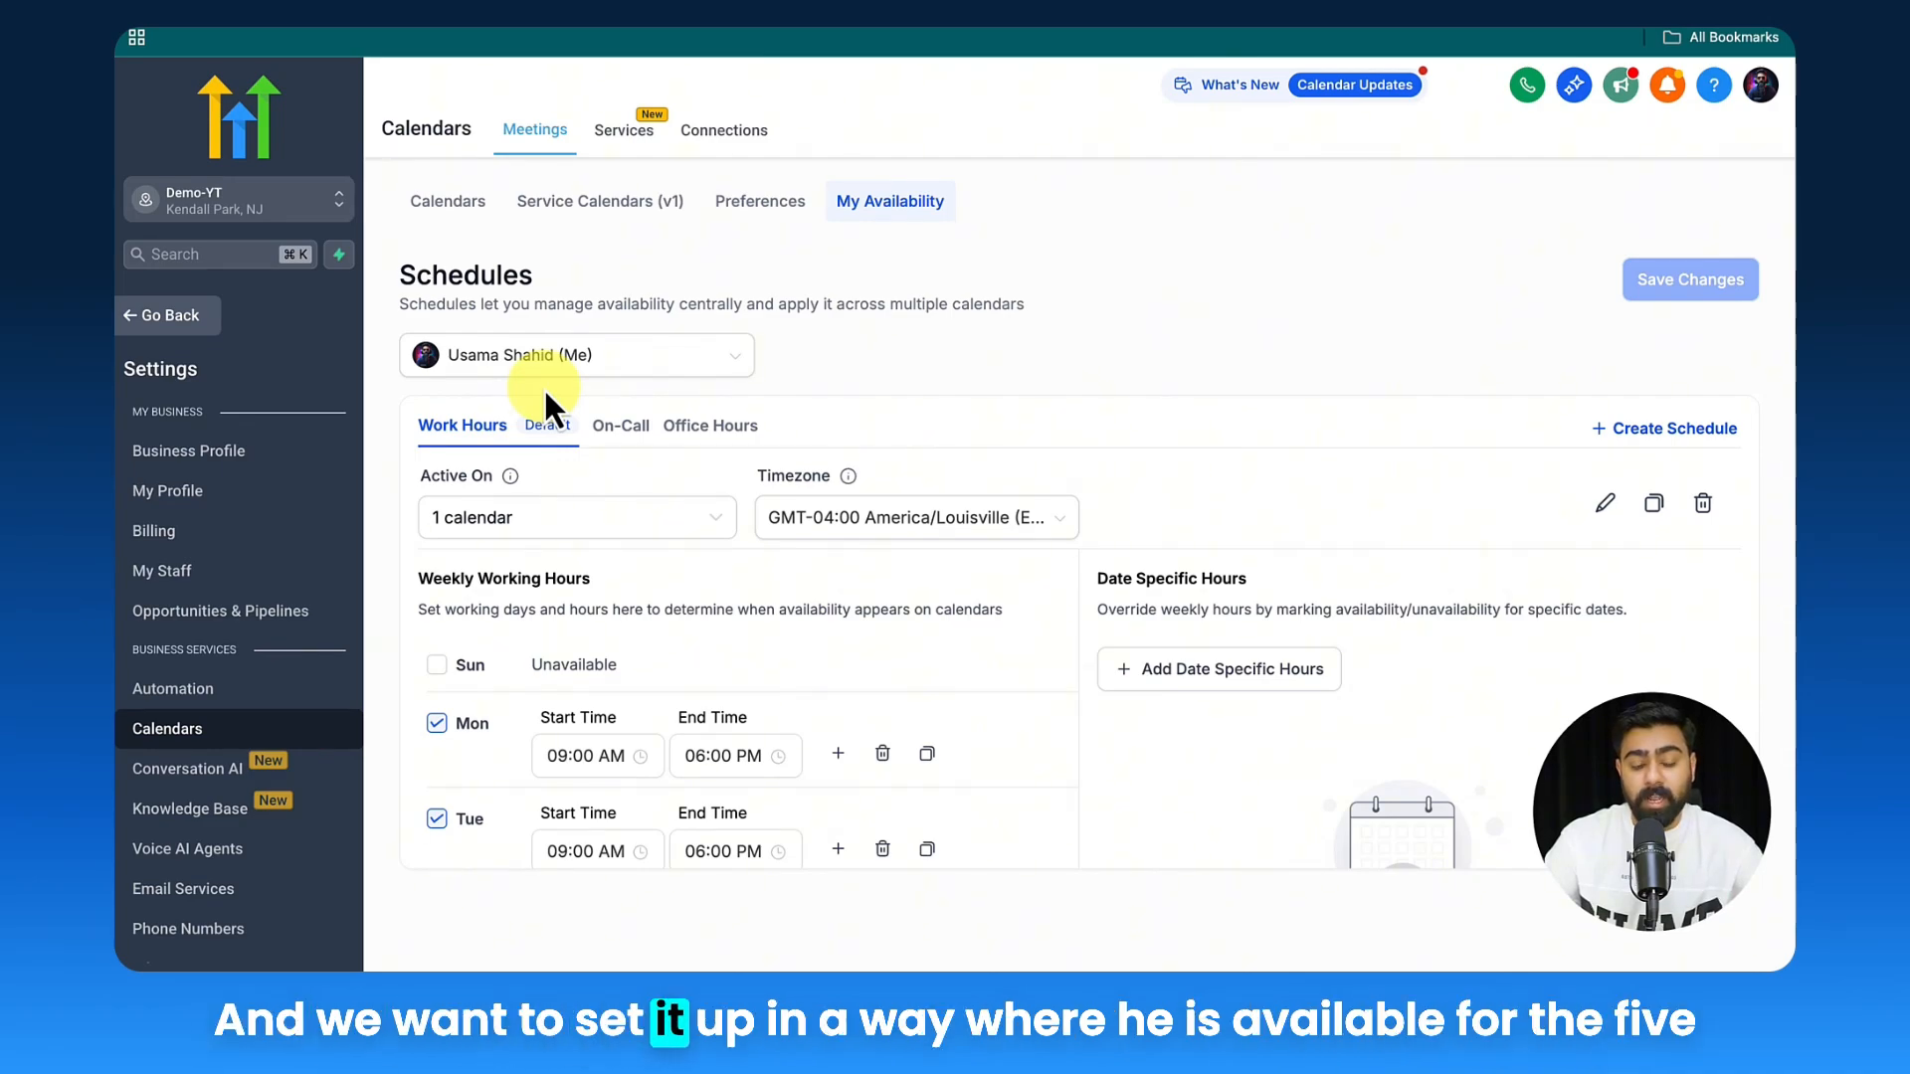
- Link Work Hours to Chiropractic Adjustment & Initial Screening instead of Spinal Decompression and save
left_click(575, 517)
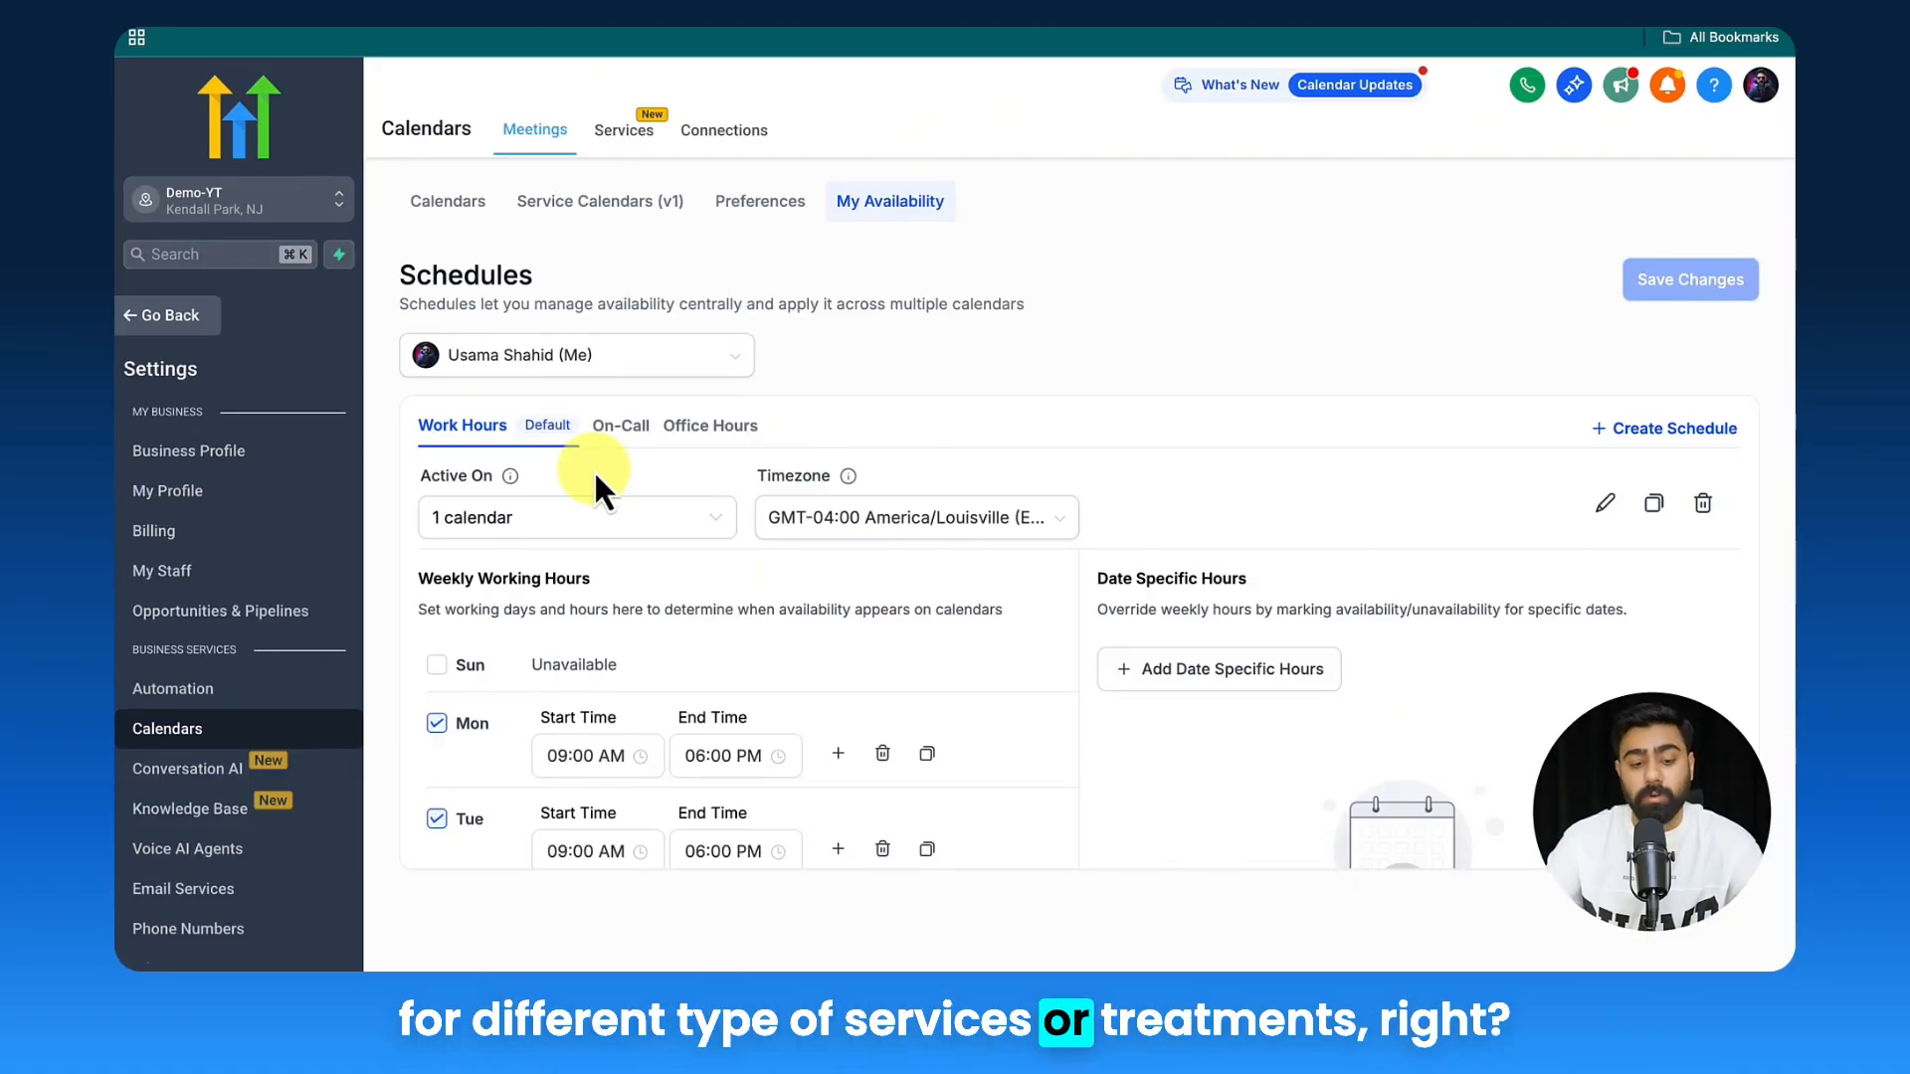
left_click(577, 517)
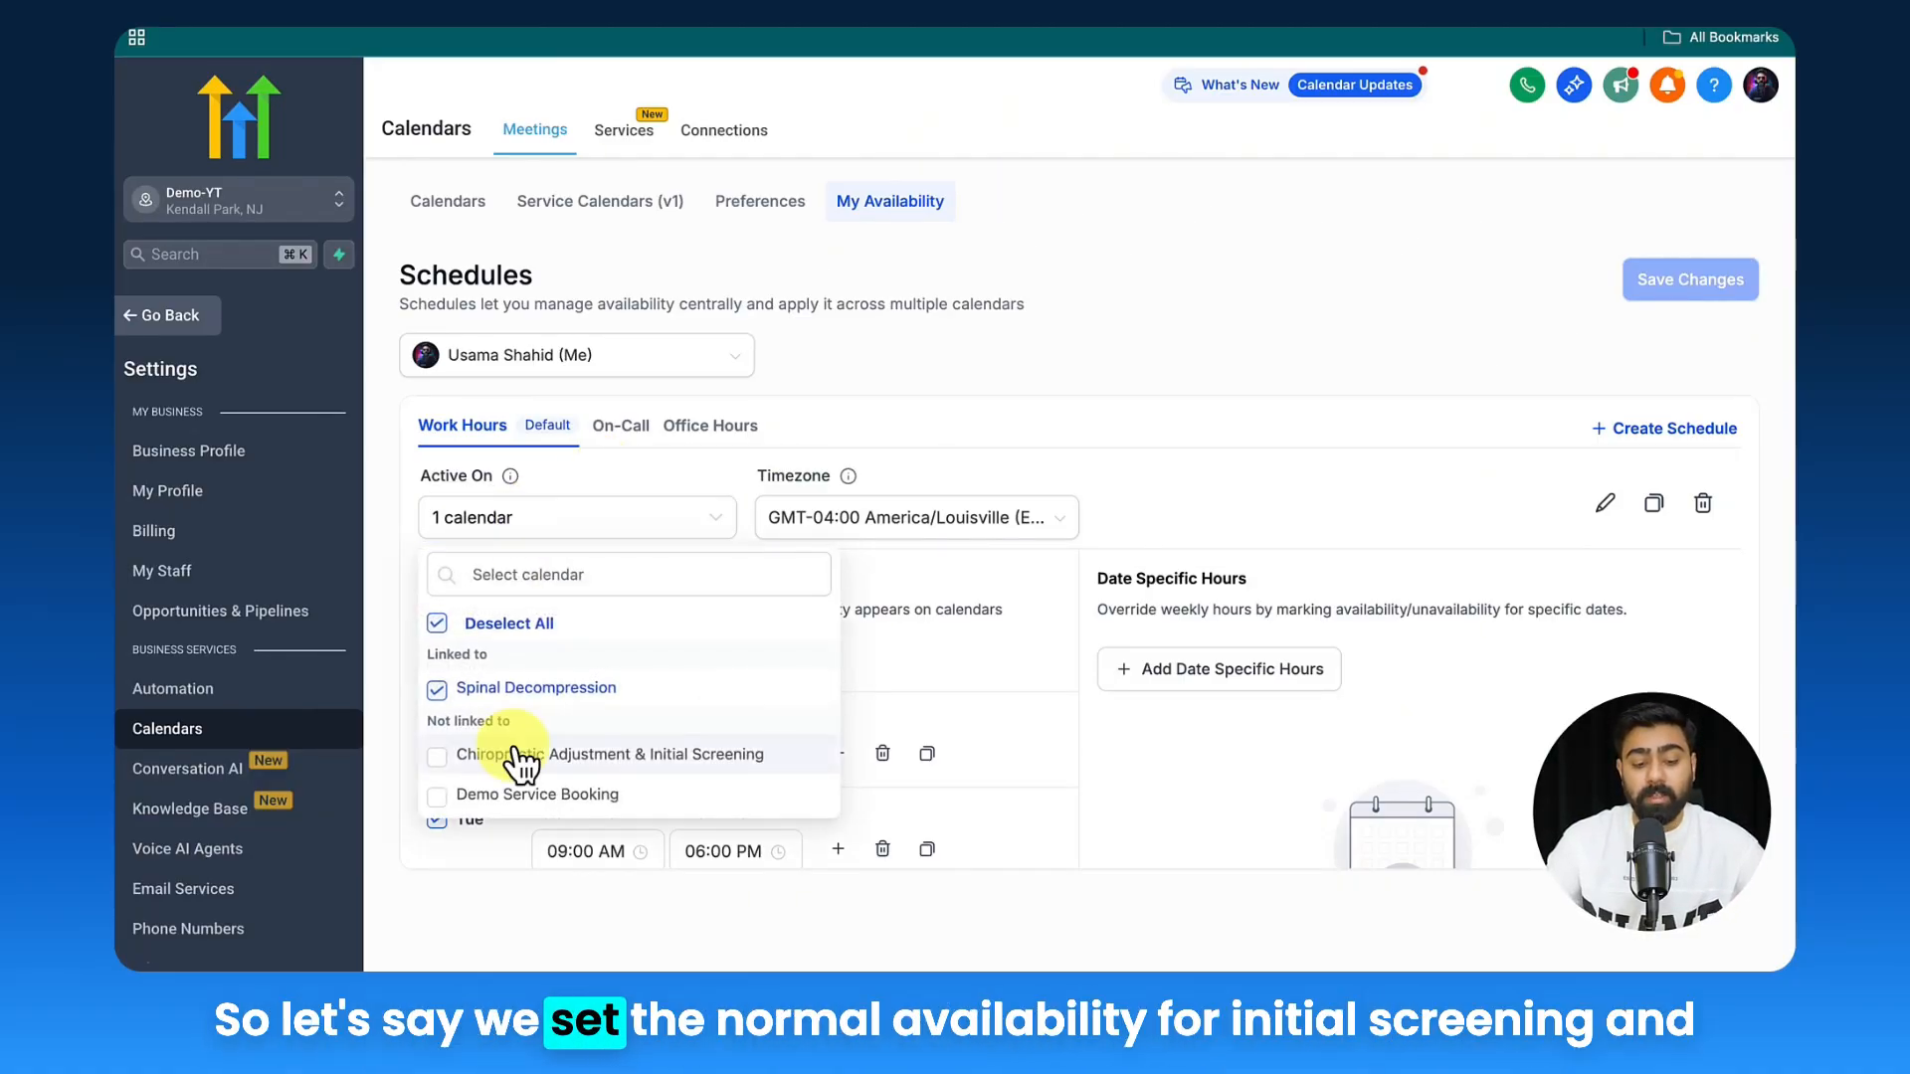
left_click(438, 756)
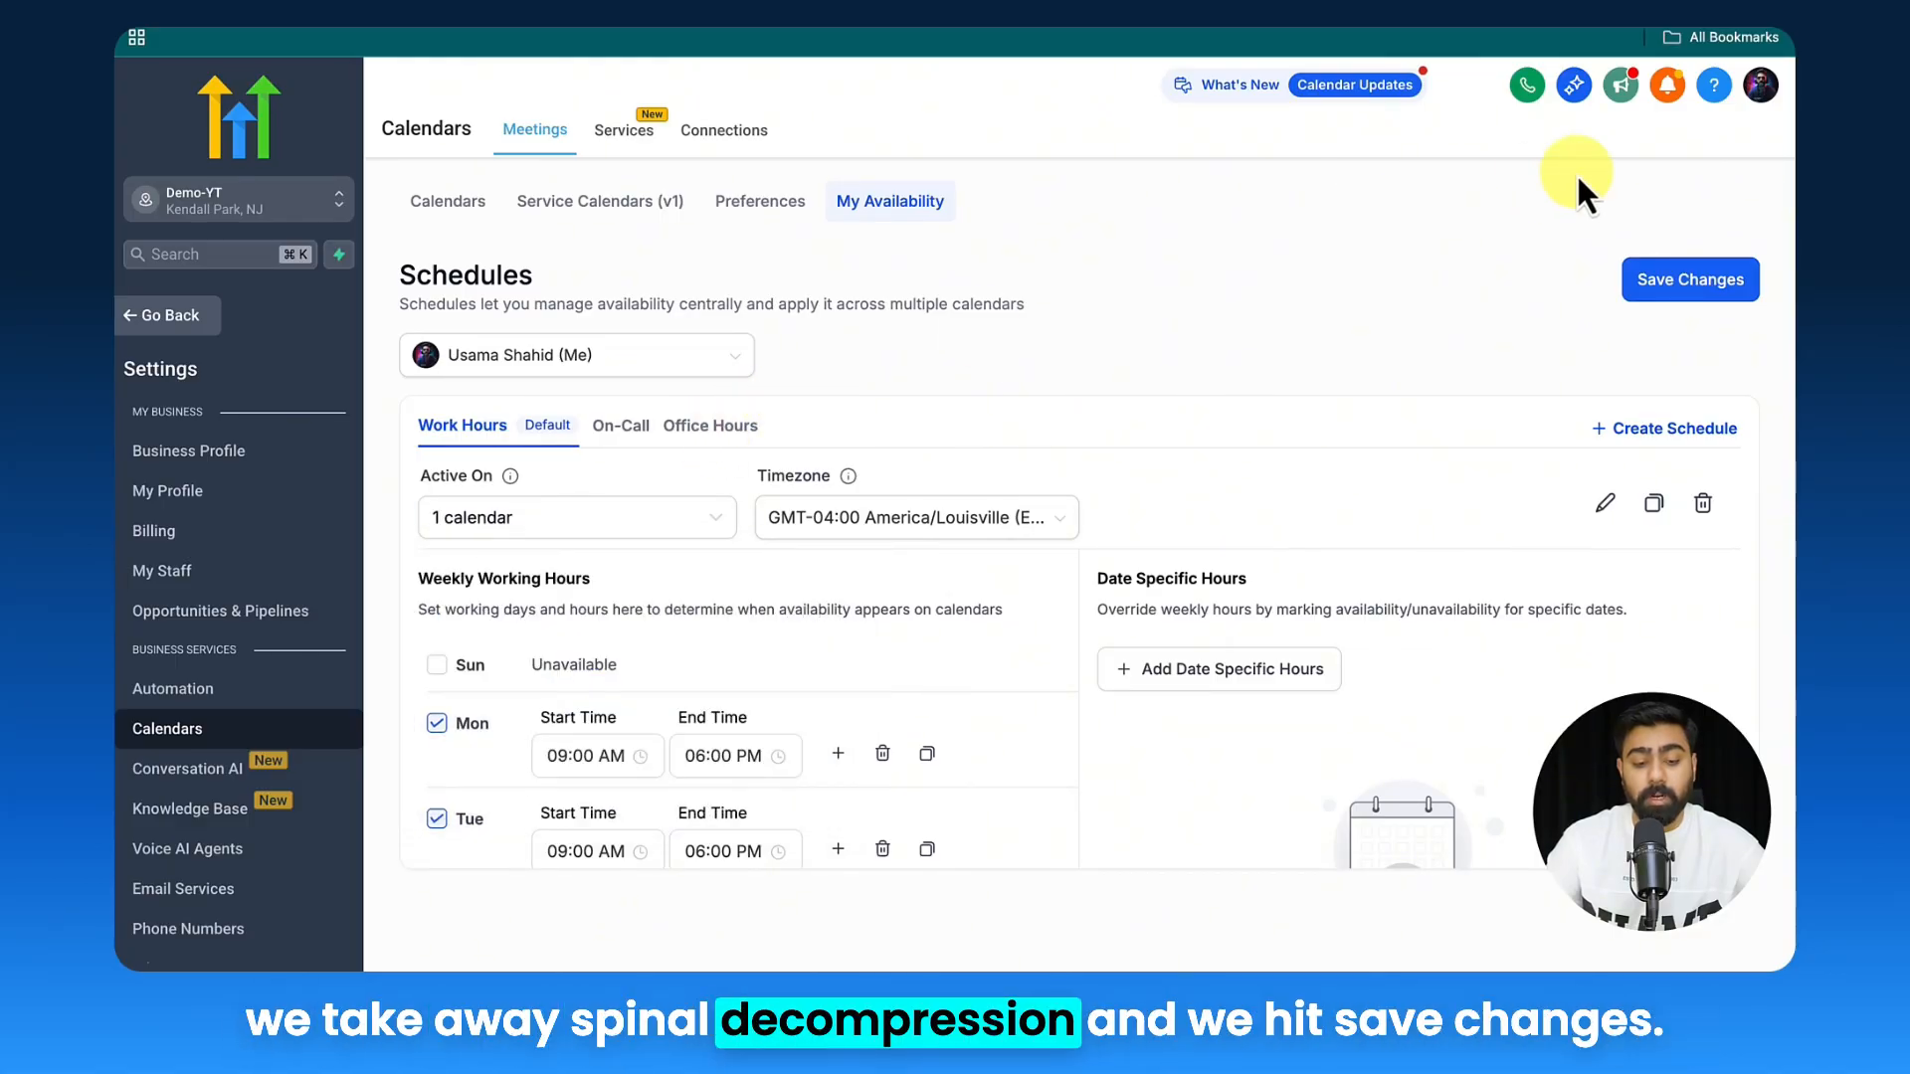
left_click(1692, 278)
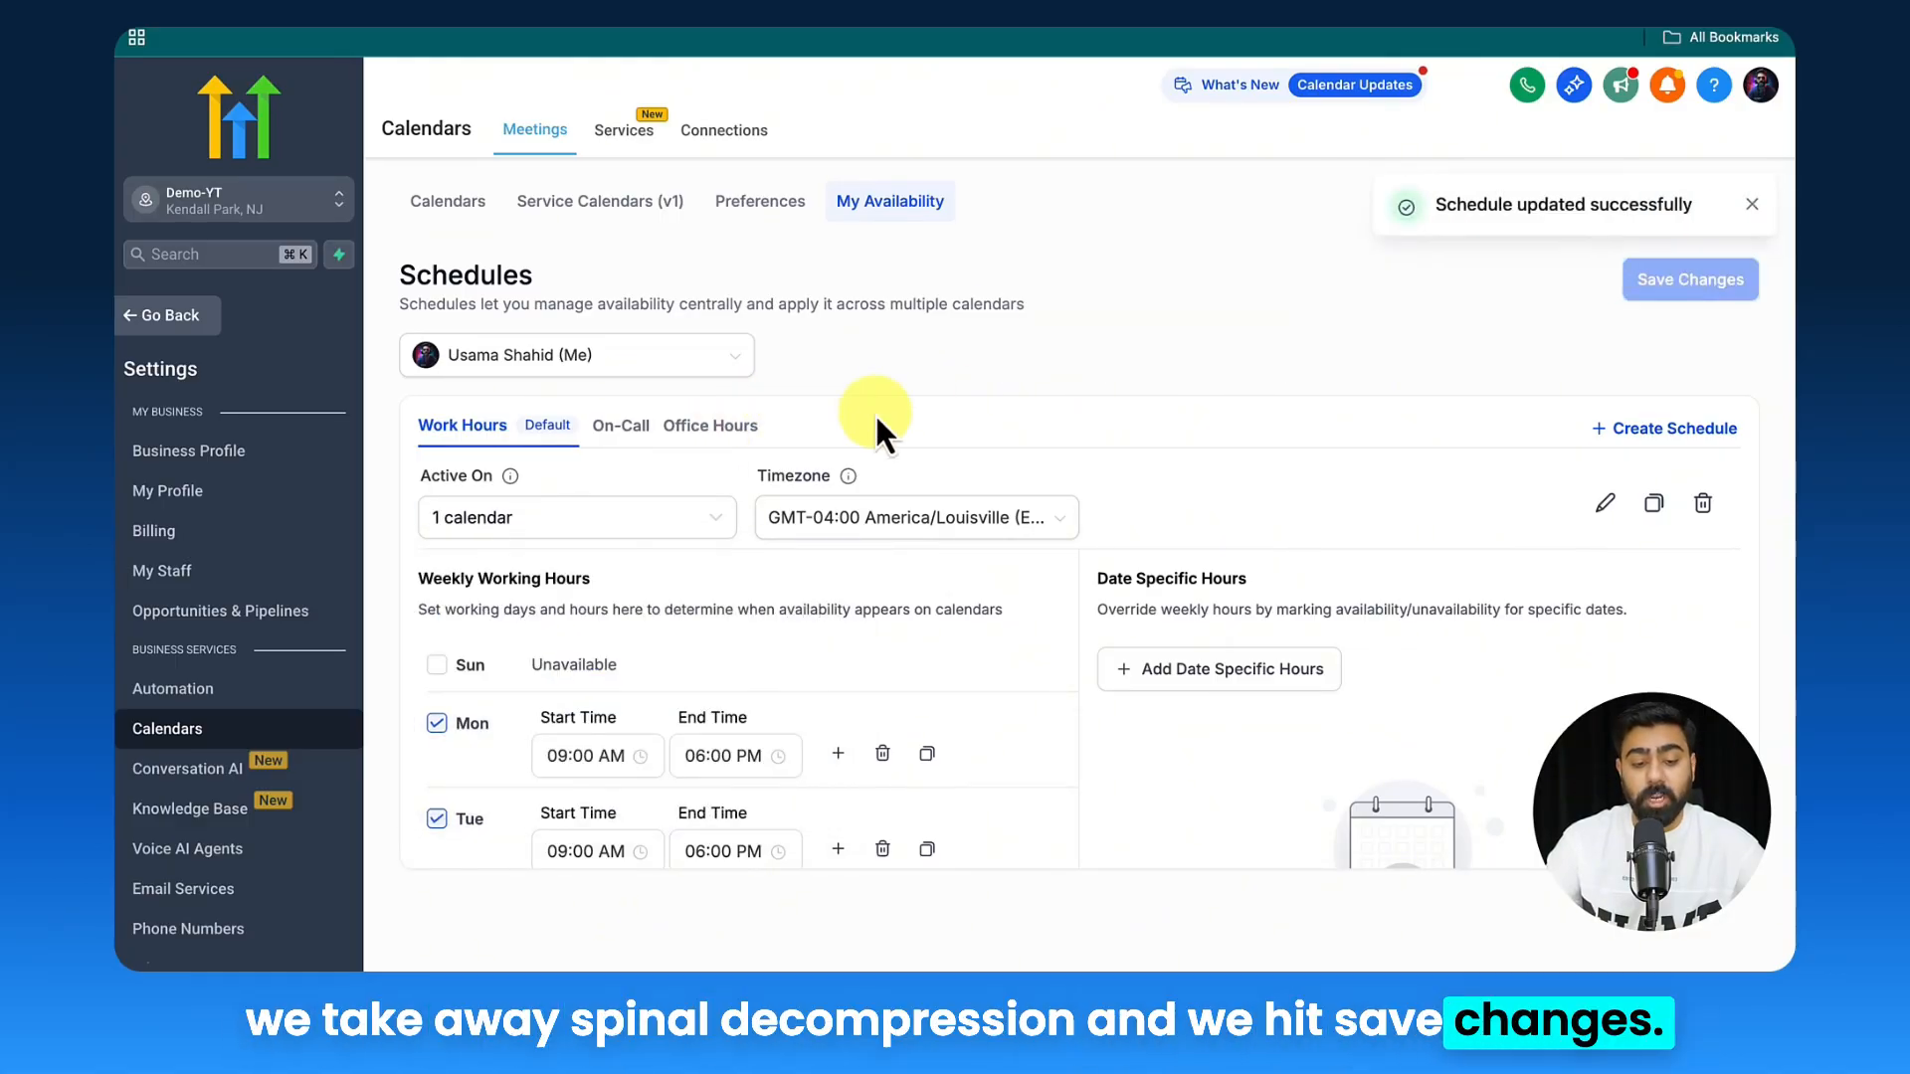
left_click(621, 425)
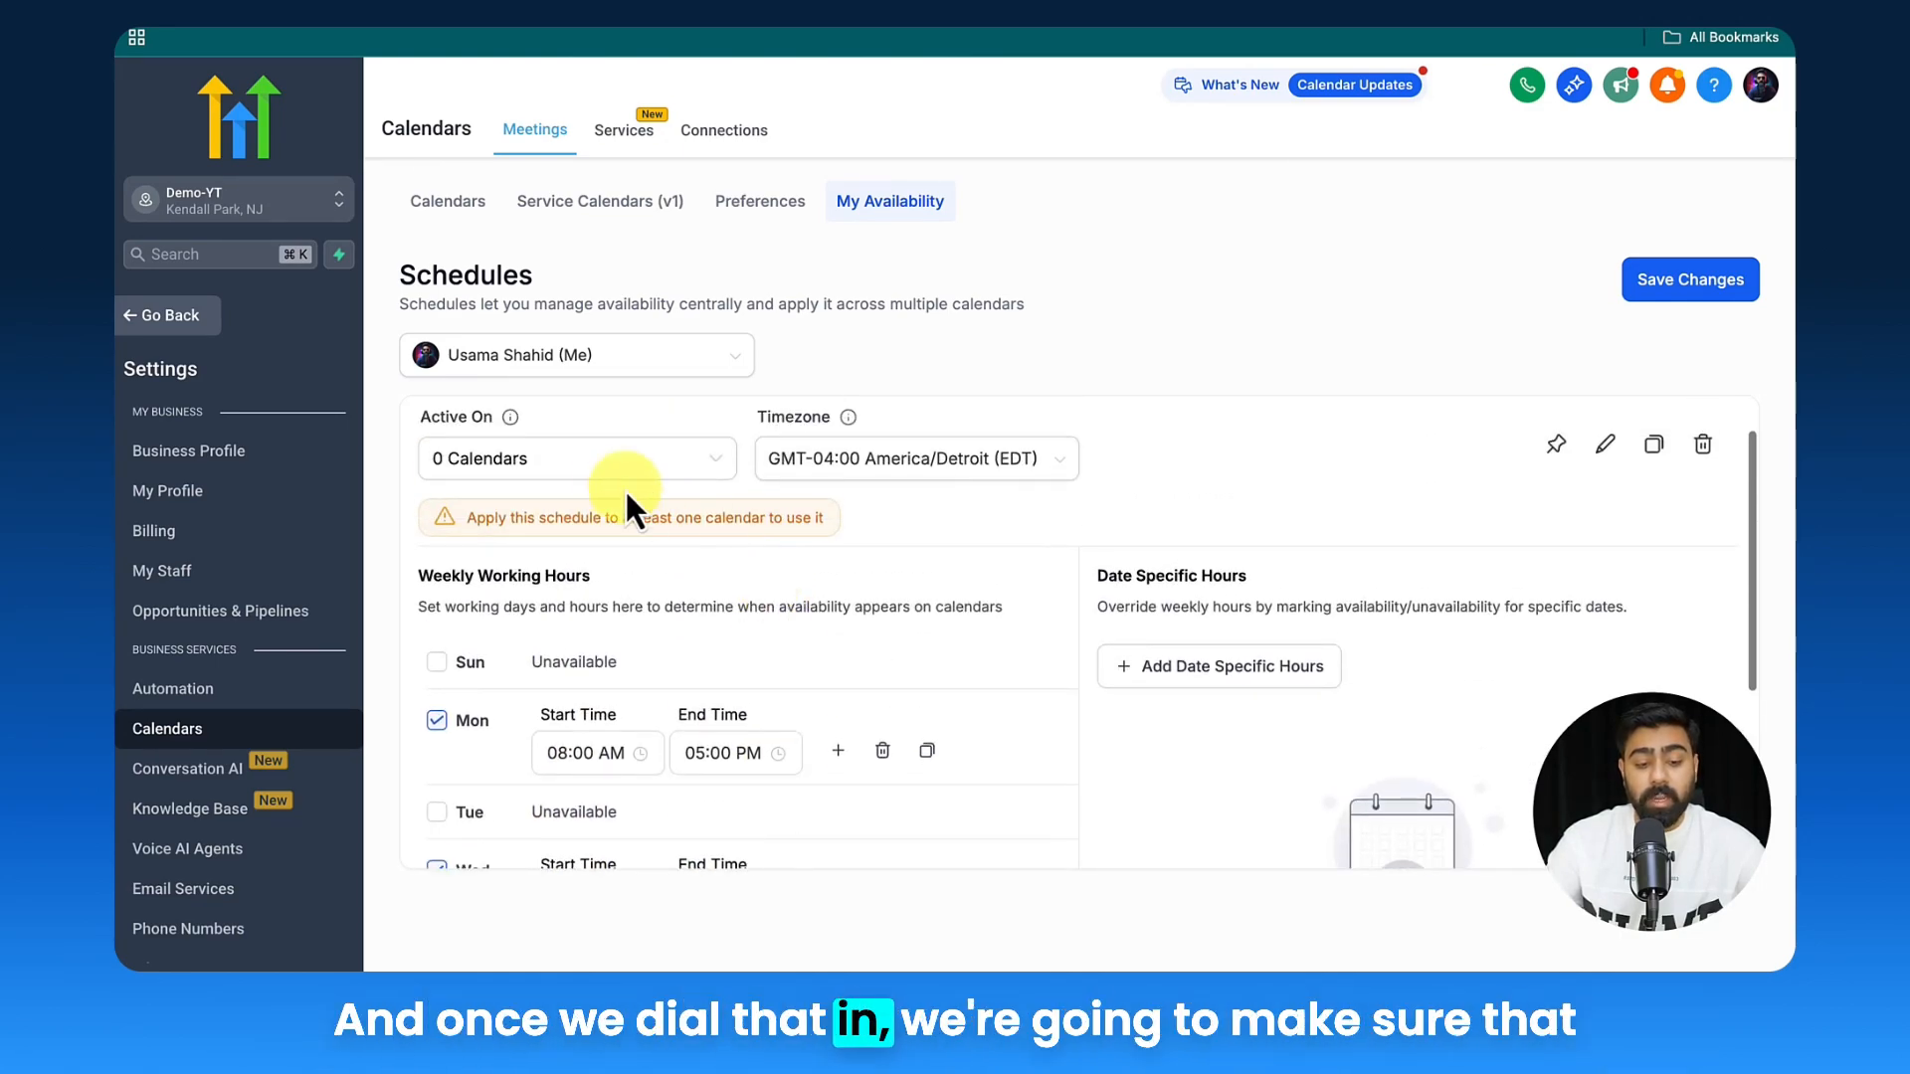
- Apply the On-Call 8:00 AM–5:00 PM schedule to one calendar, save it, and go to the Calendars list
left_click(575, 458)
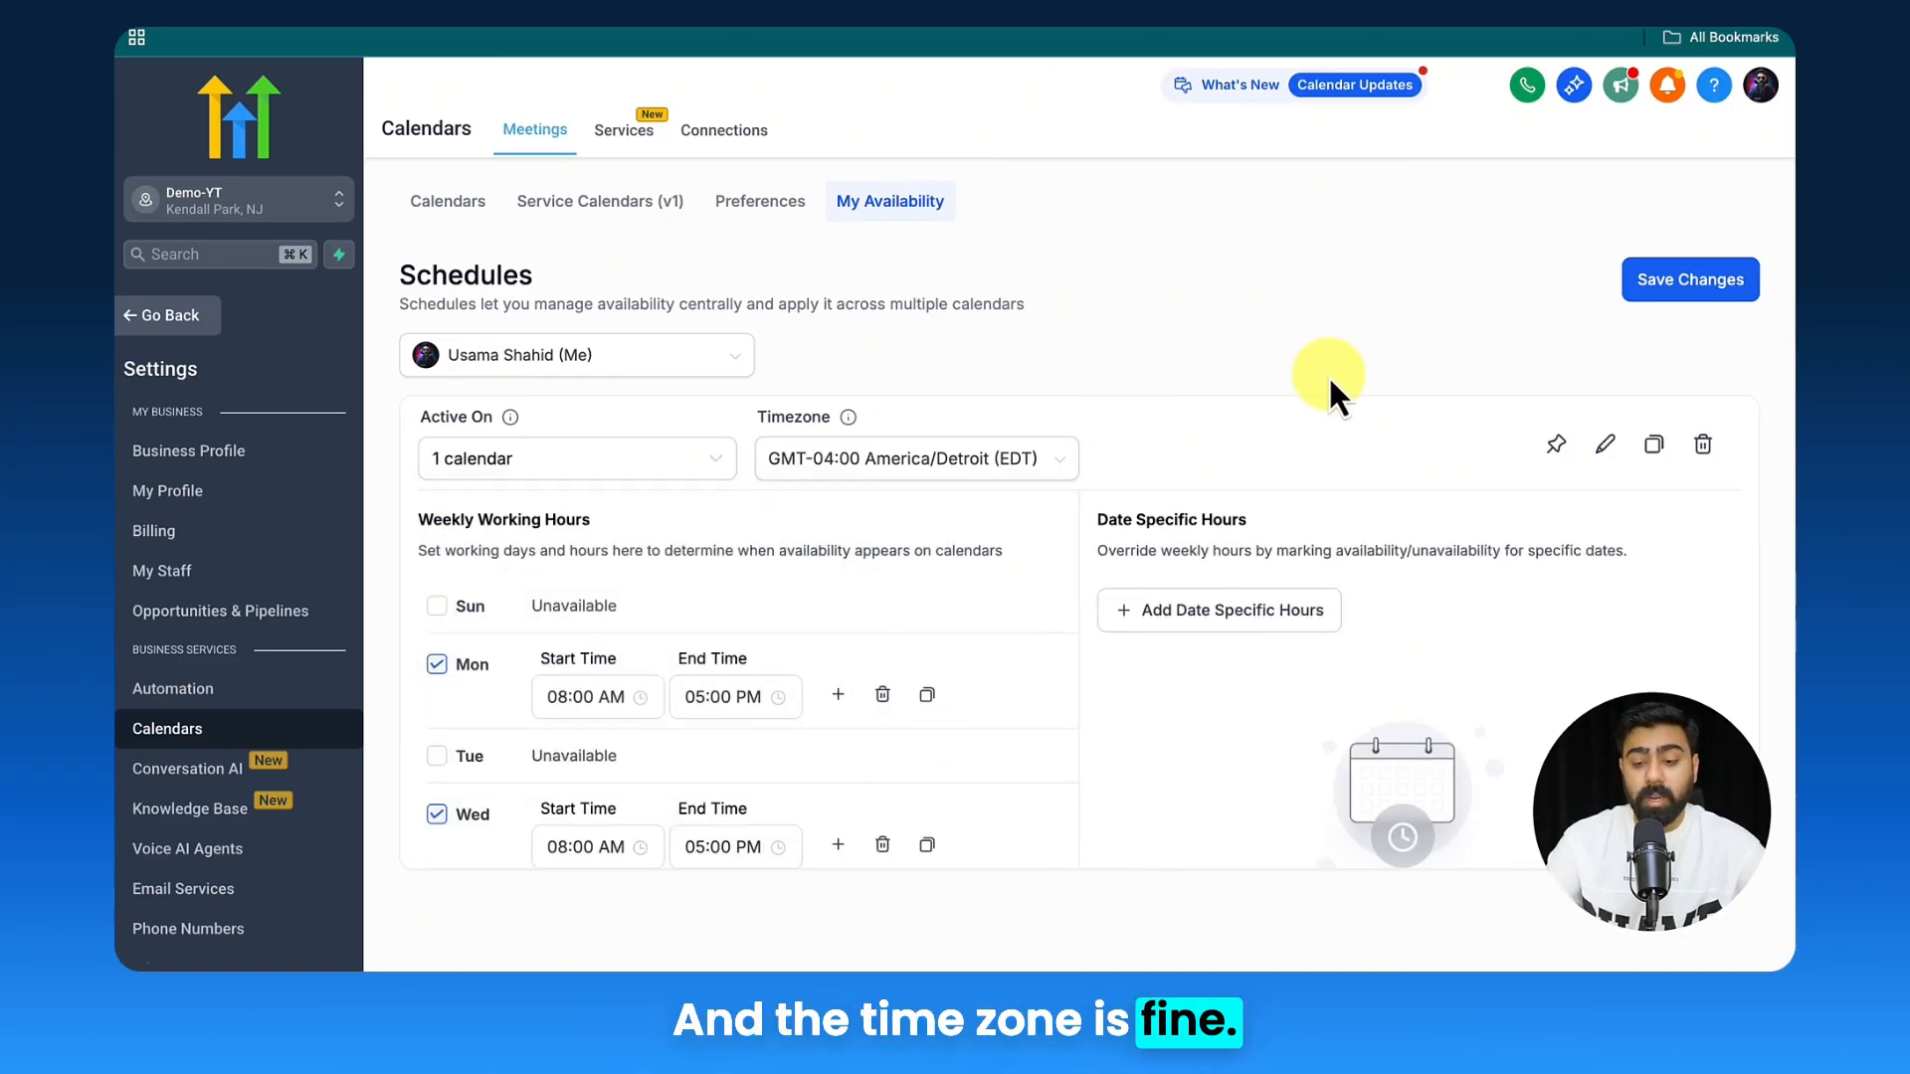
left_click(1691, 279)
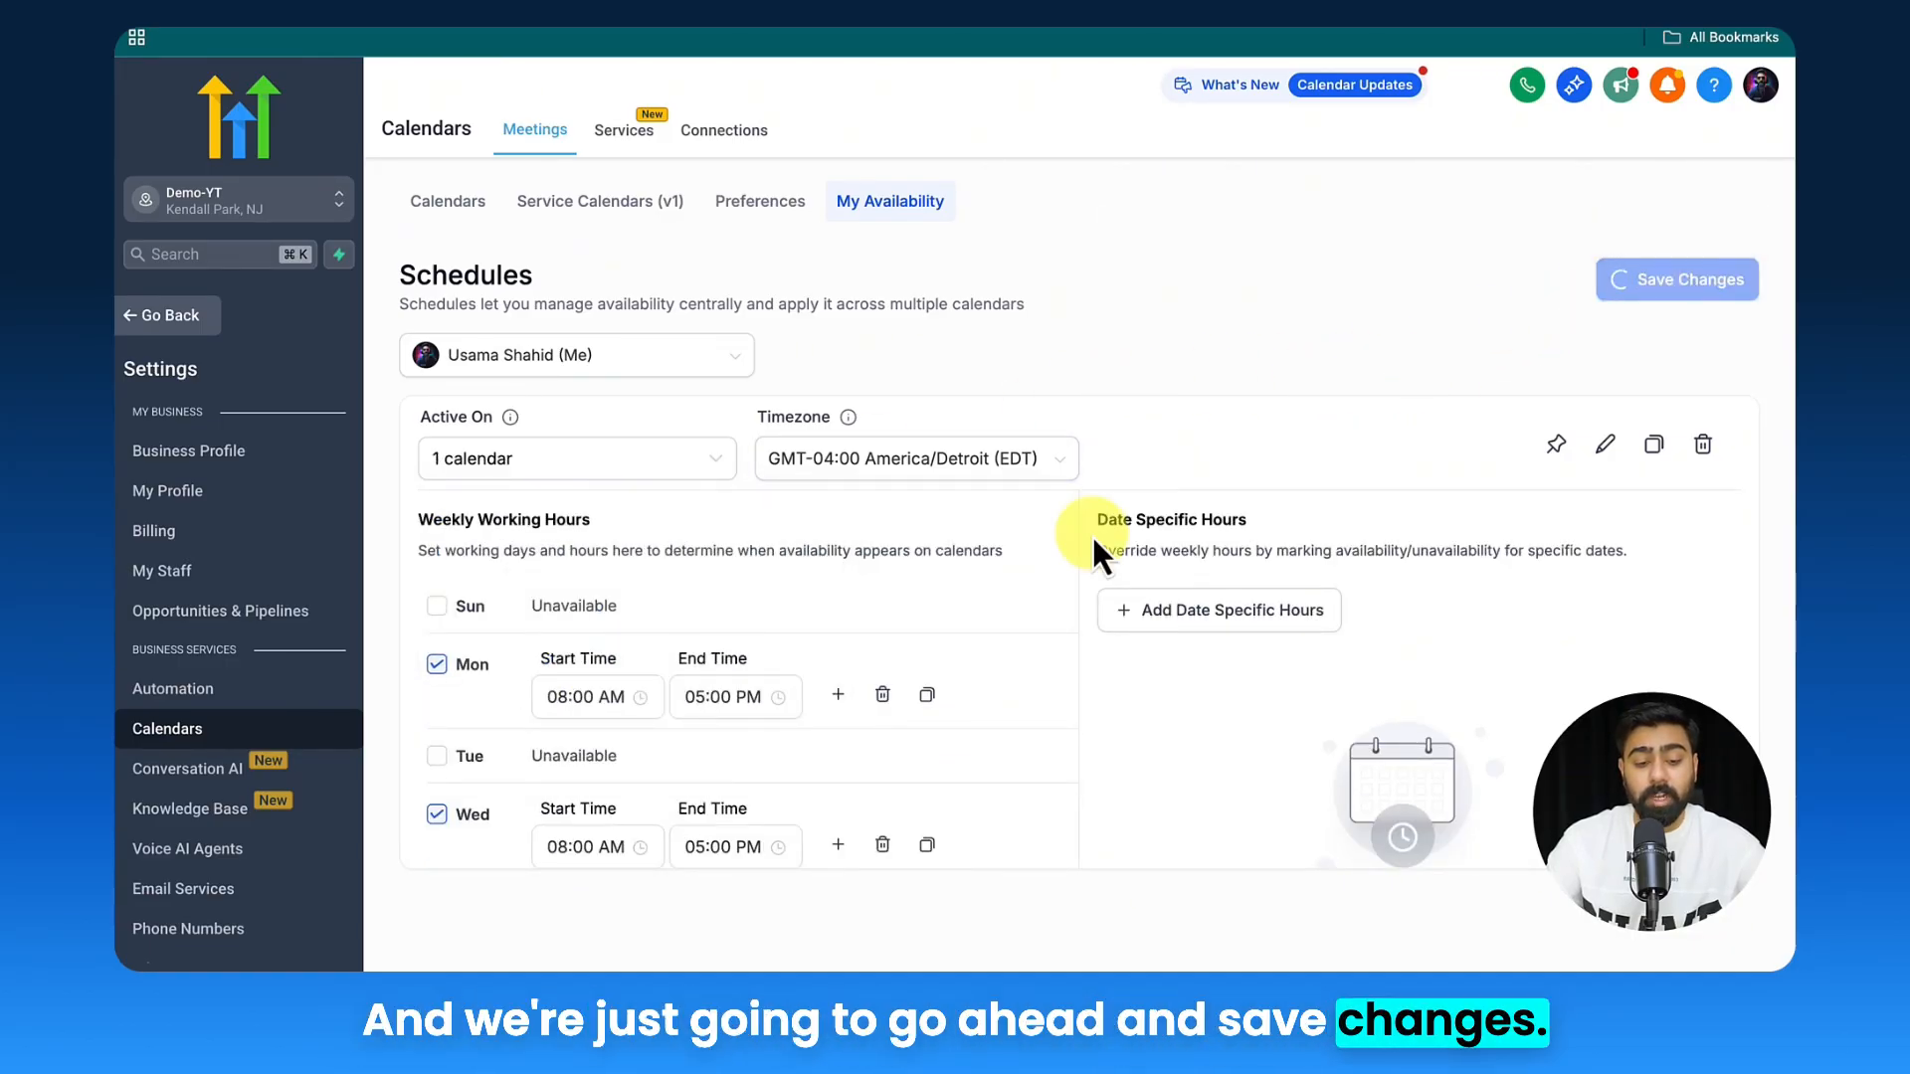
left_click(1678, 278)
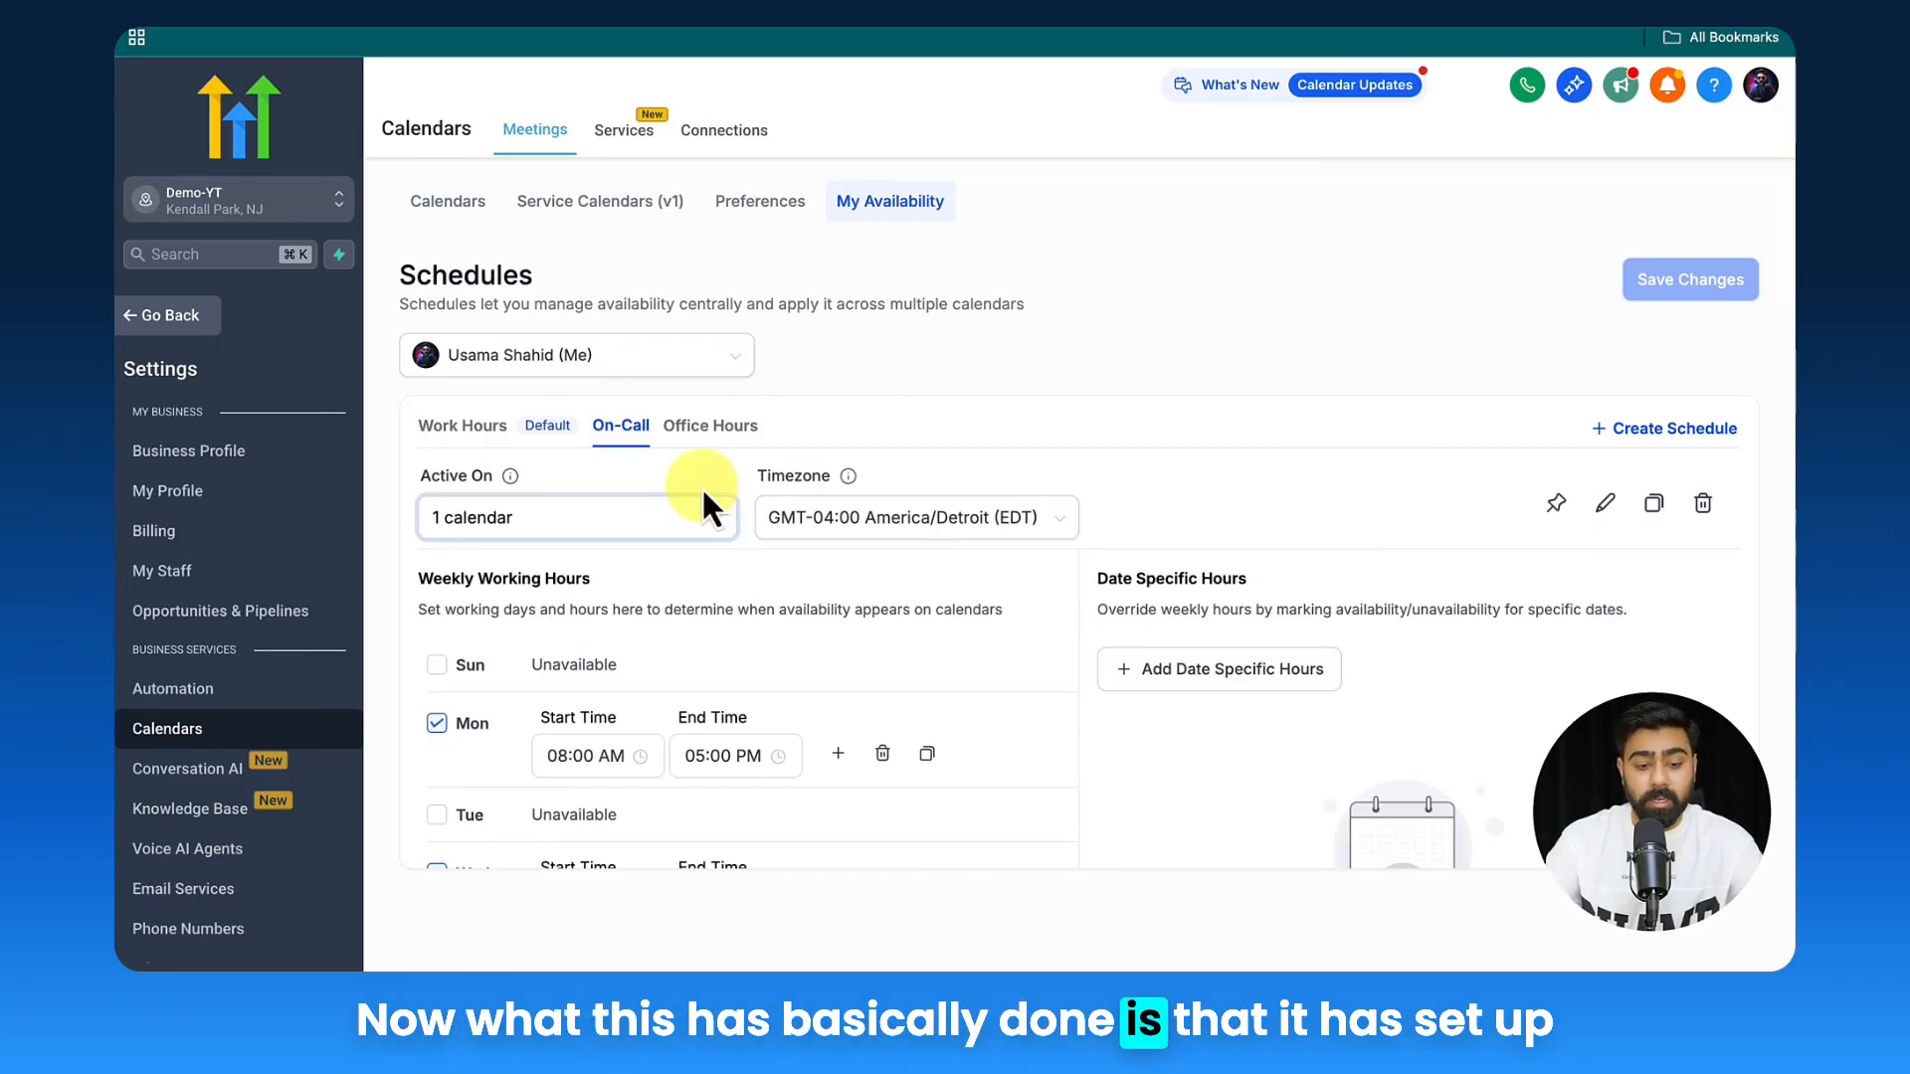
mouse_move(659, 386)
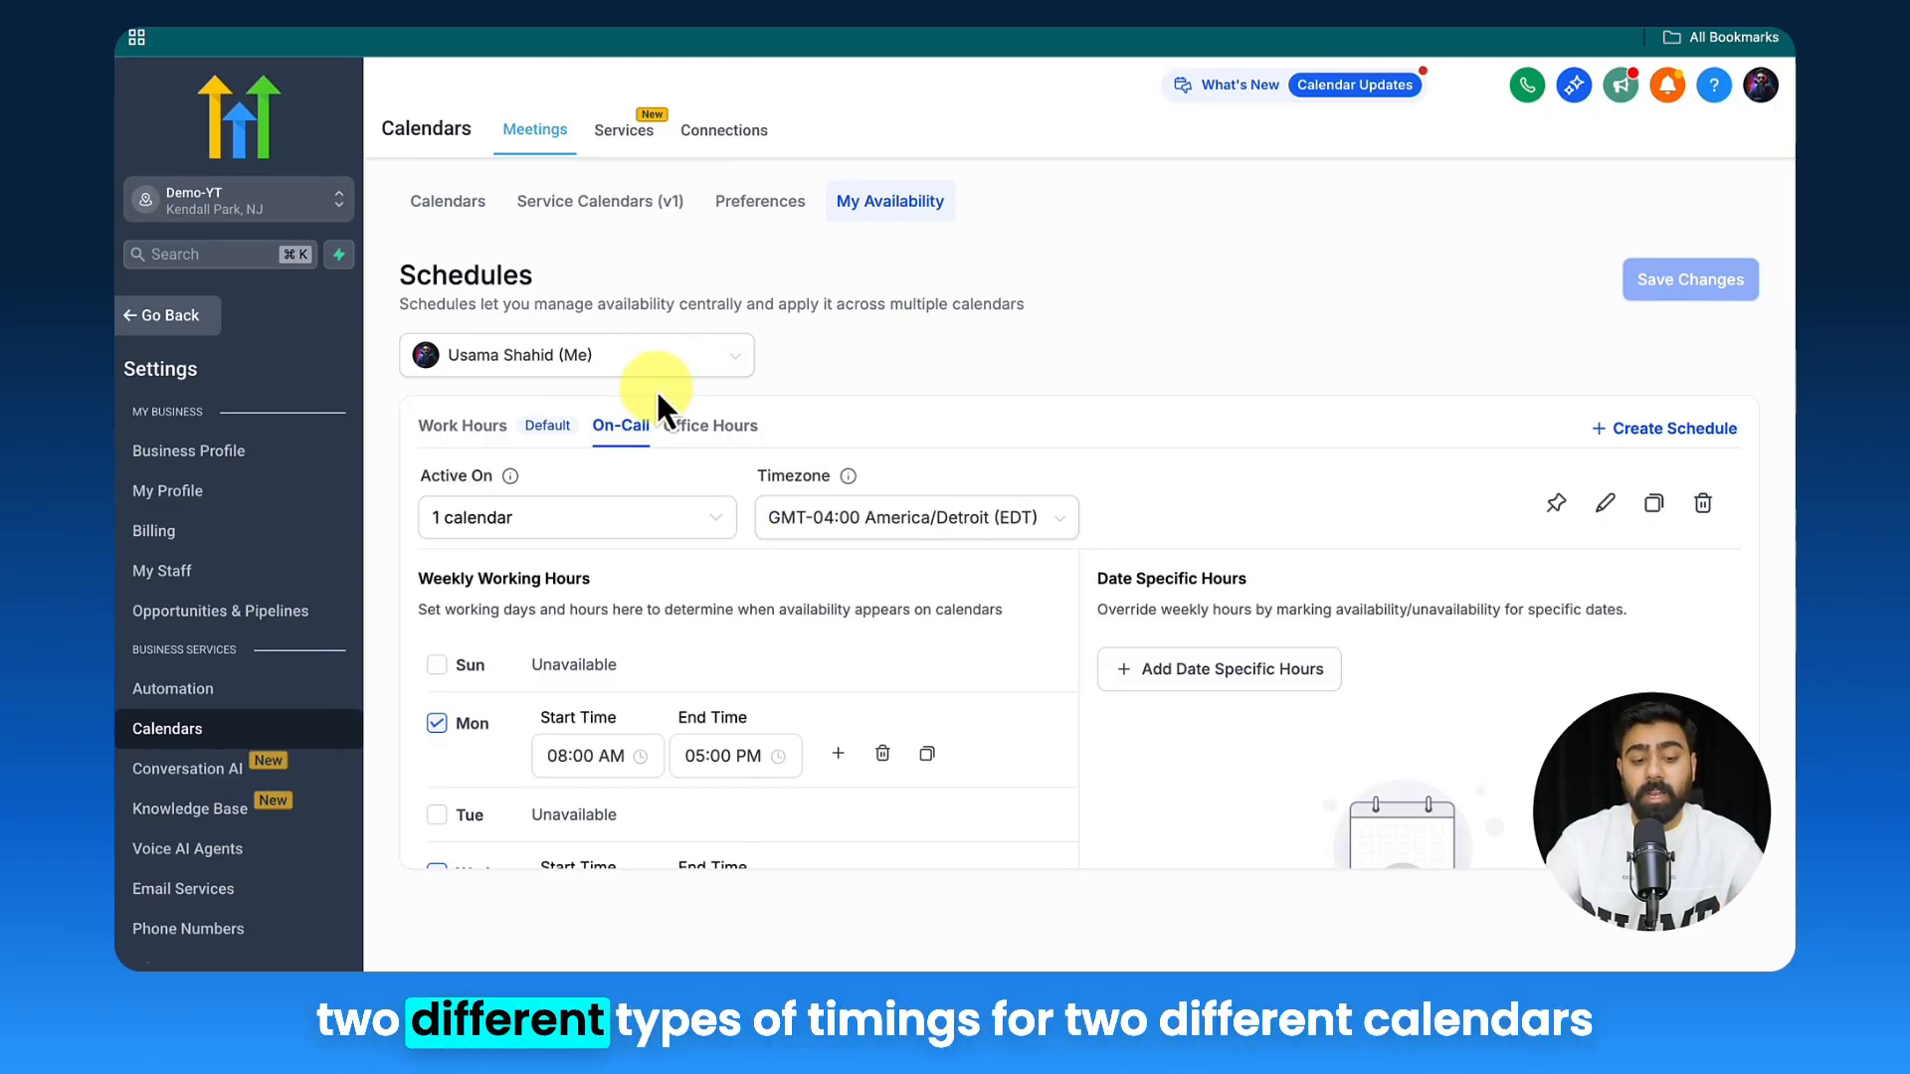
left_click(447, 201)
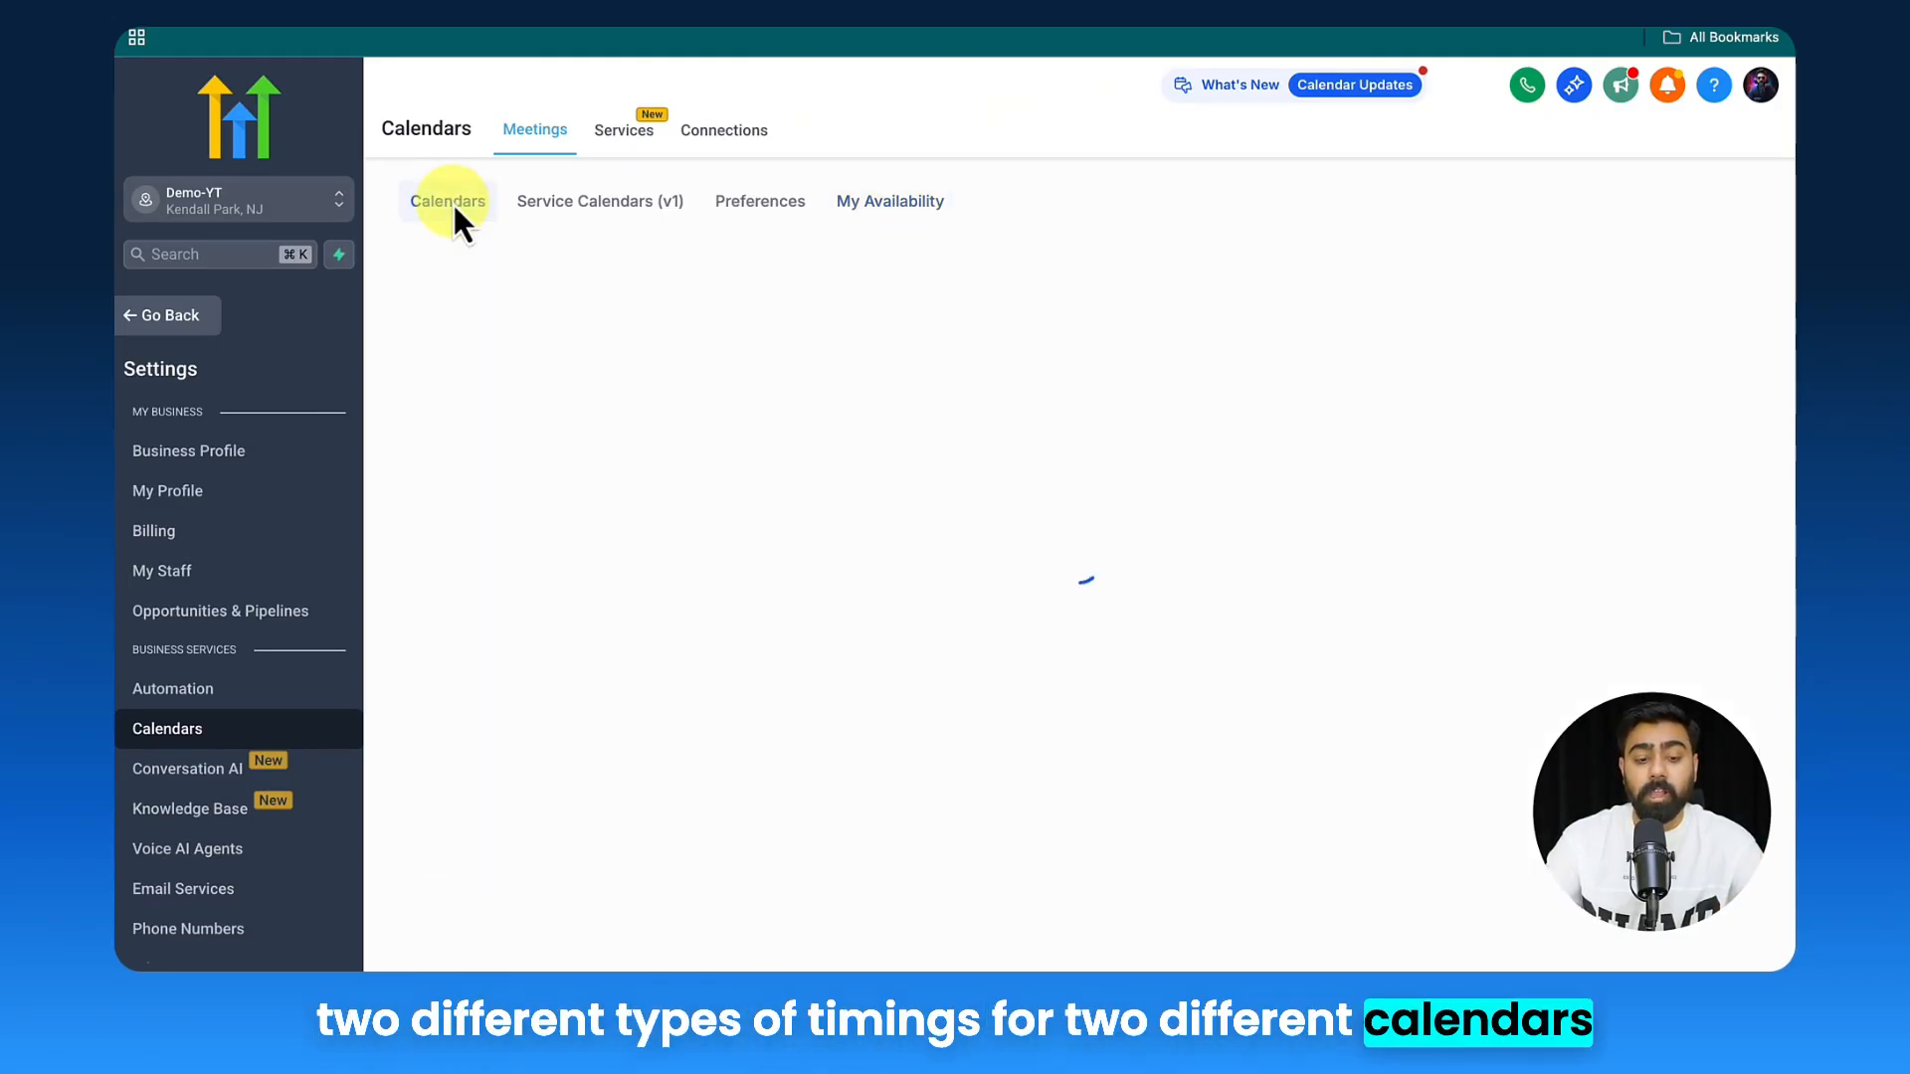
- Open the Chiropractic Adjustment & Initial Screening calendar editor at its Availability settings
left_click(447, 201)
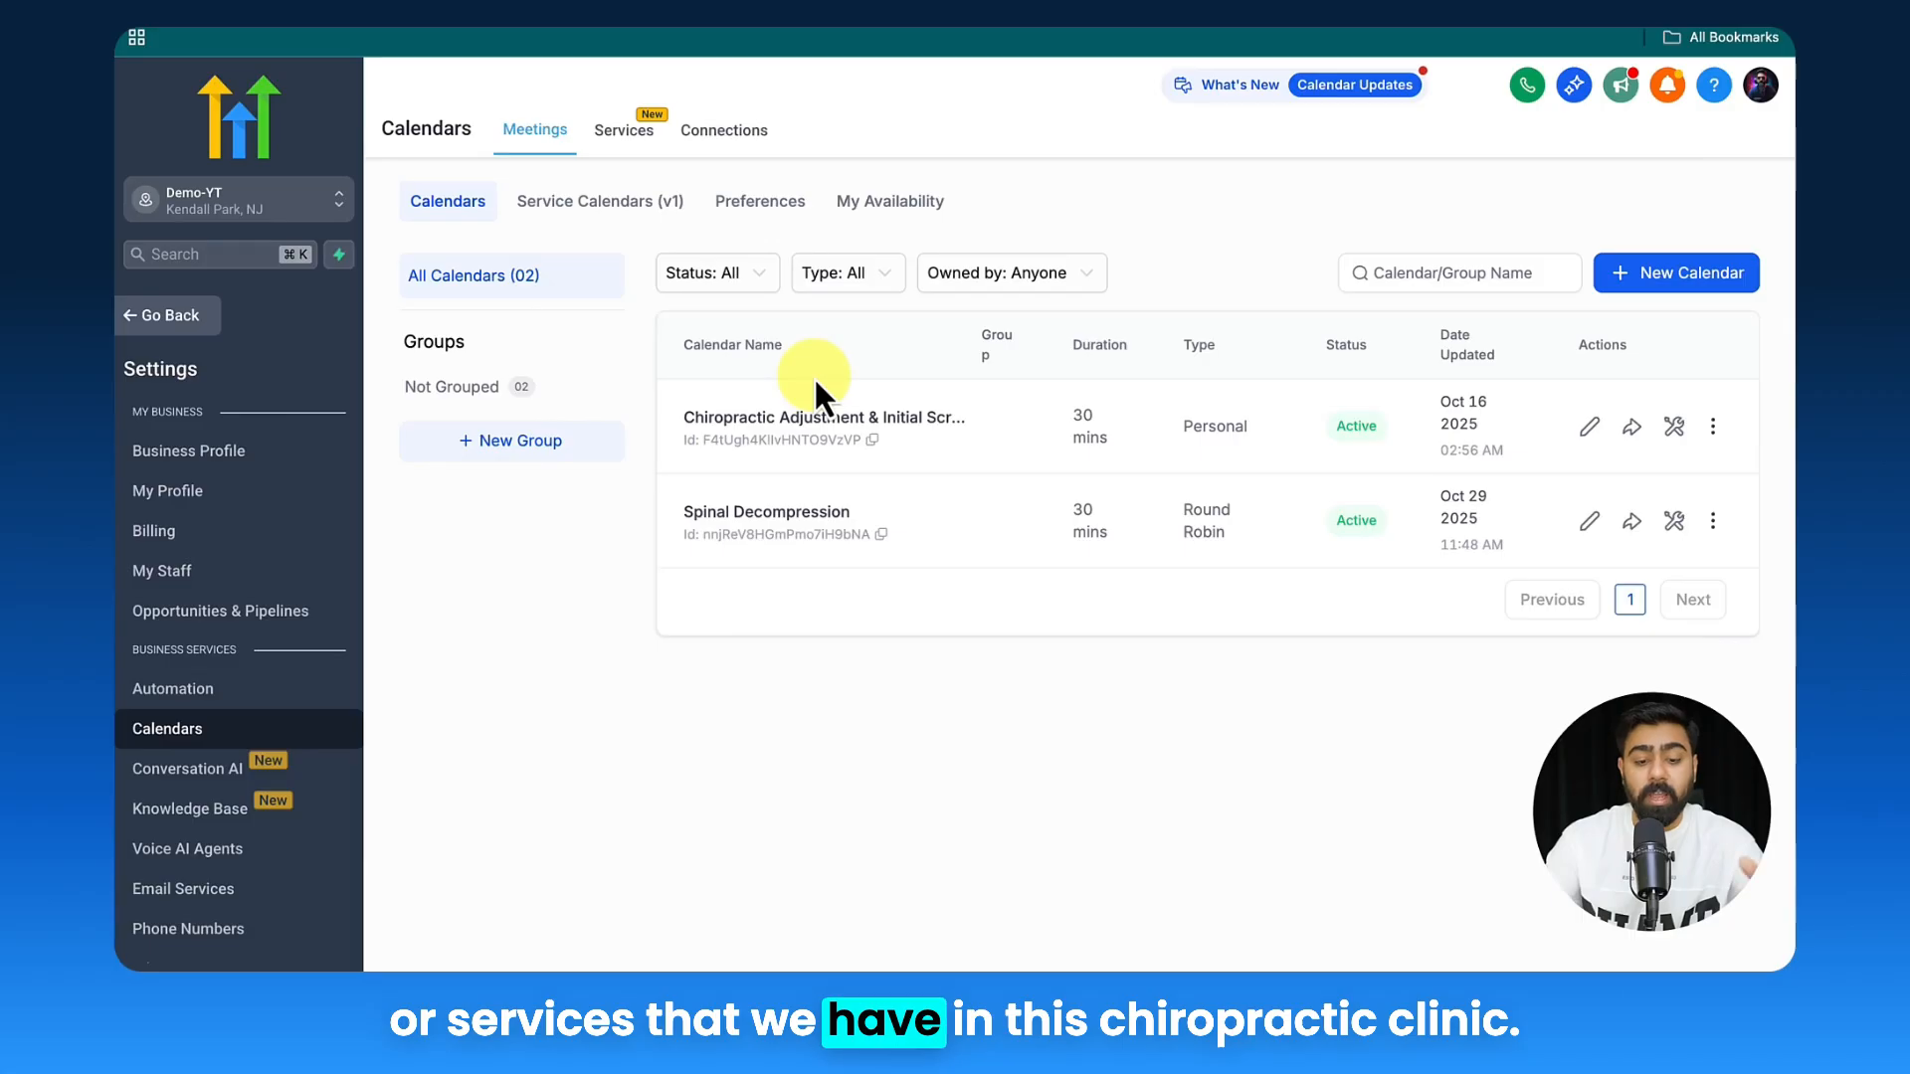
left_click(889, 201)
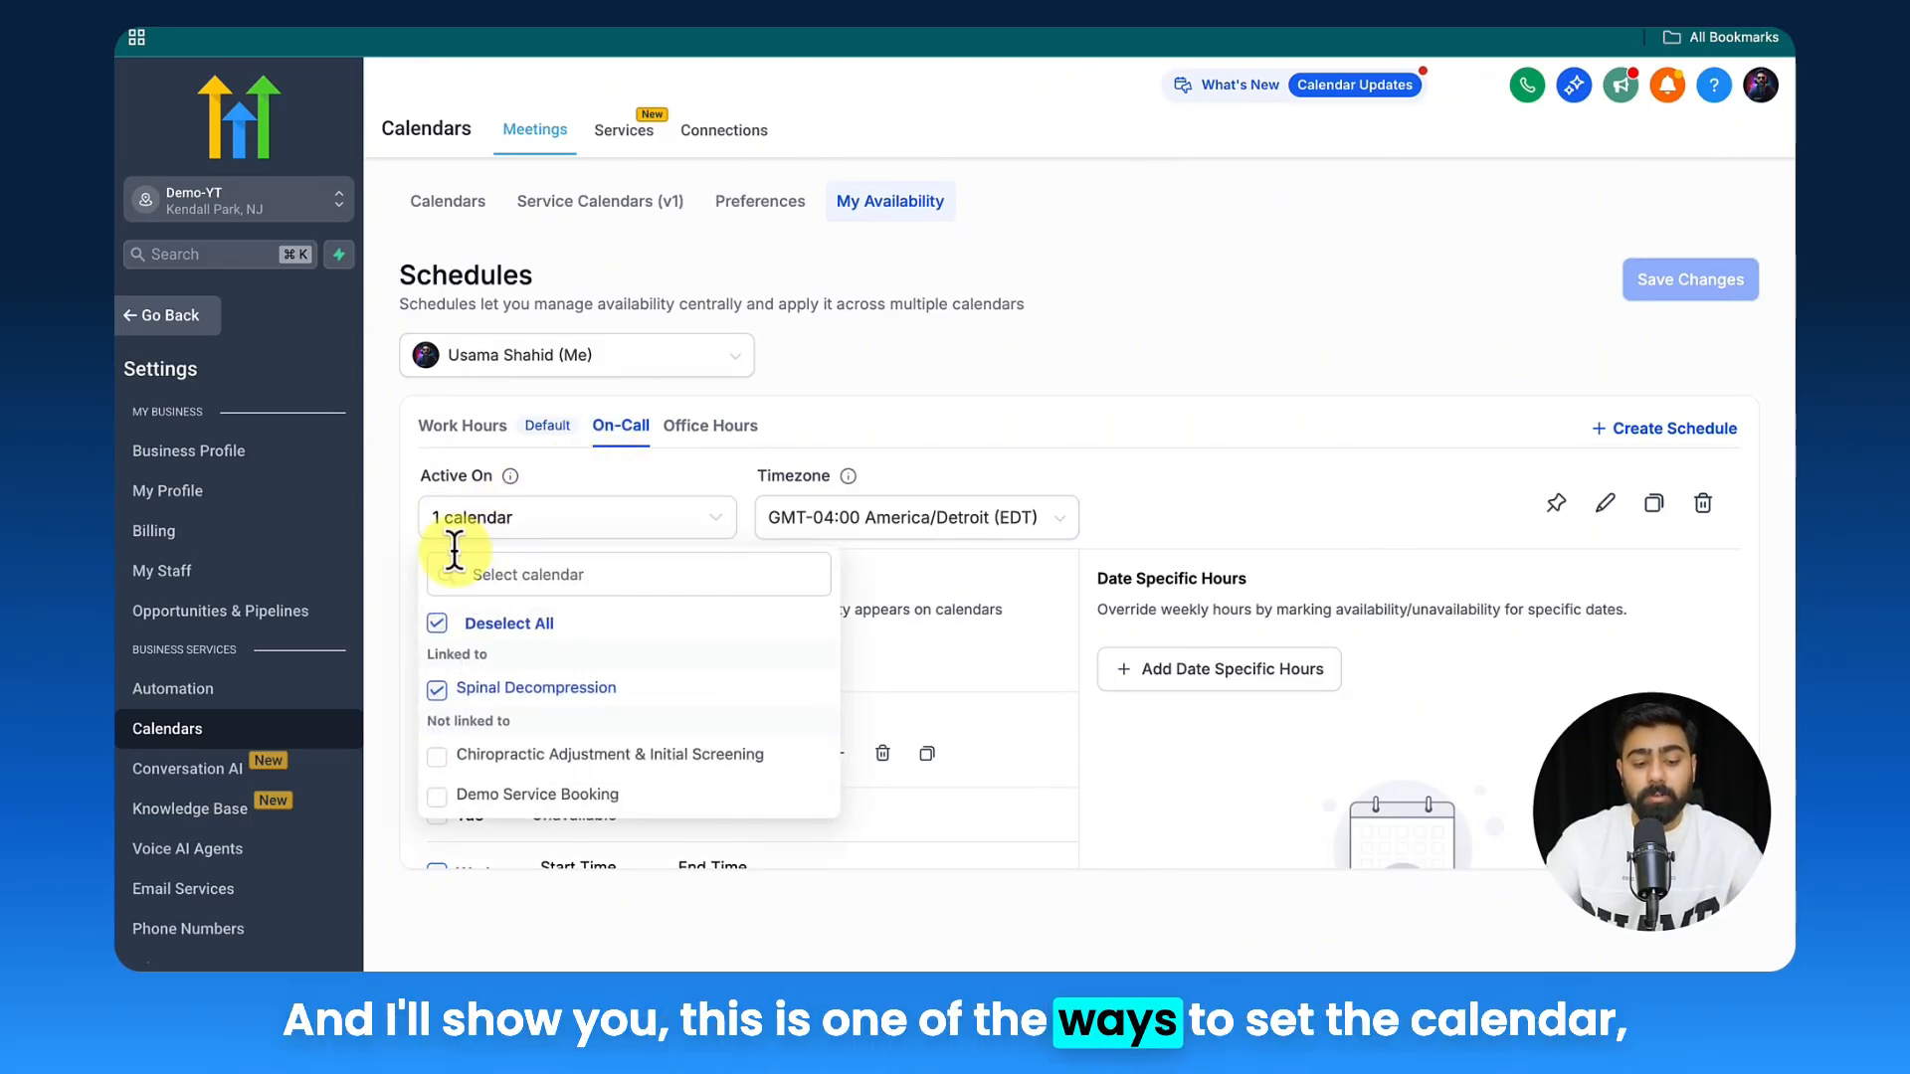
left_click(448, 201)
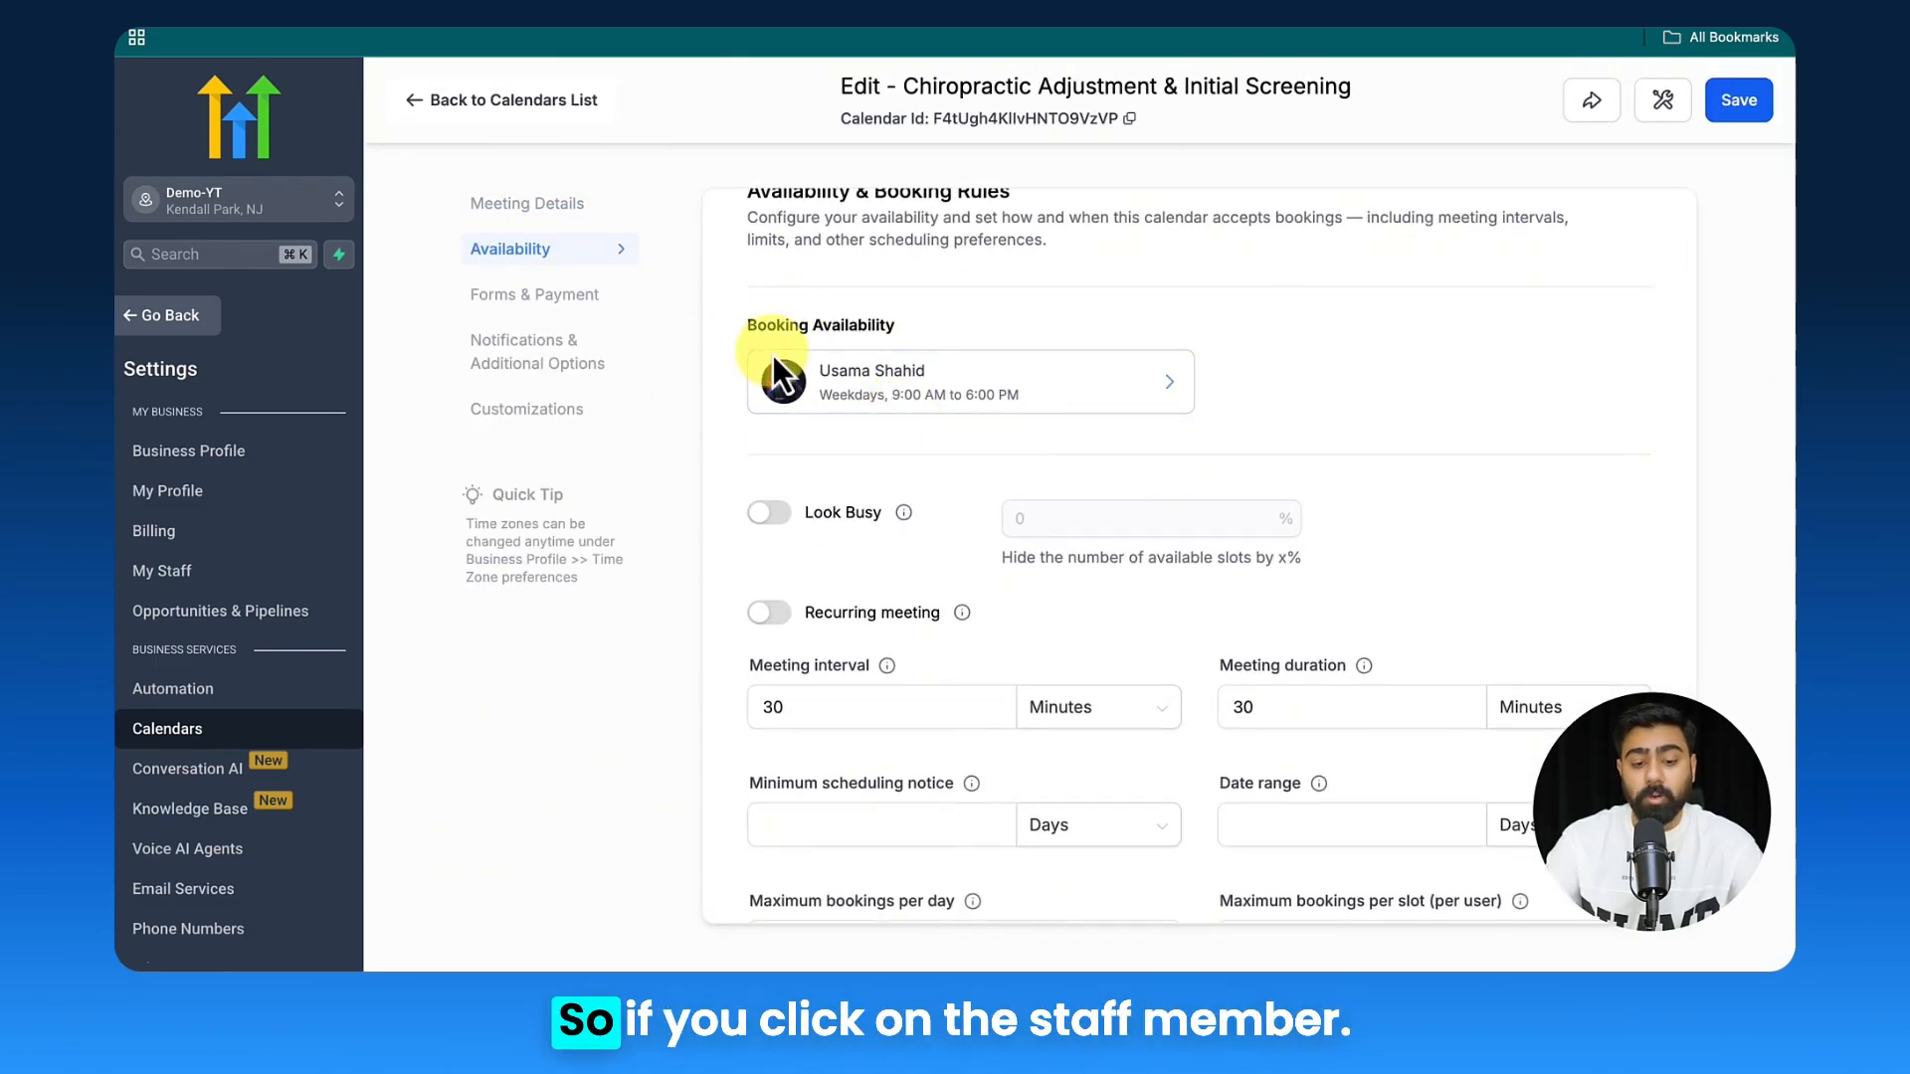
- Set this calendar's staff schedule to On-Call (Mon, Wed, Fri, 8 AM–5 PM), save, and return to the calendars list
left_click(969, 380)
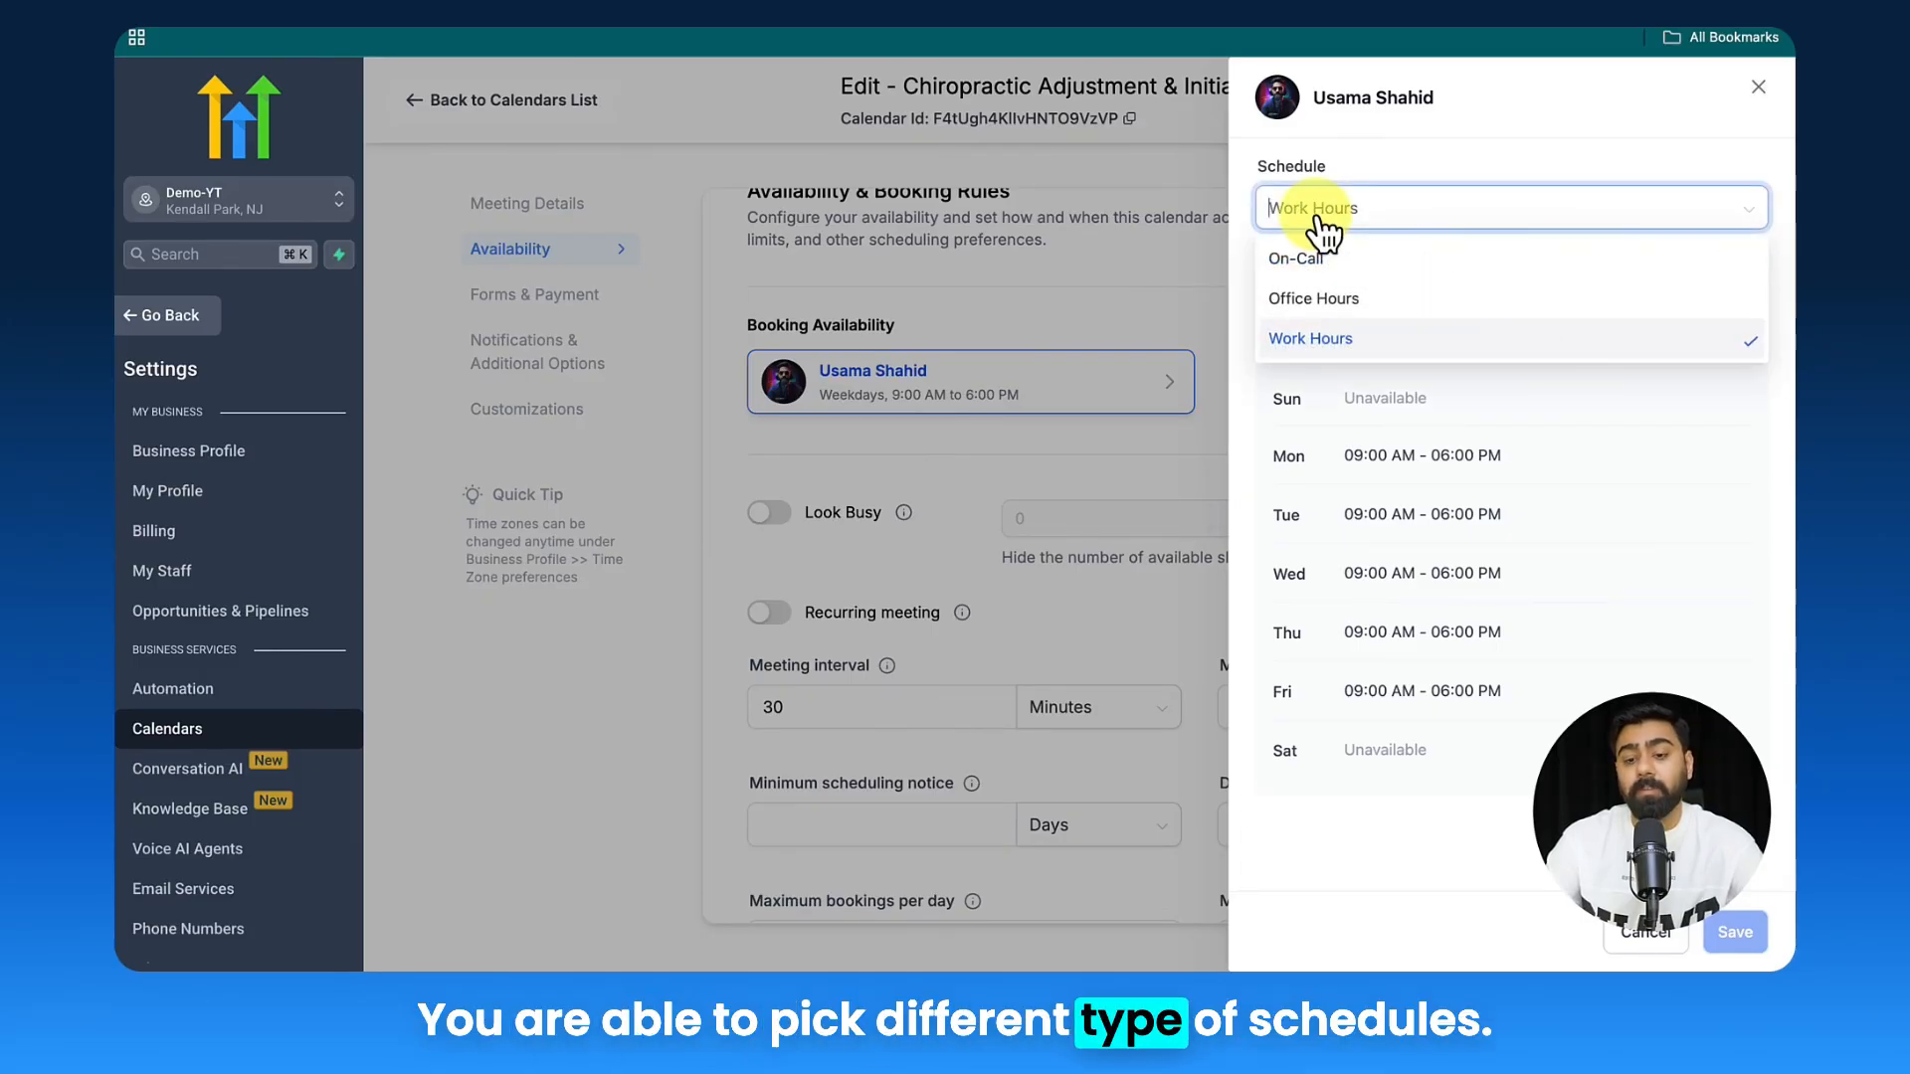
mouse_move(1310, 343)
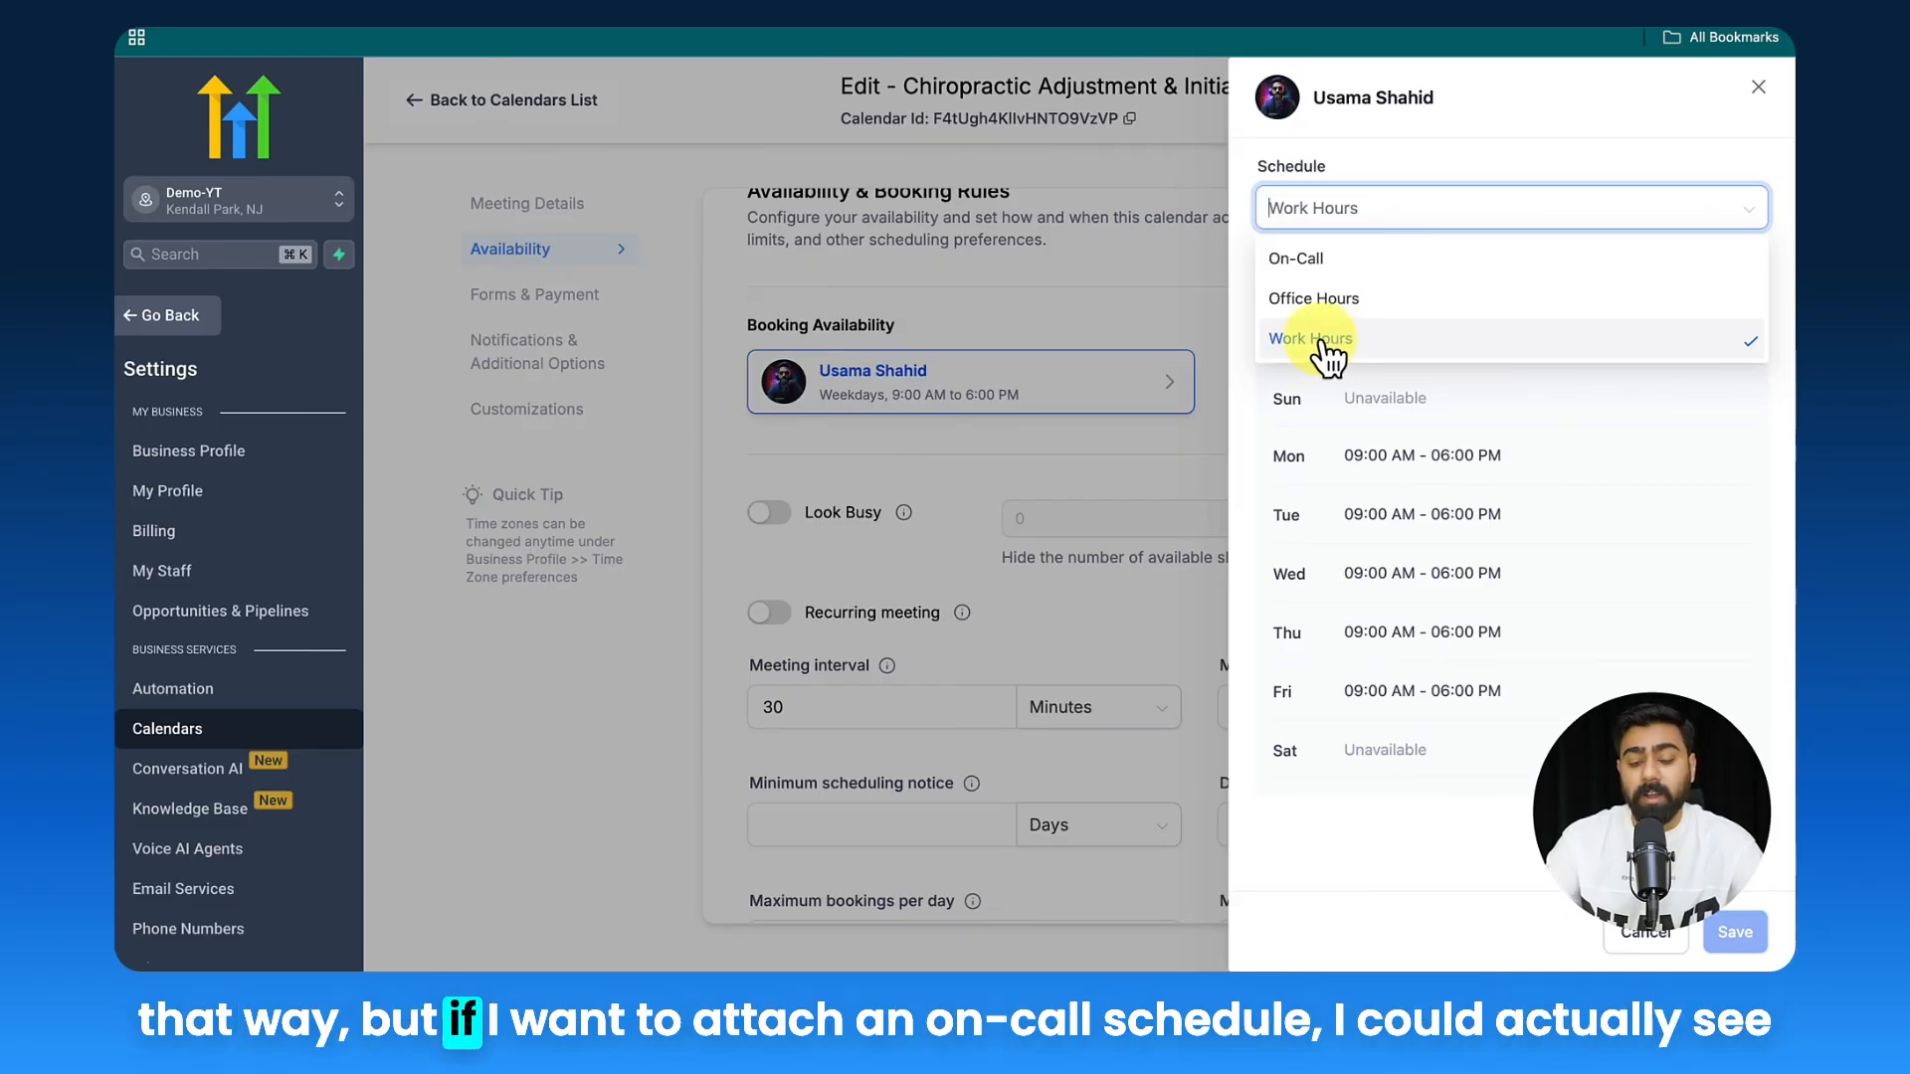
left_click(1295, 258)
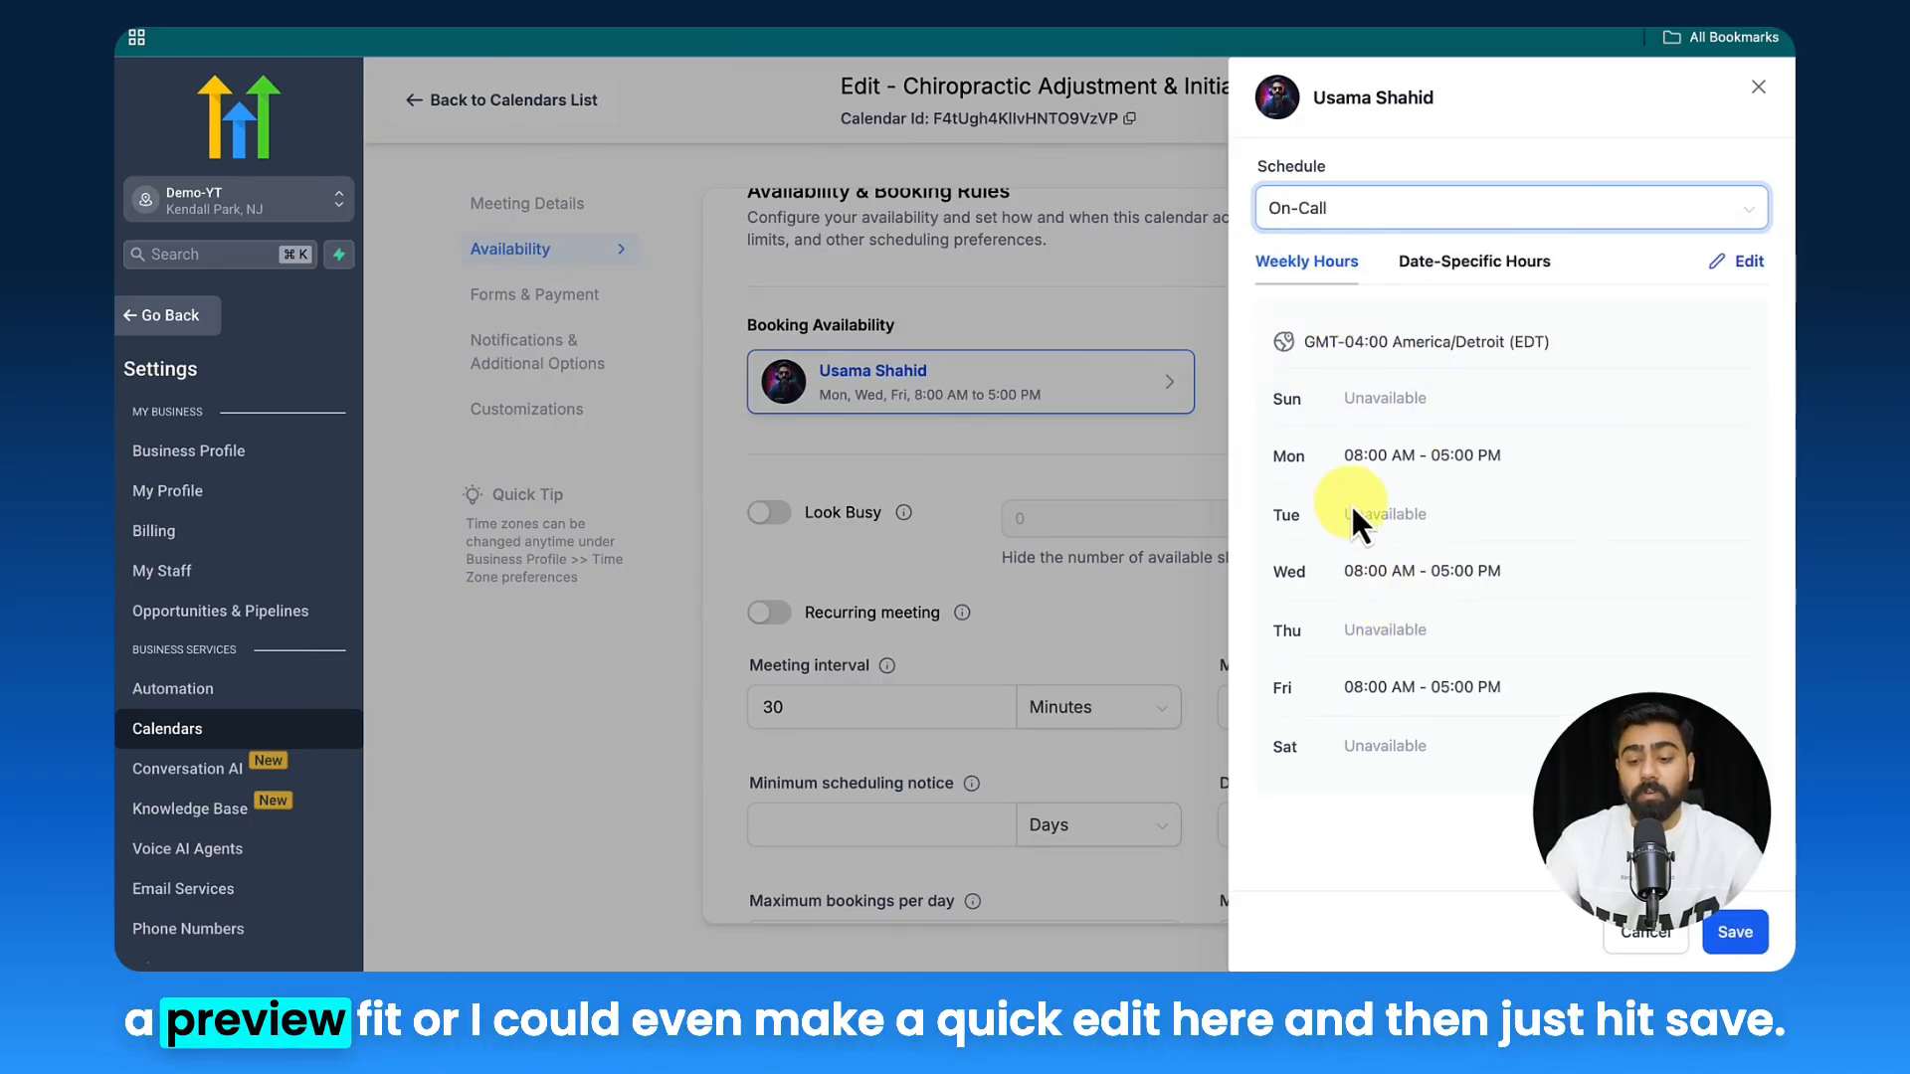
left_click(1738, 261)
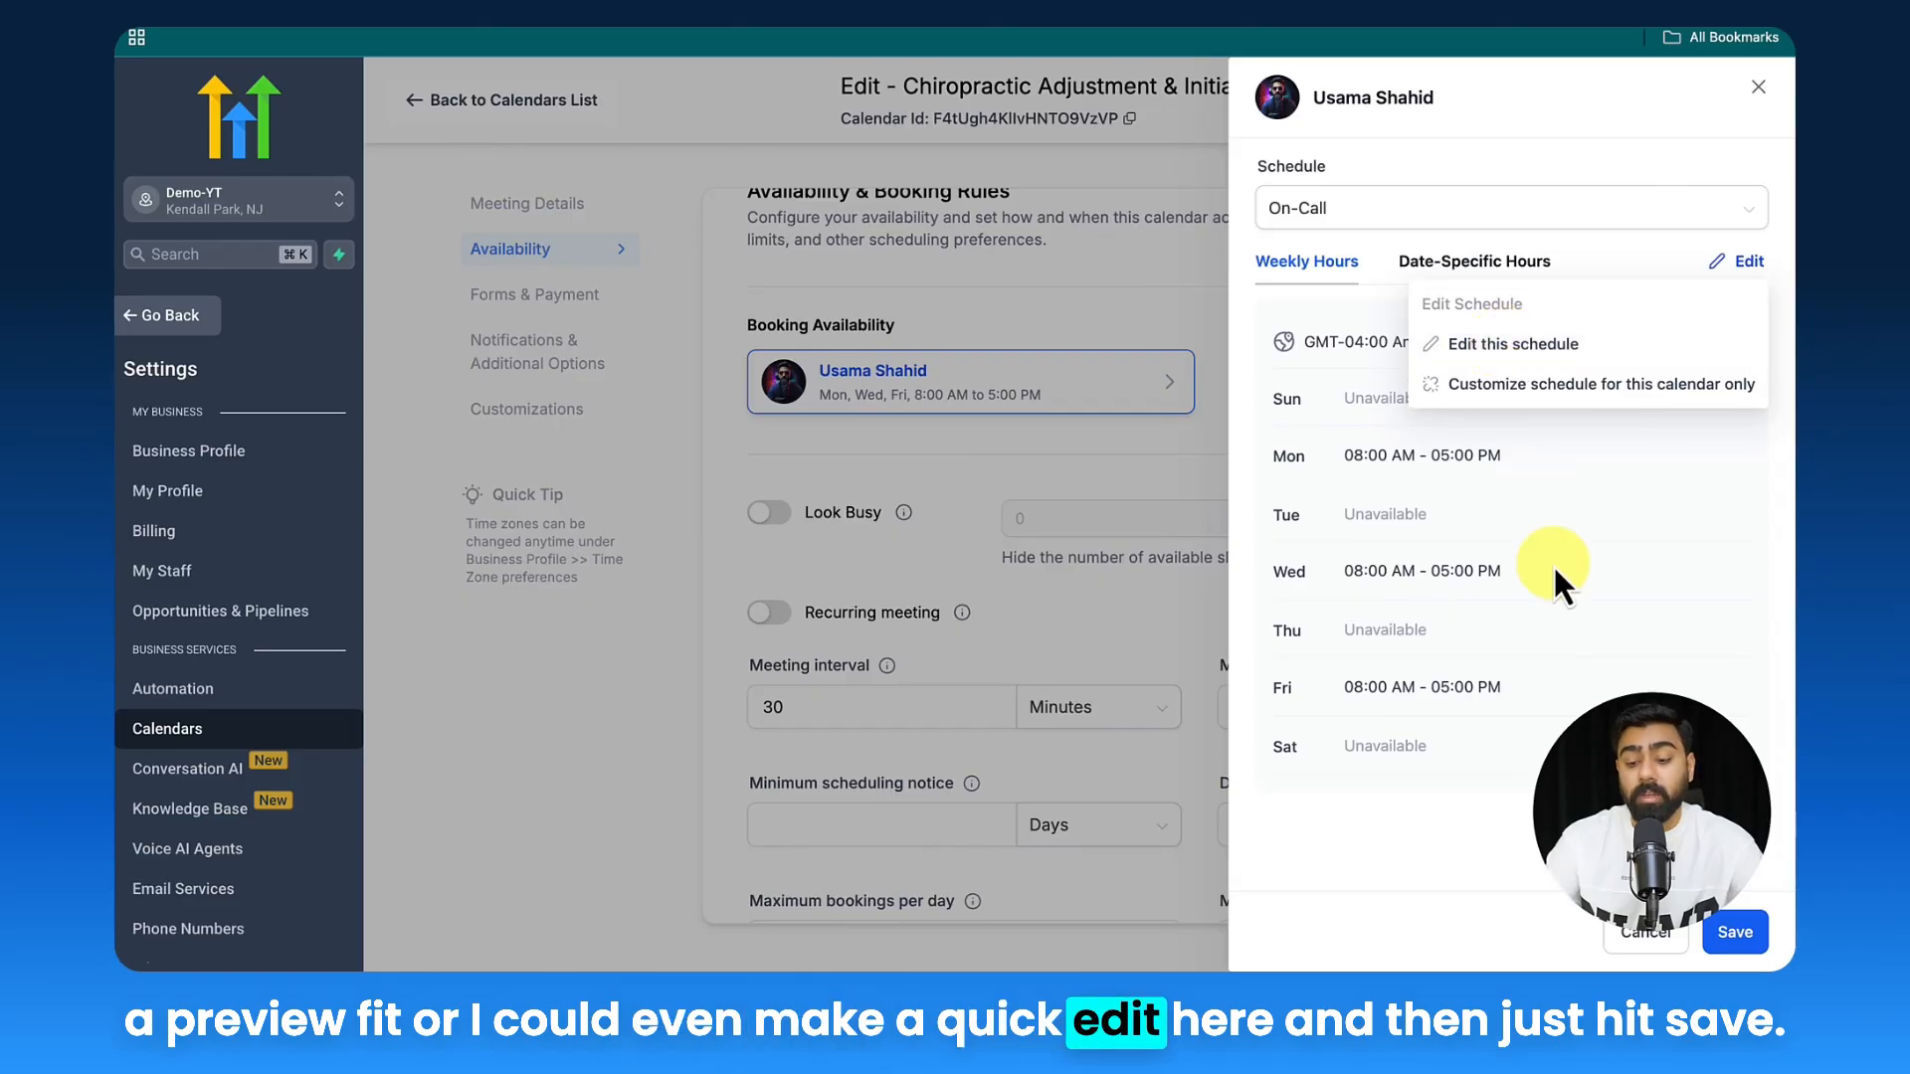
left_click(1735, 931)
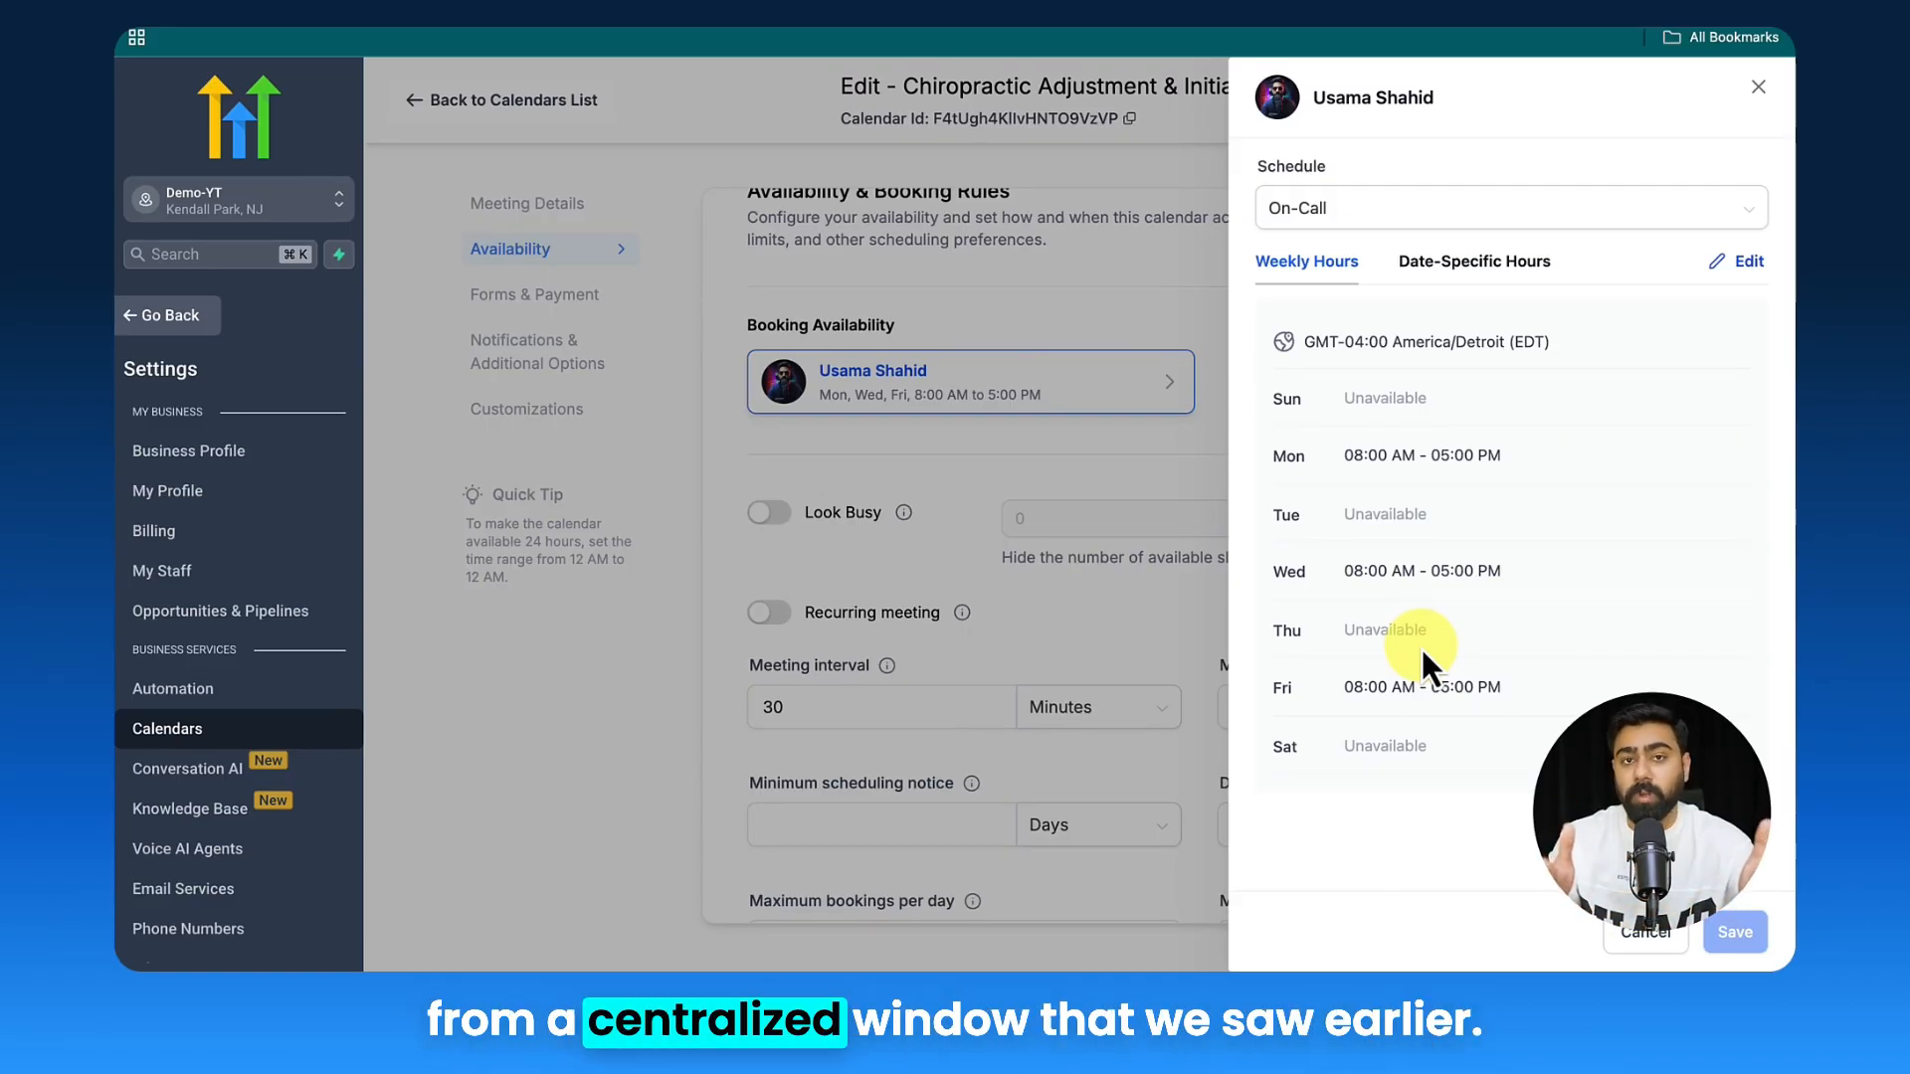
left_click(1755, 86)
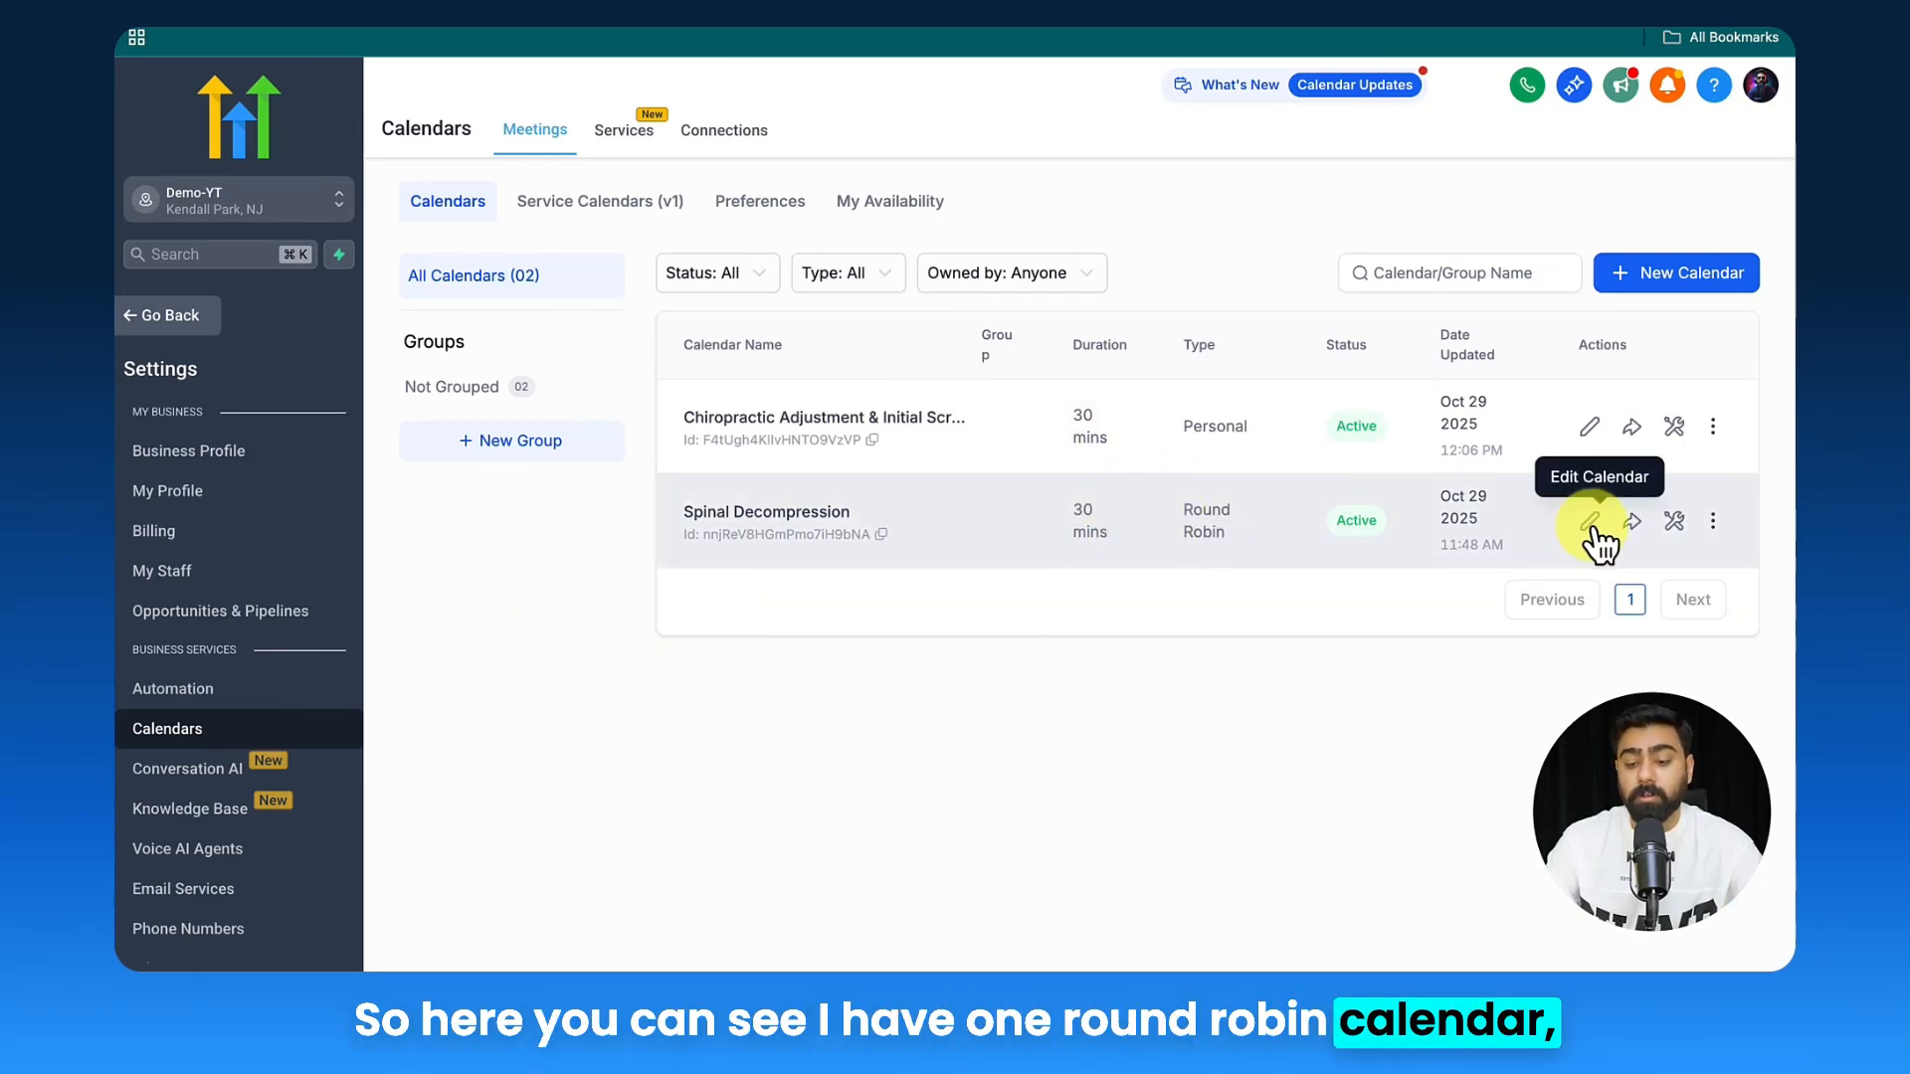
- Open Spinal Decompression's Availability and confirm its second staff member already uses On-Call
left_click(1588, 521)
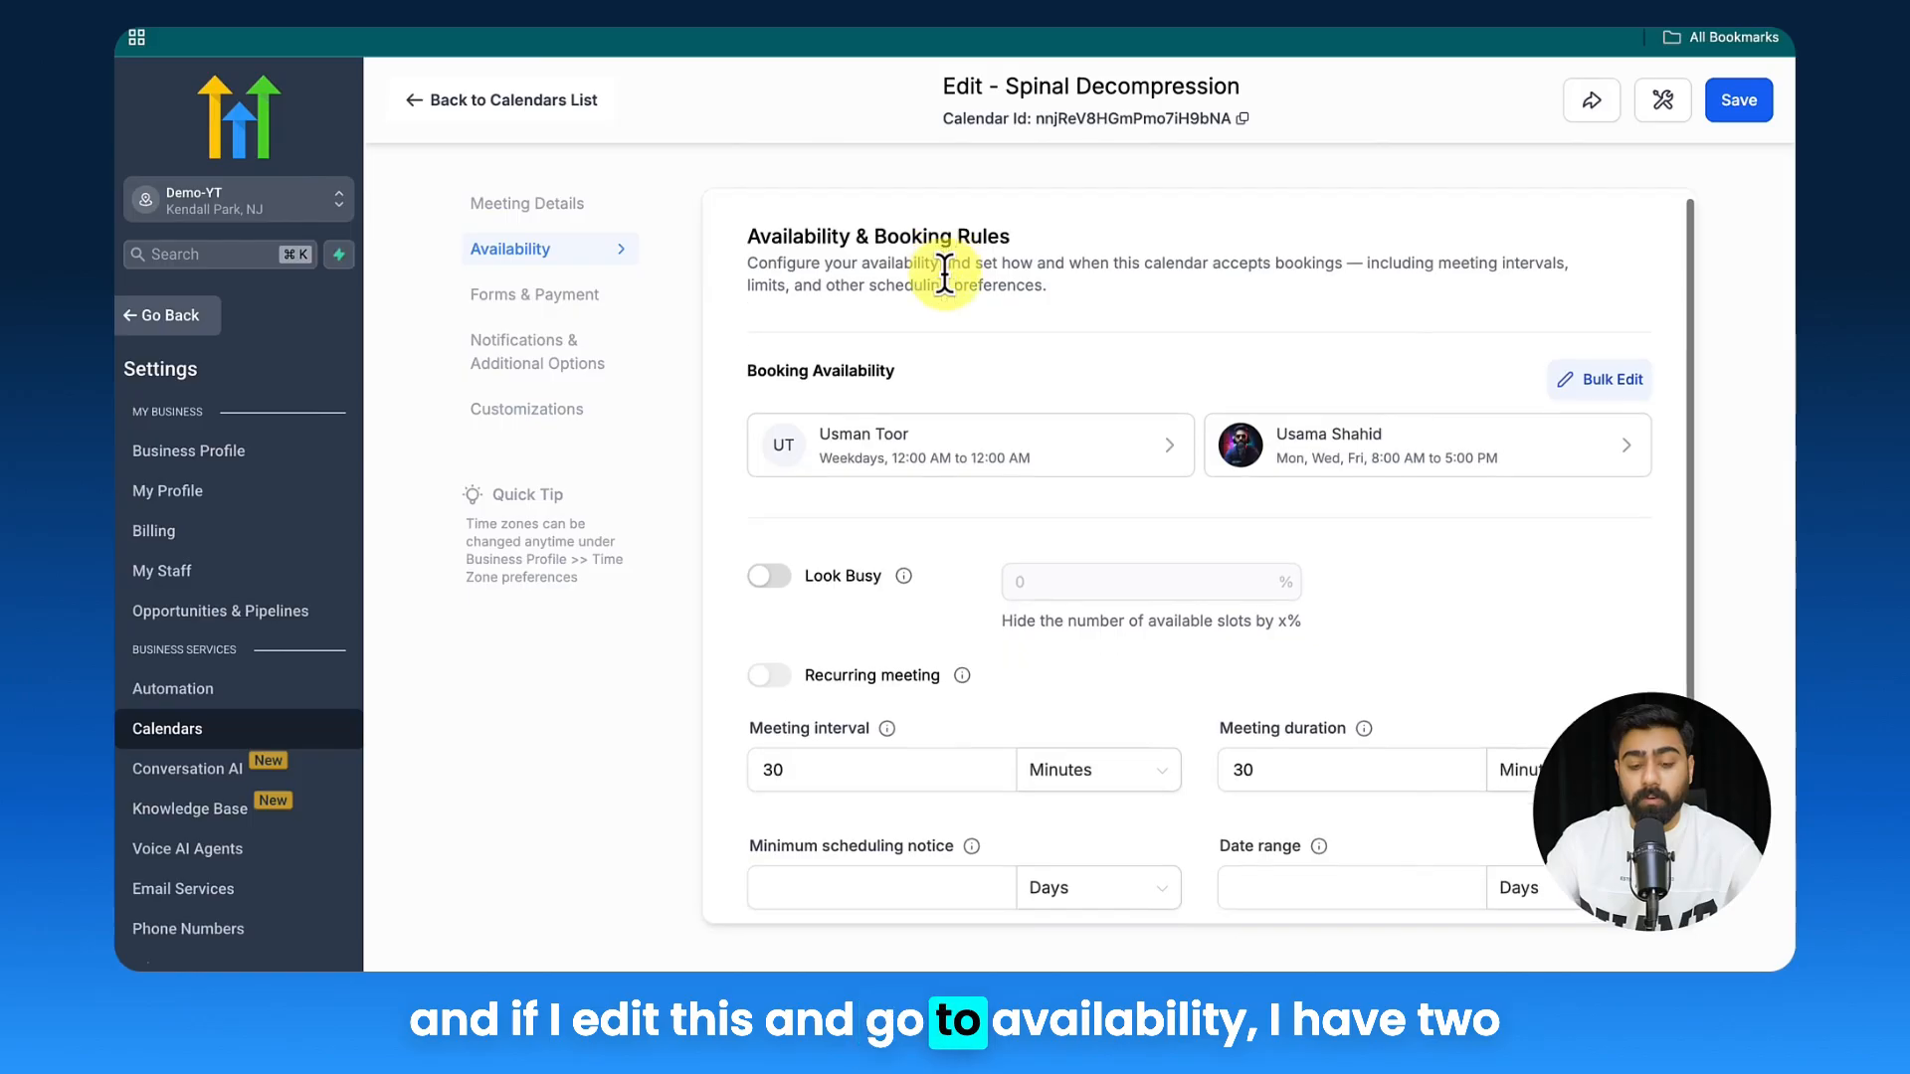
scroll("down", 3)
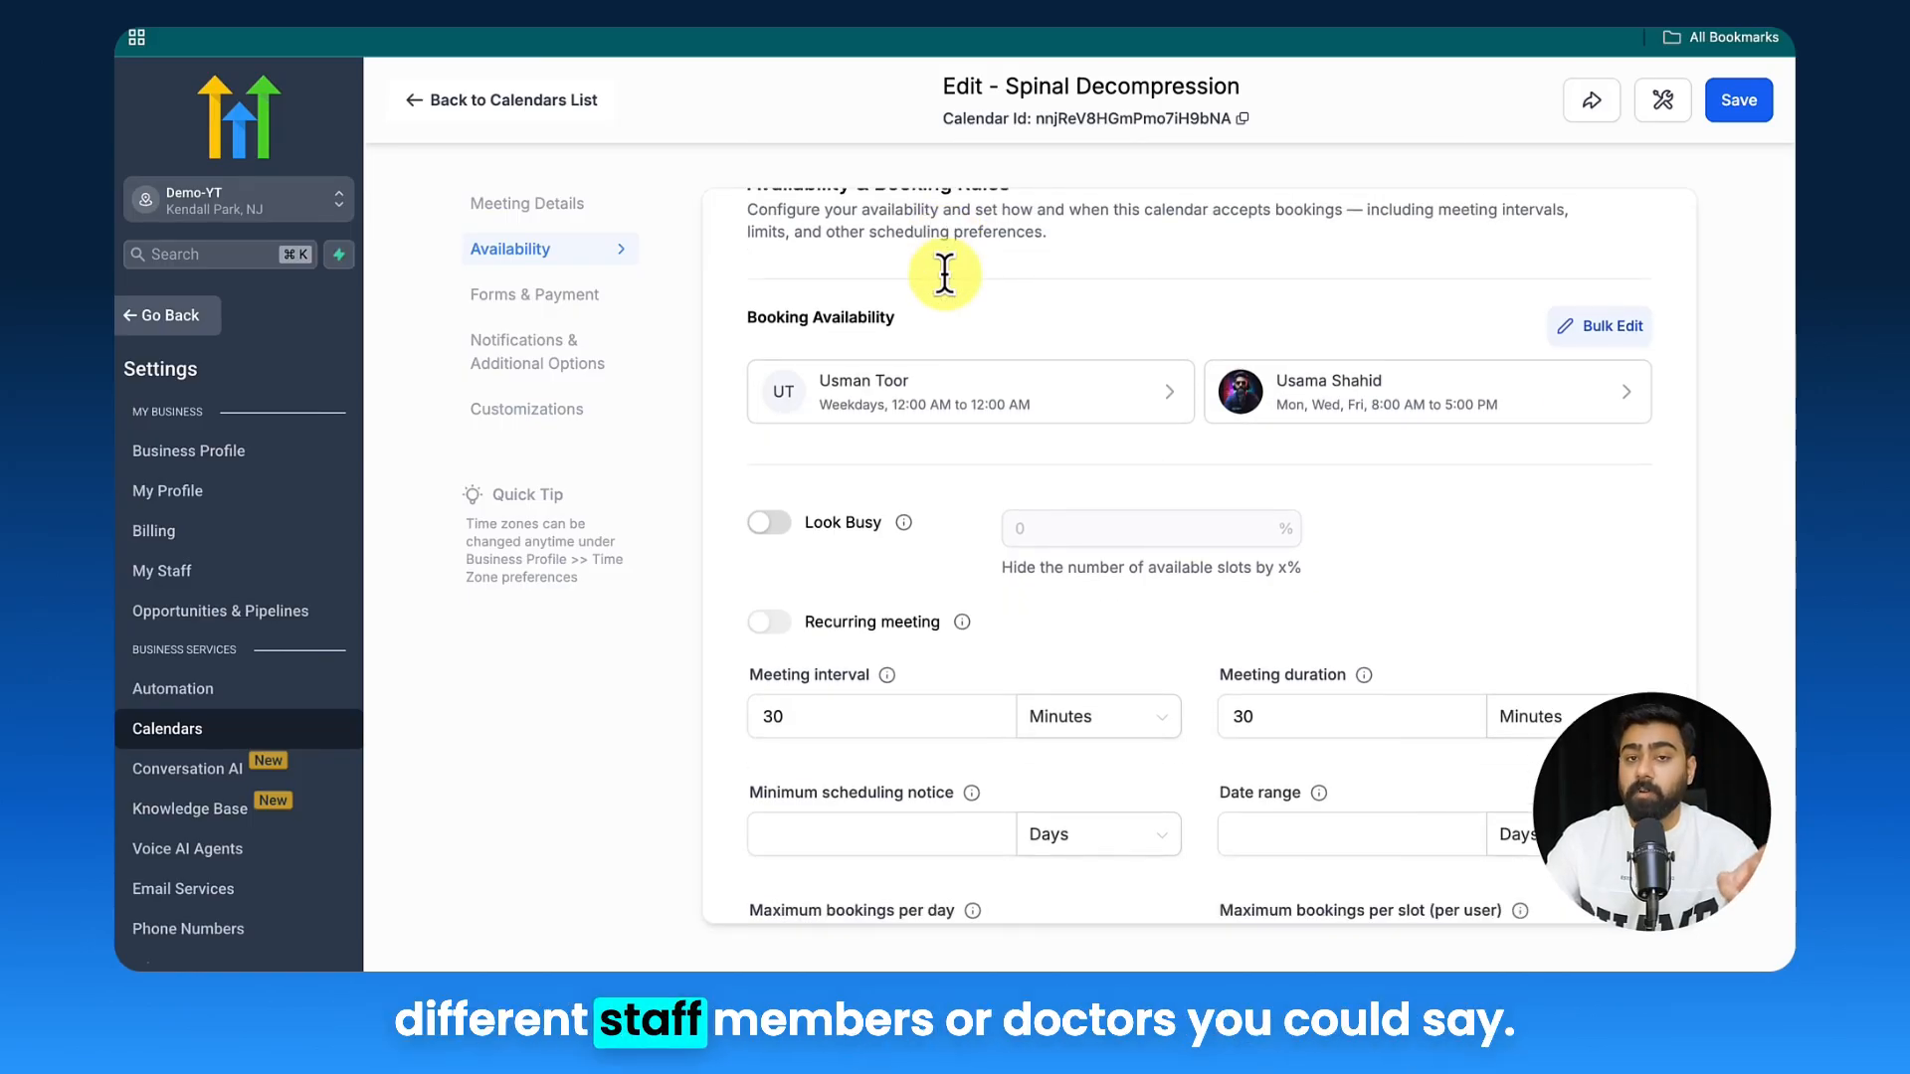
mouse_move(1230, 302)
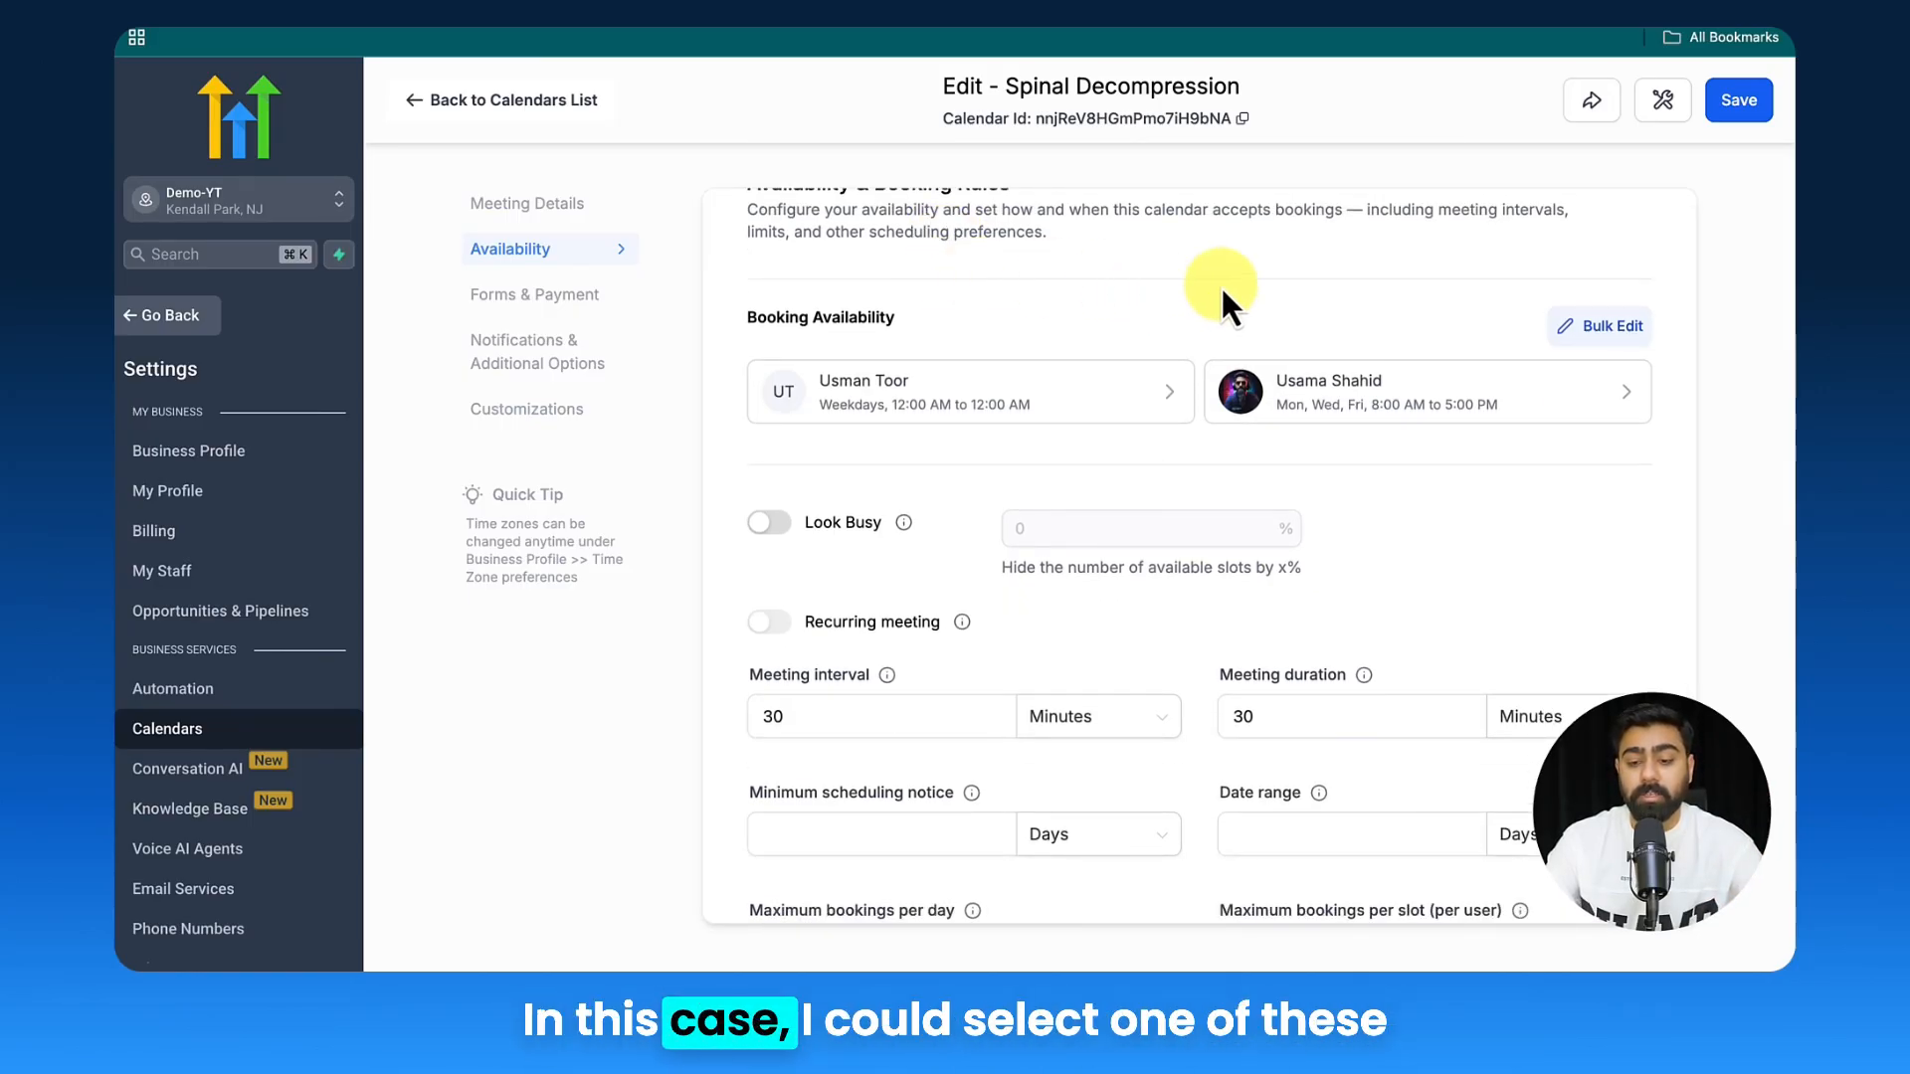
left_click(969, 390)
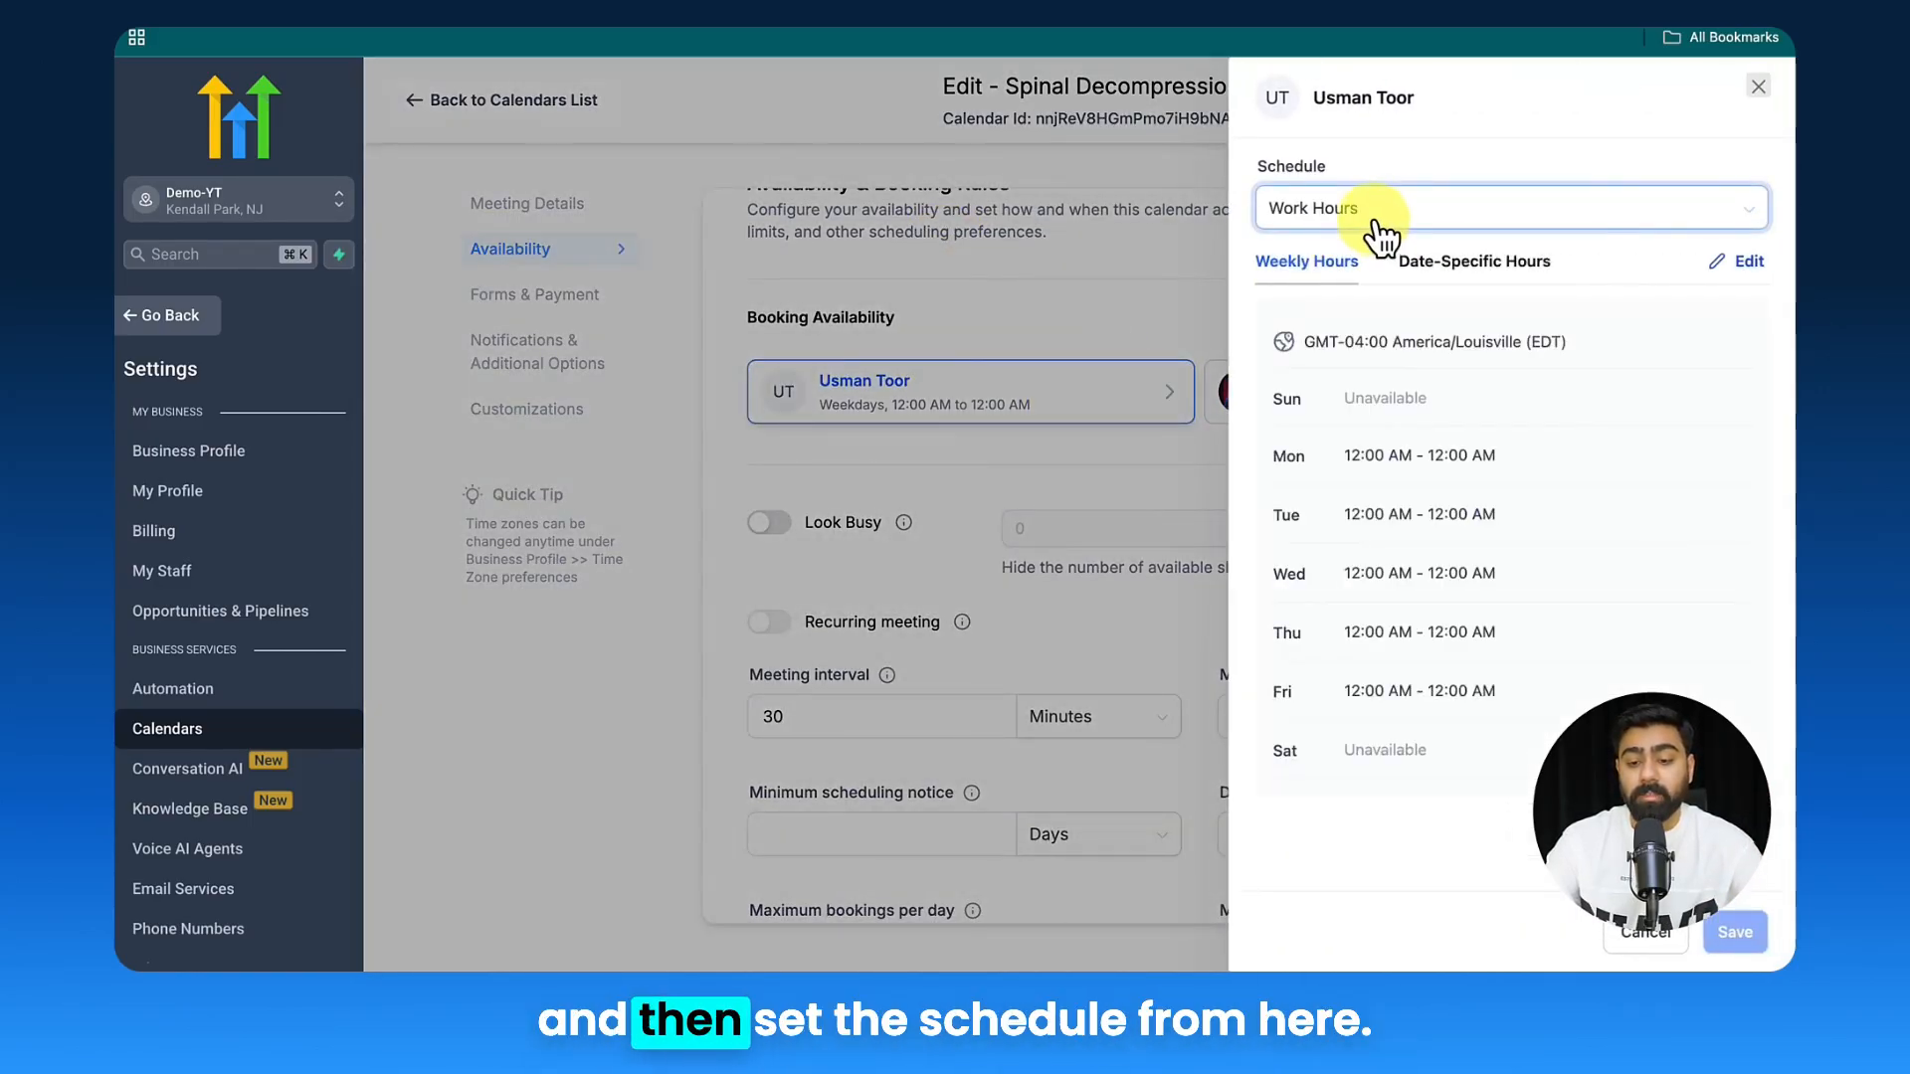
left_click(1512, 209)
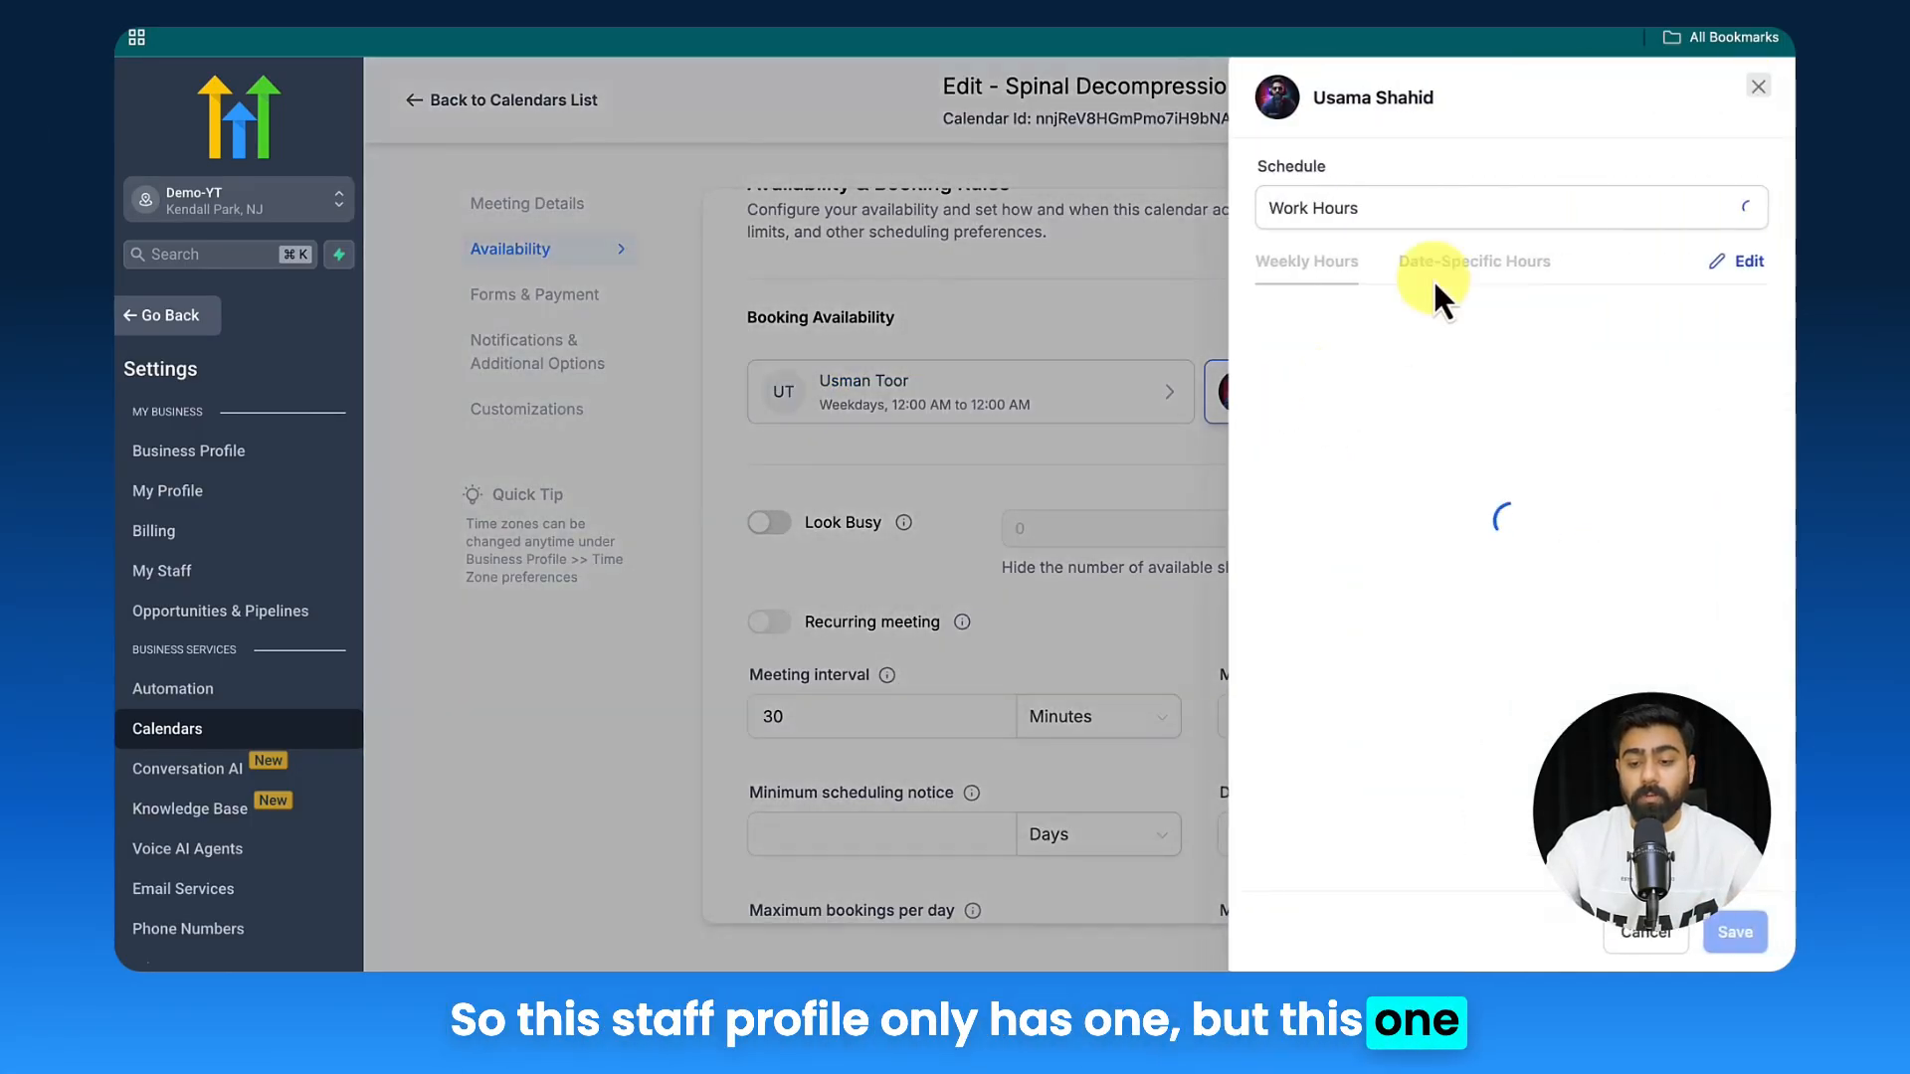
left_click(1512, 207)
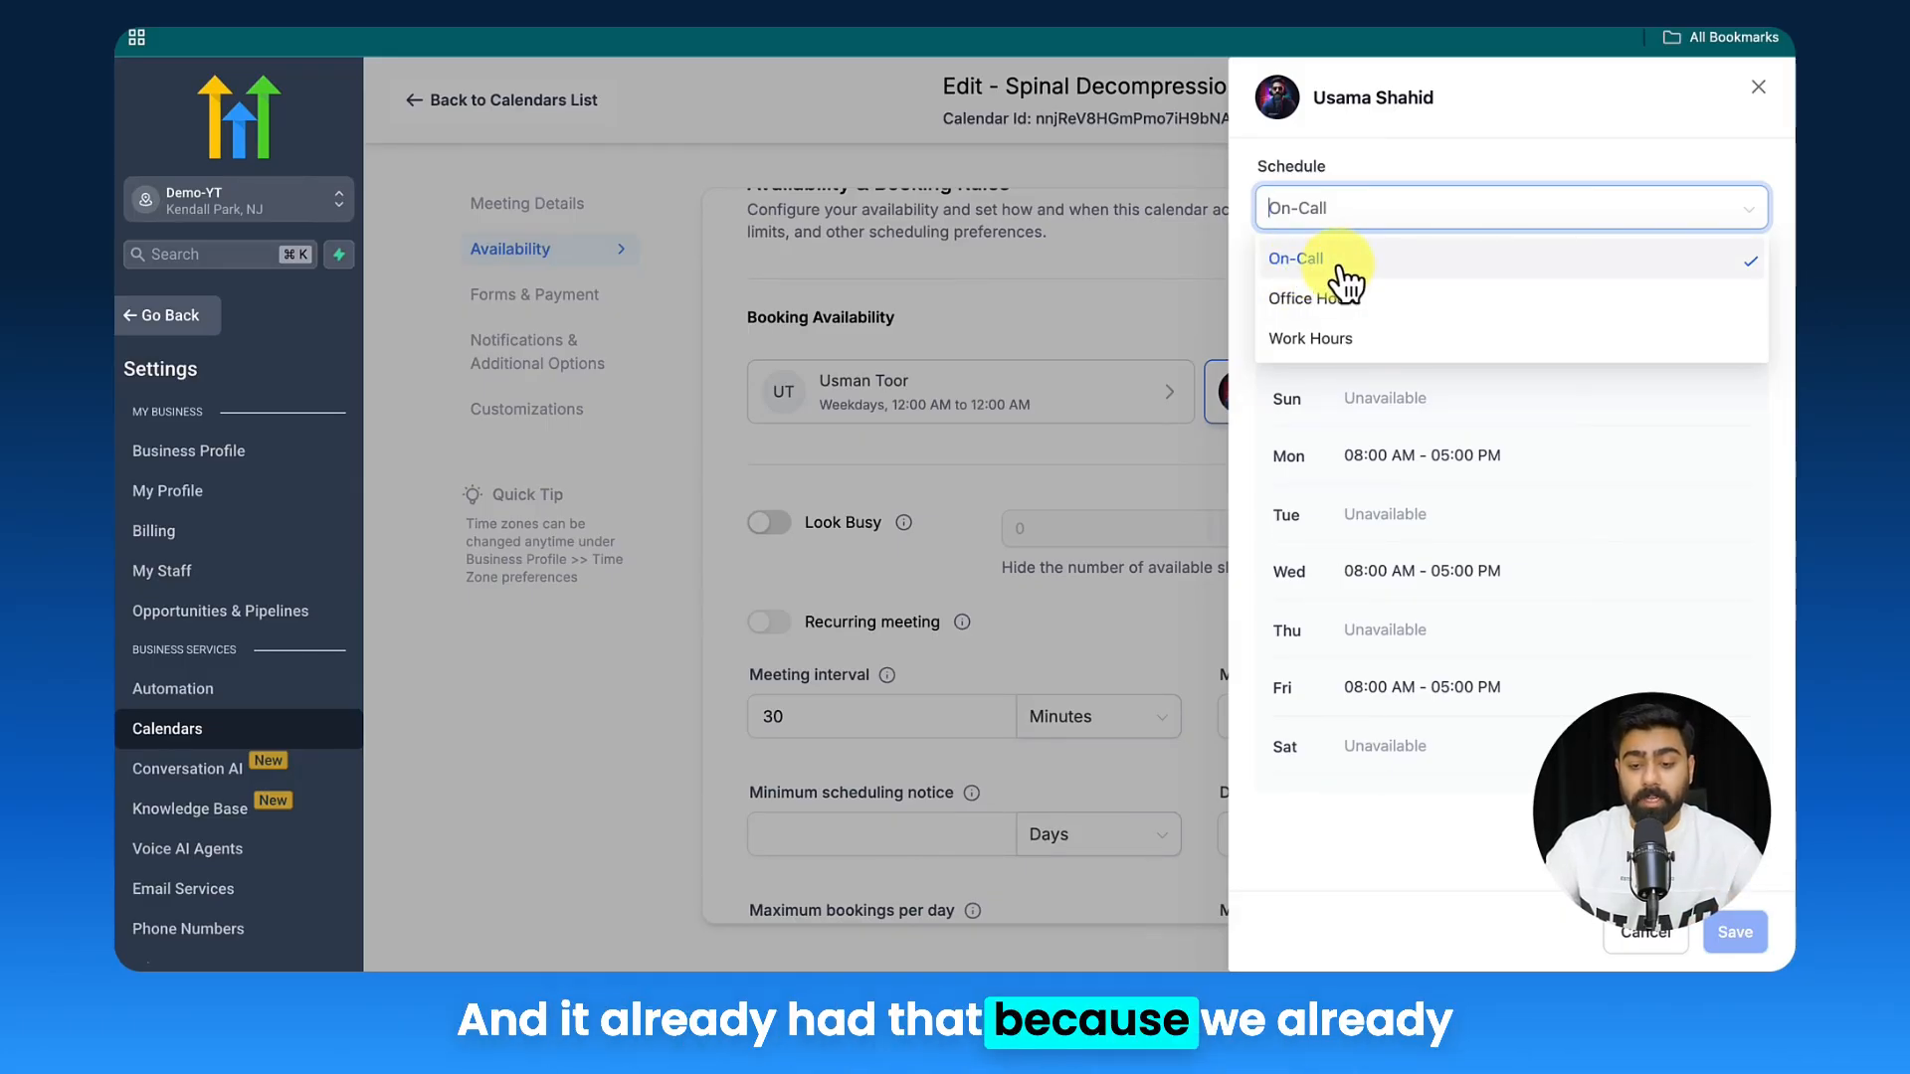
mouse_move(1680, 148)
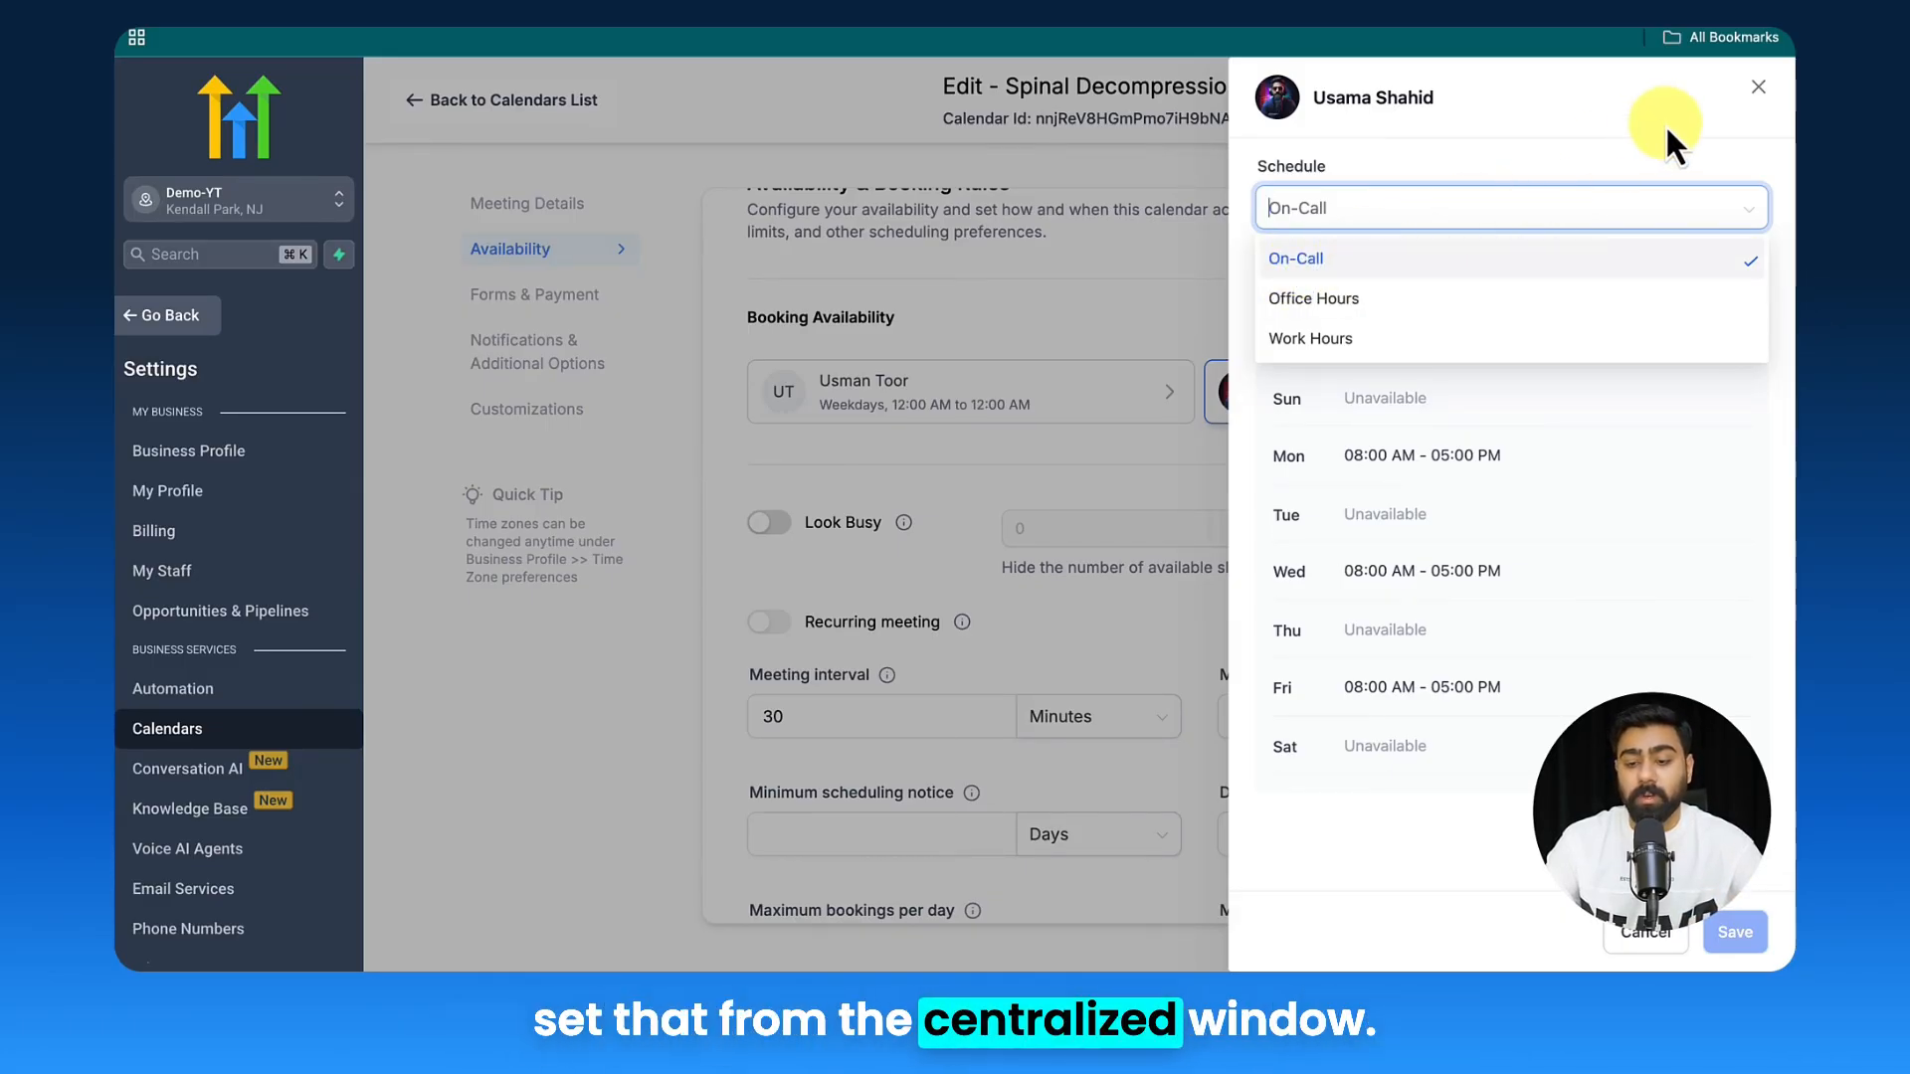
left_click(1759, 86)
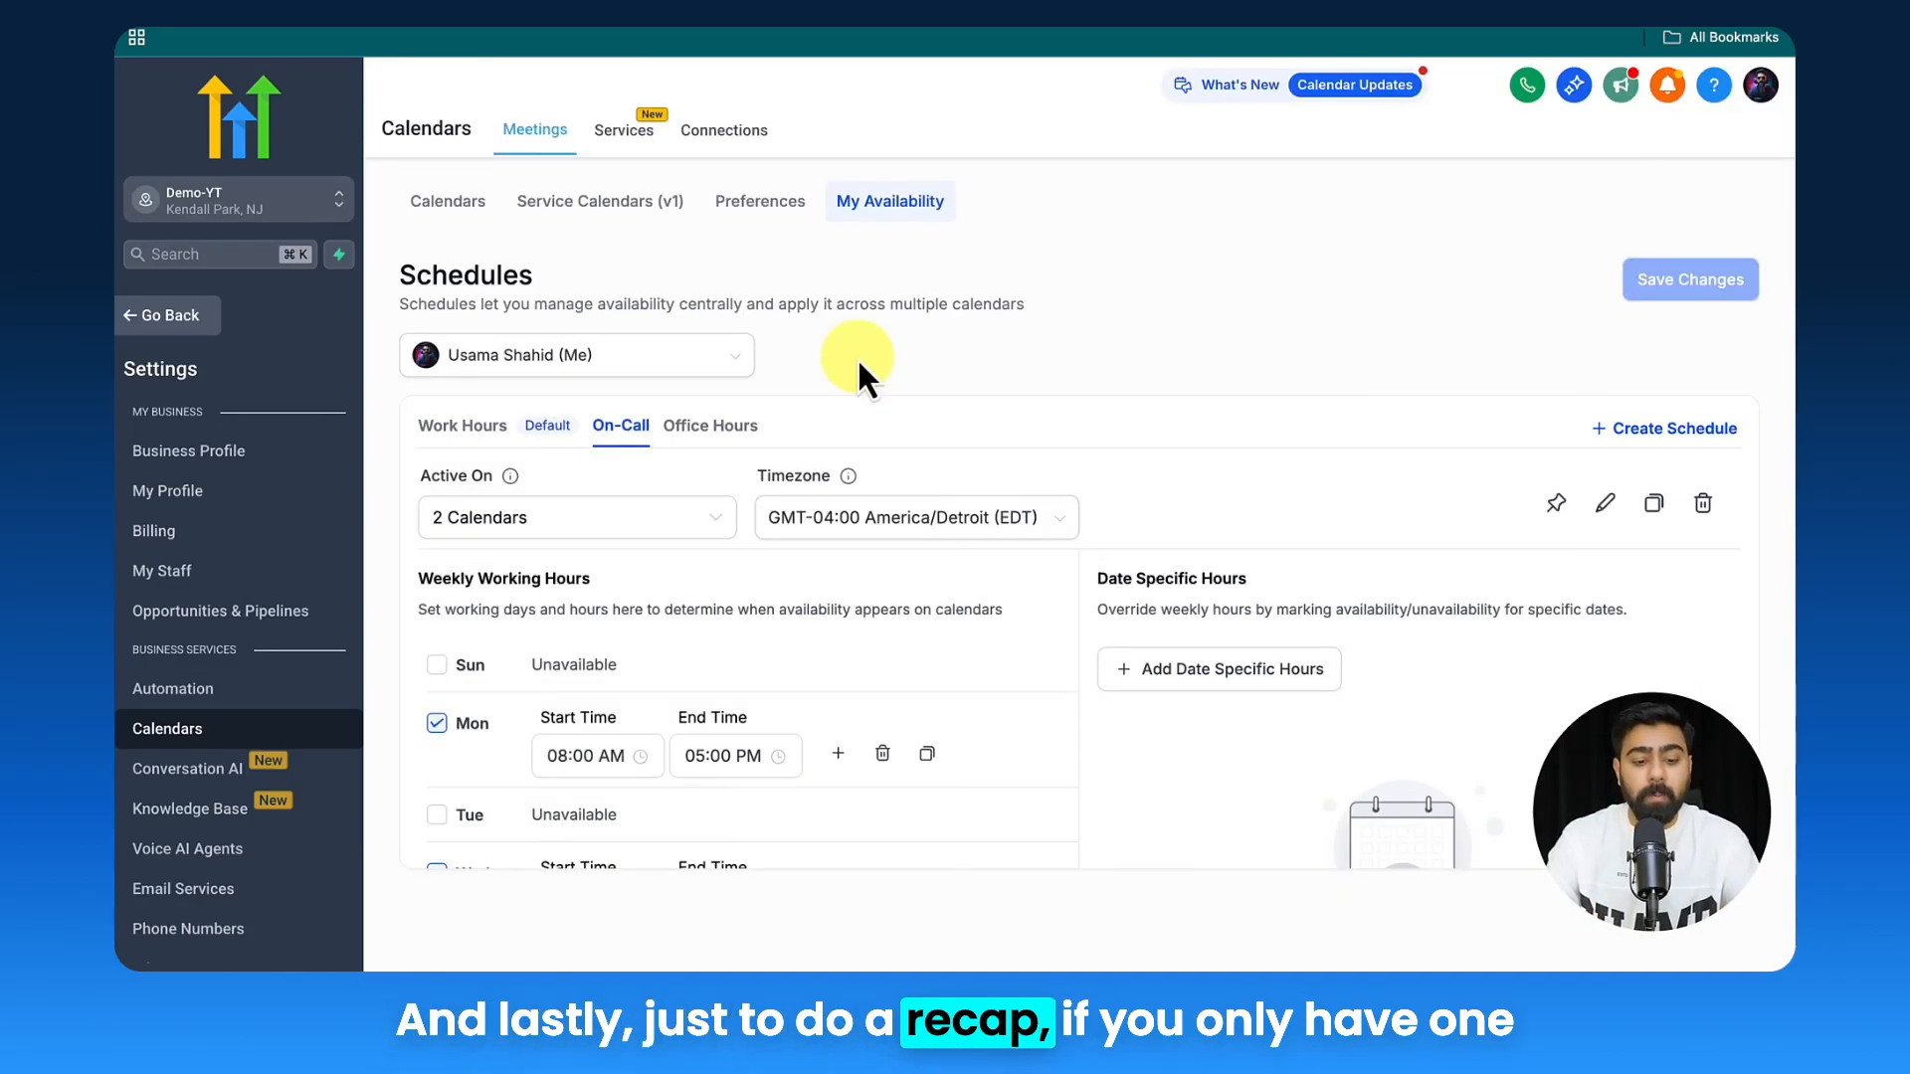
mouse_move(462, 426)
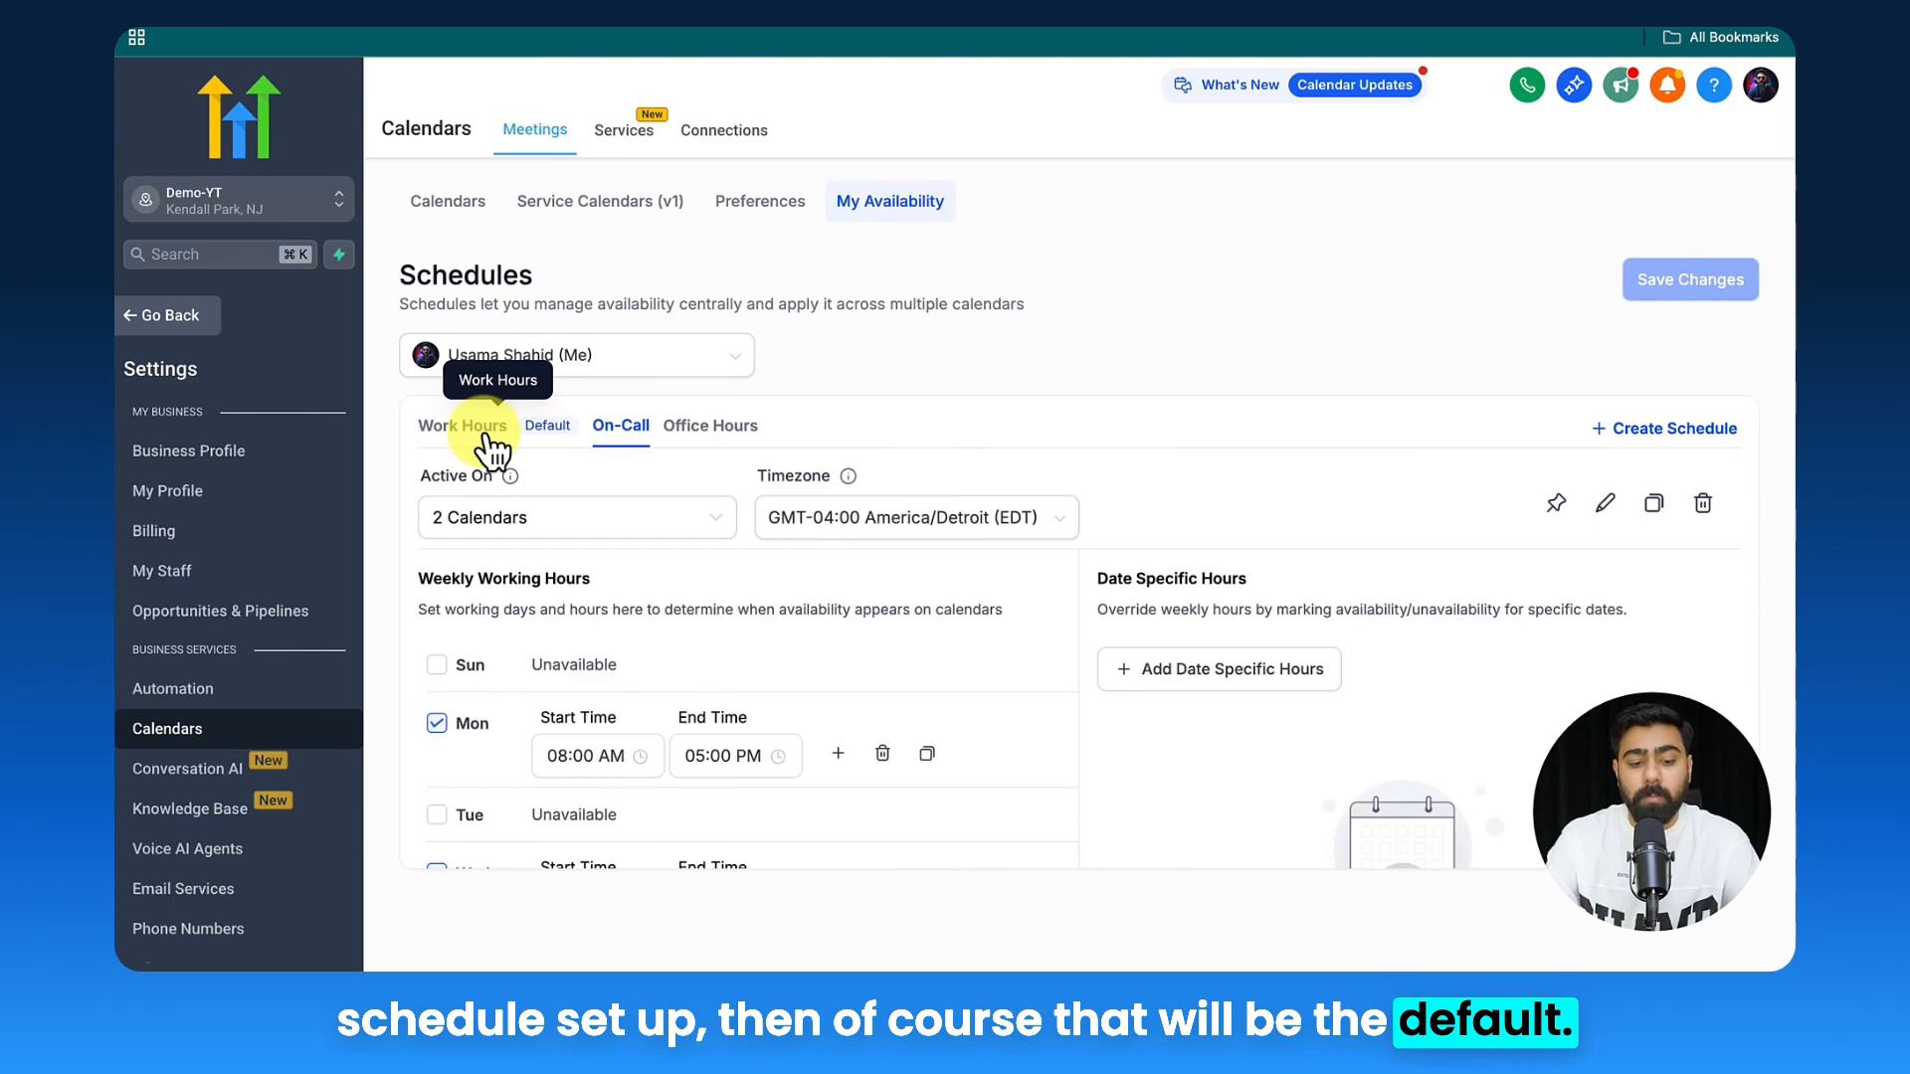
mouse_move(620, 432)
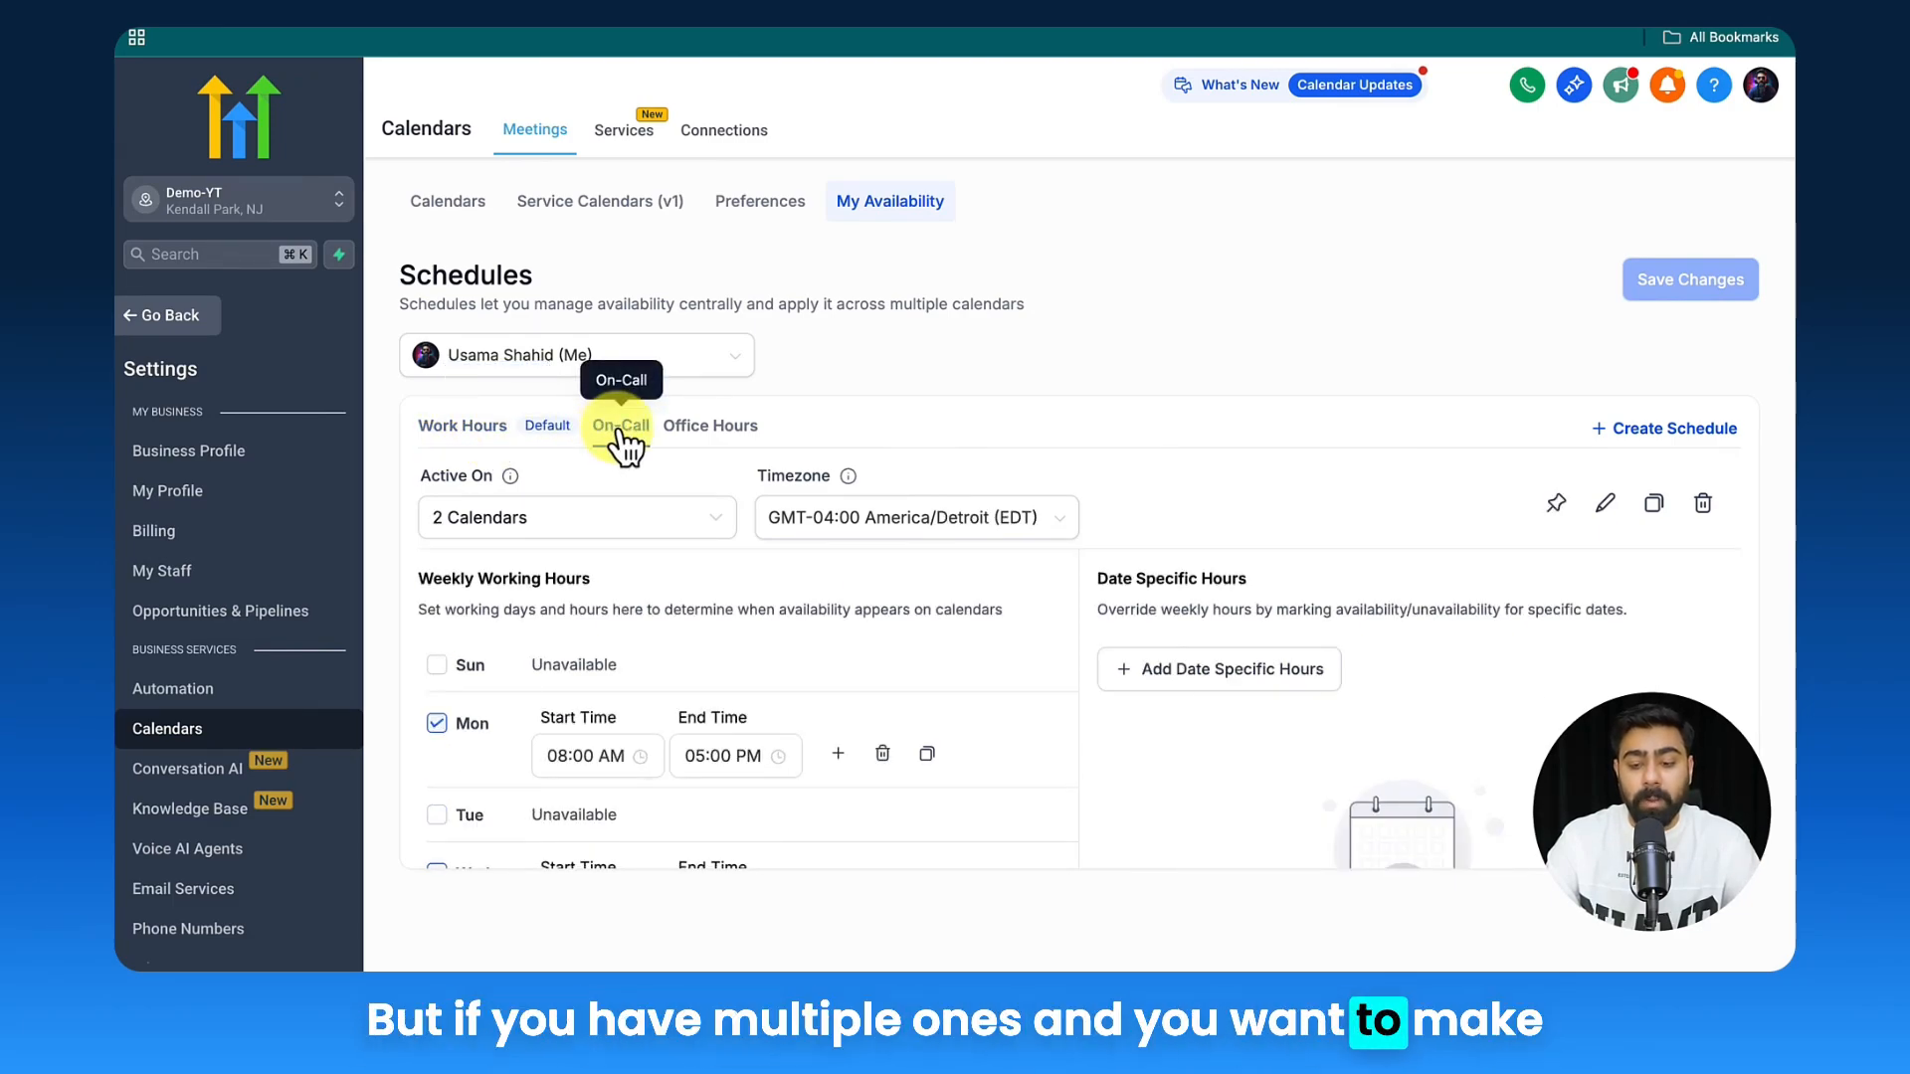
- Pin On-Call as the default schedule and confirm it is active on both calendars
left_click(621, 426)
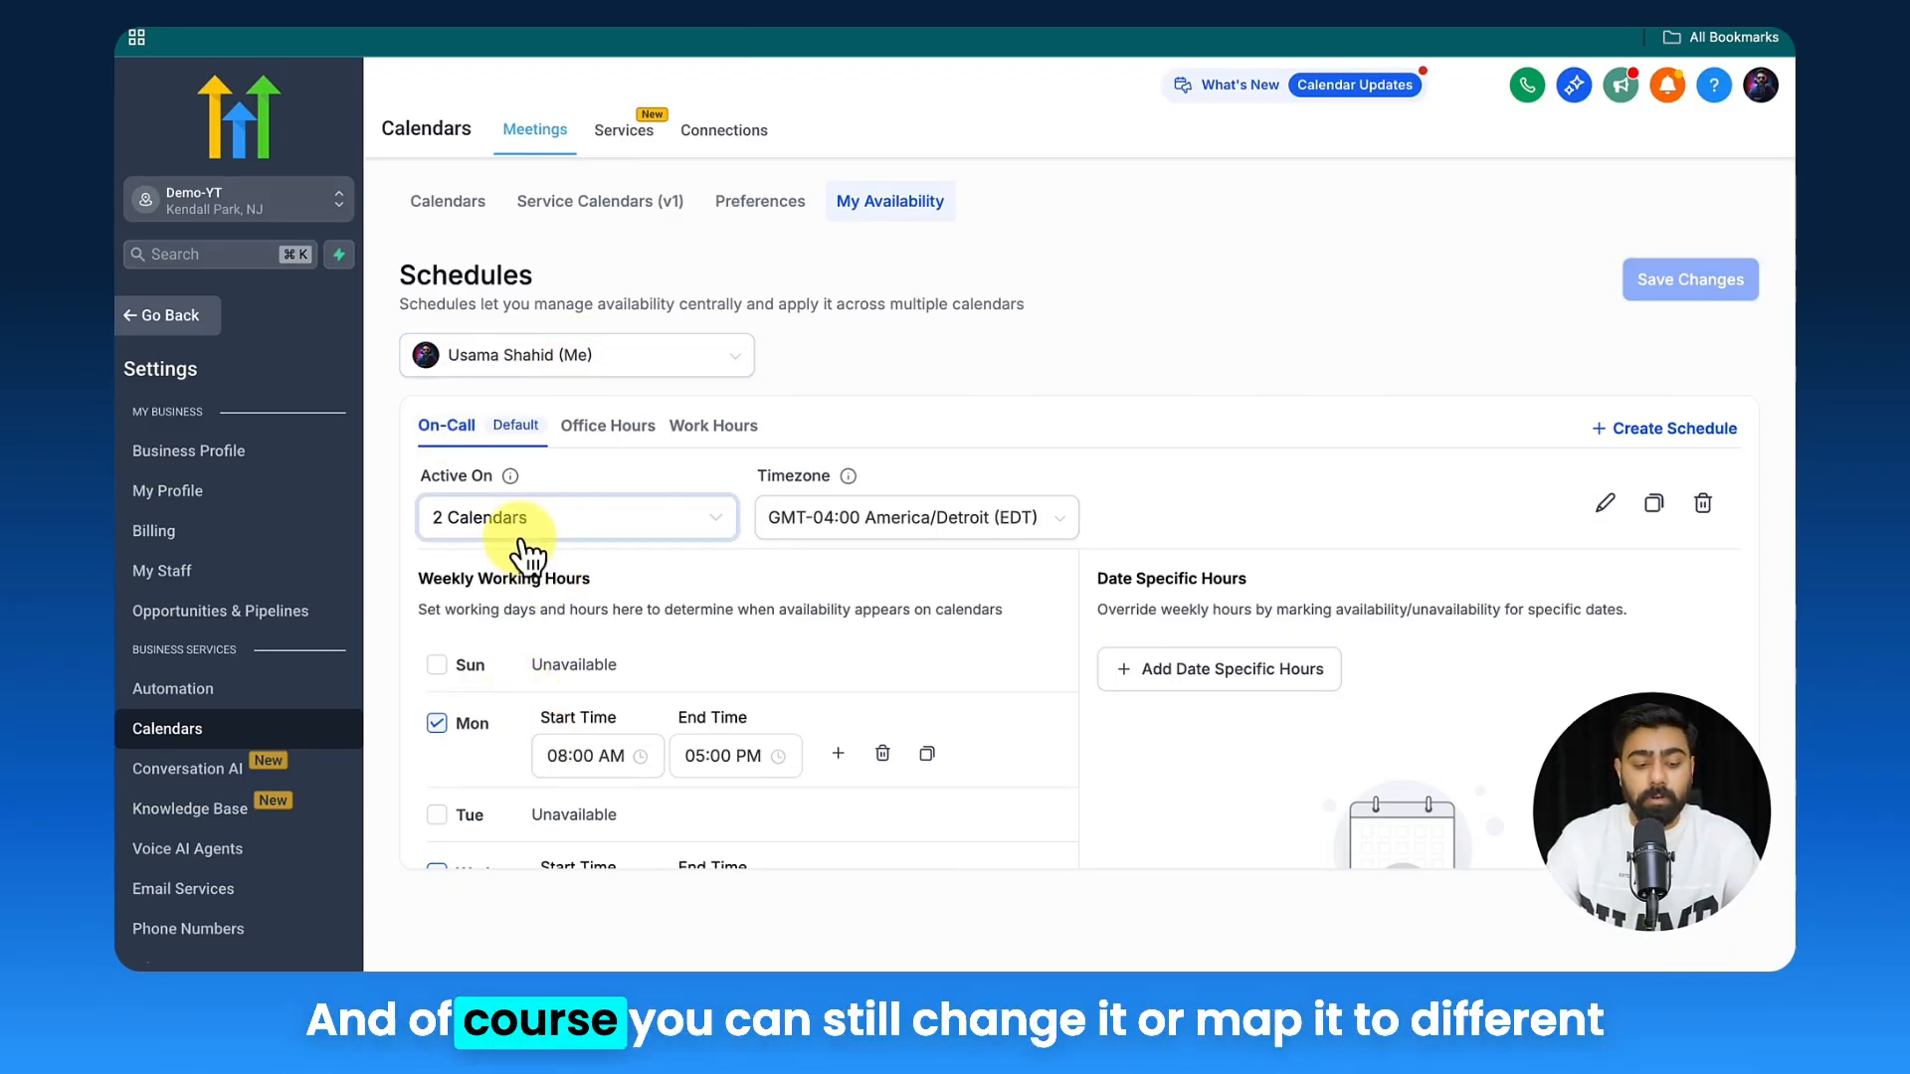
left_click(577, 517)
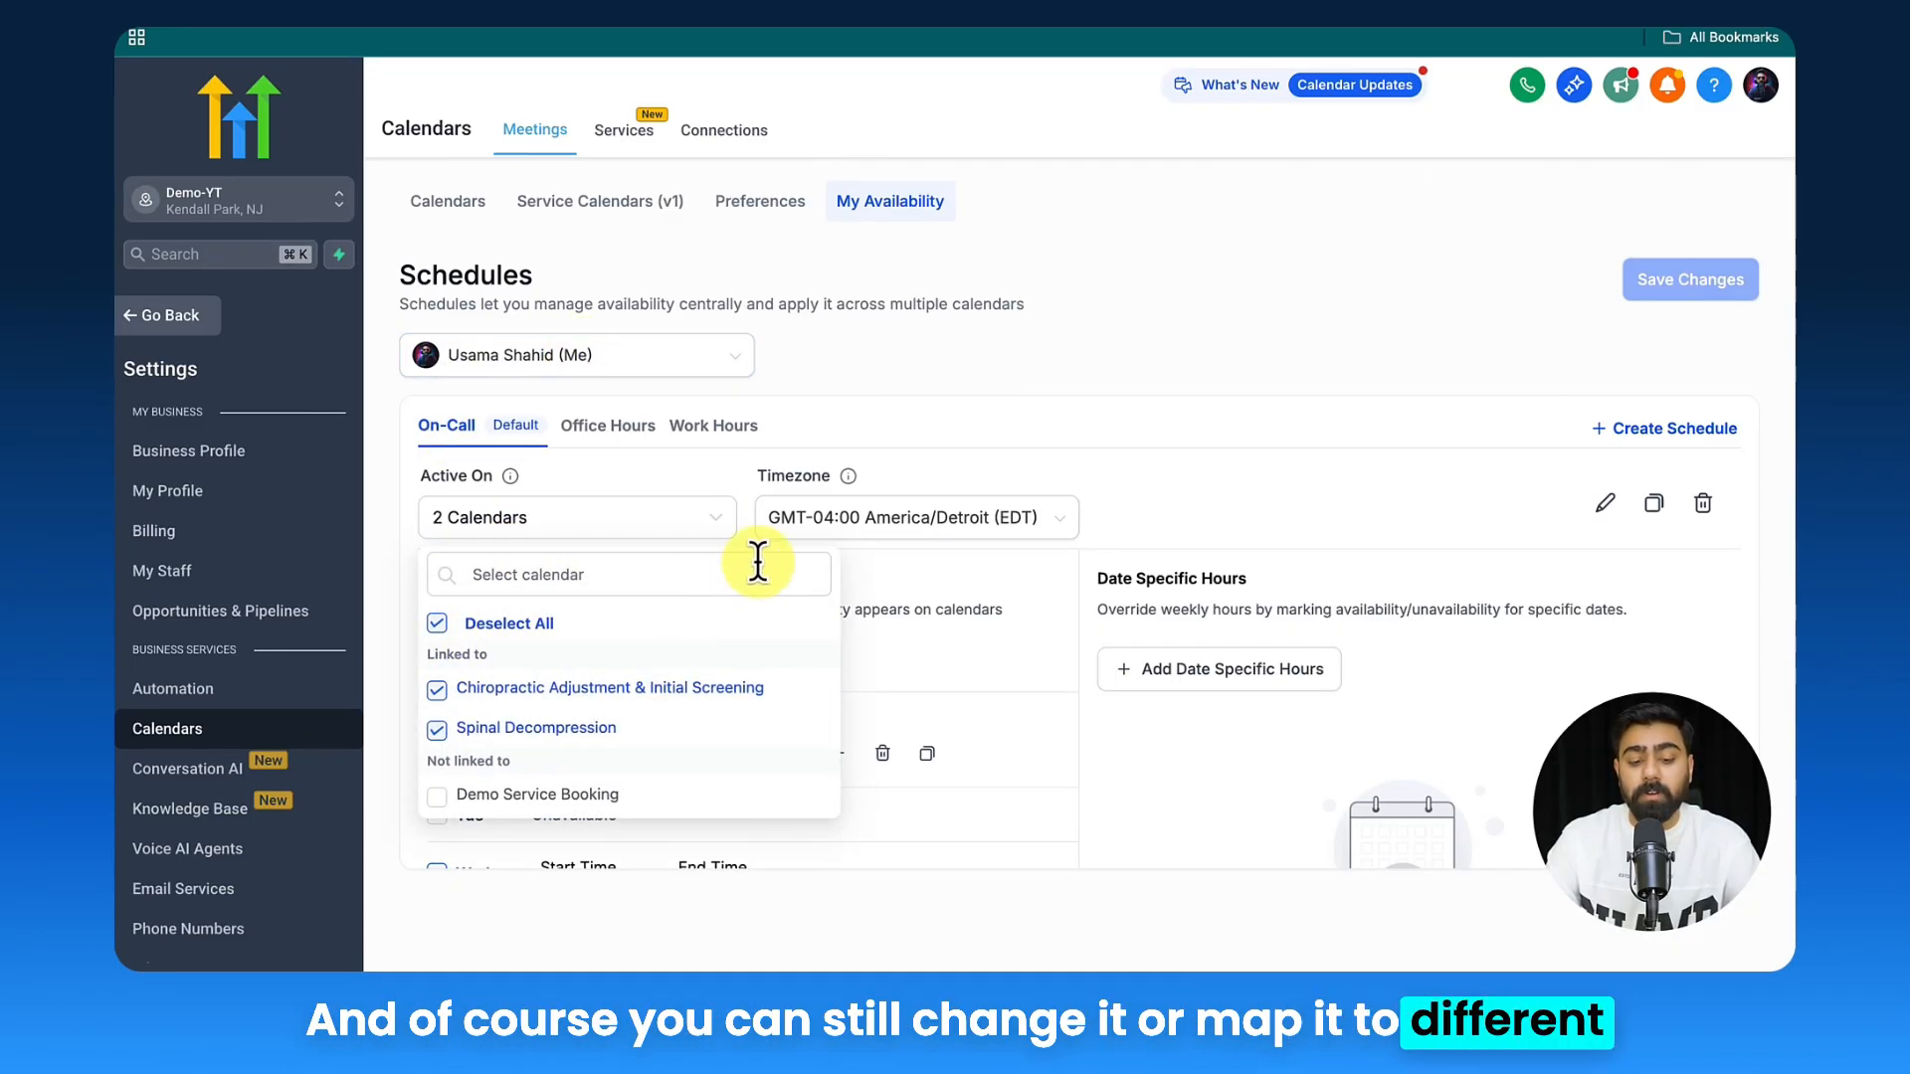
left_click(951, 378)
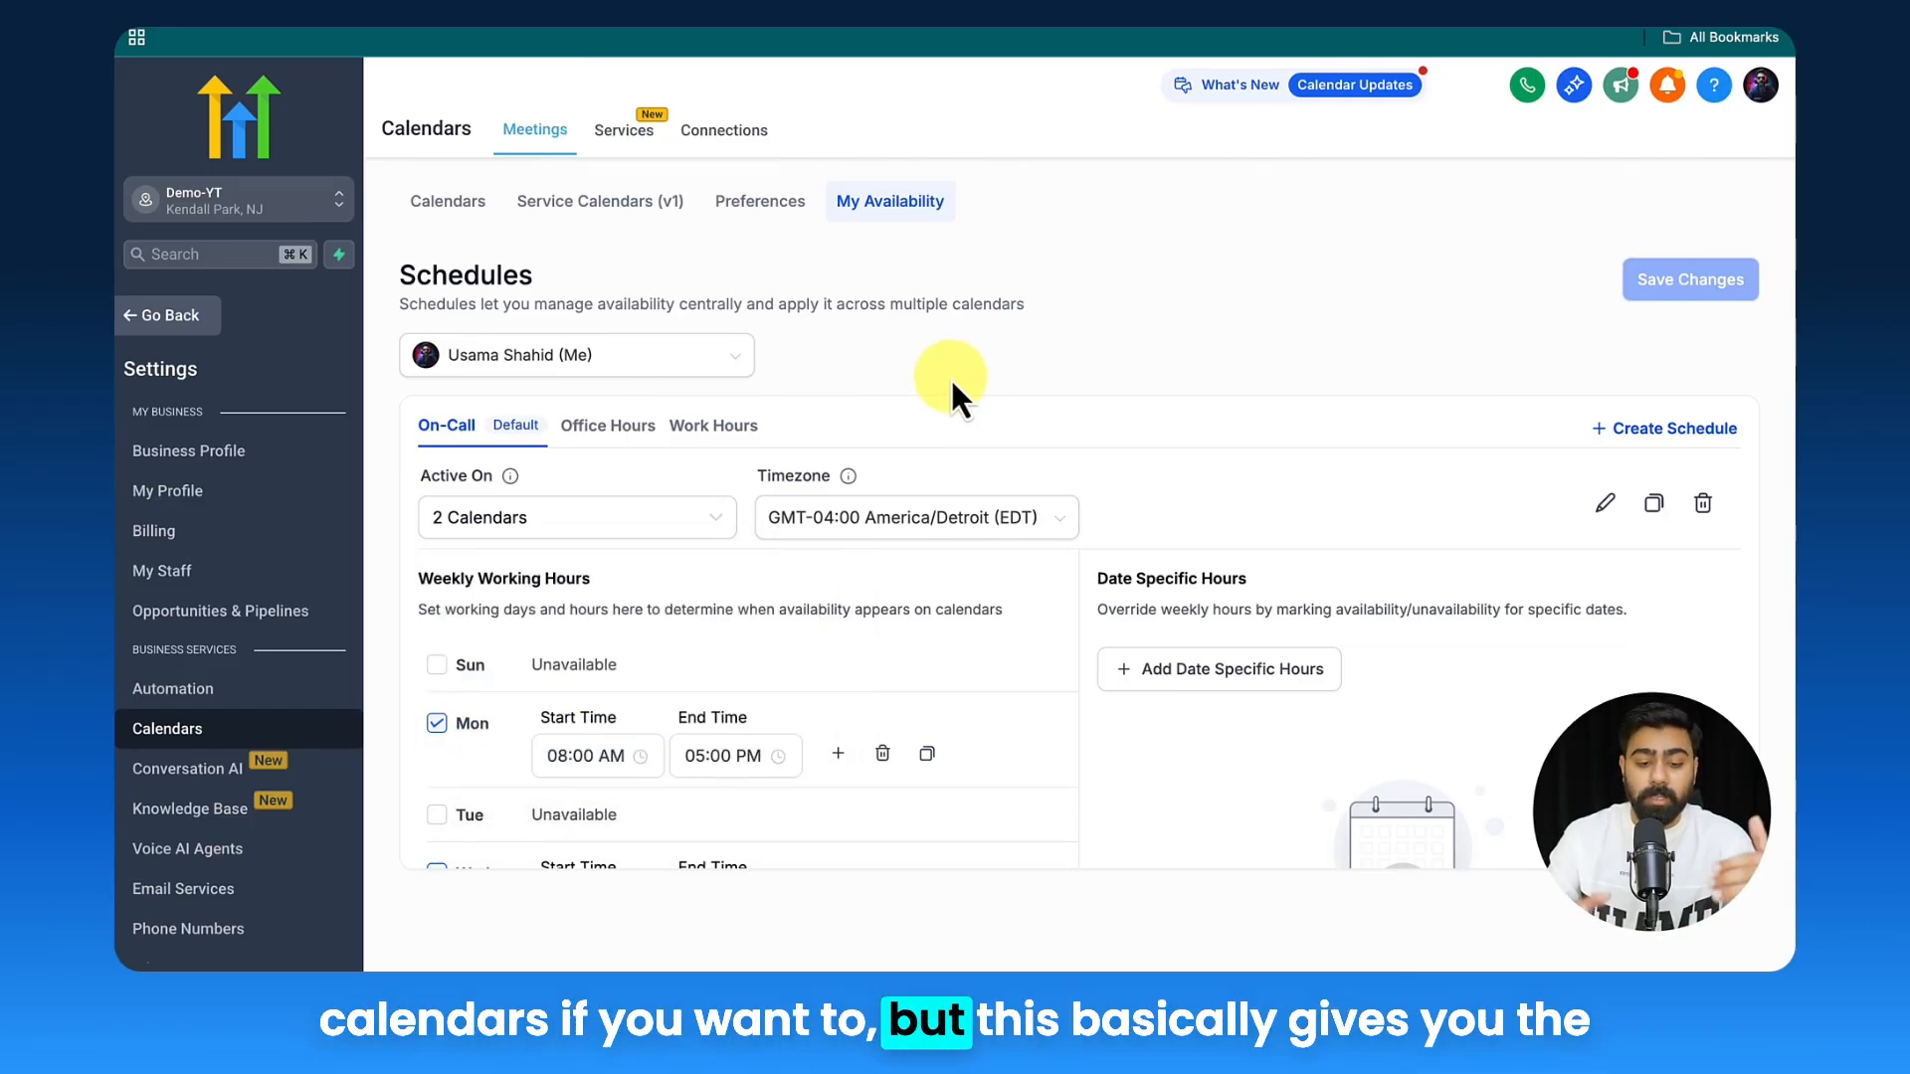